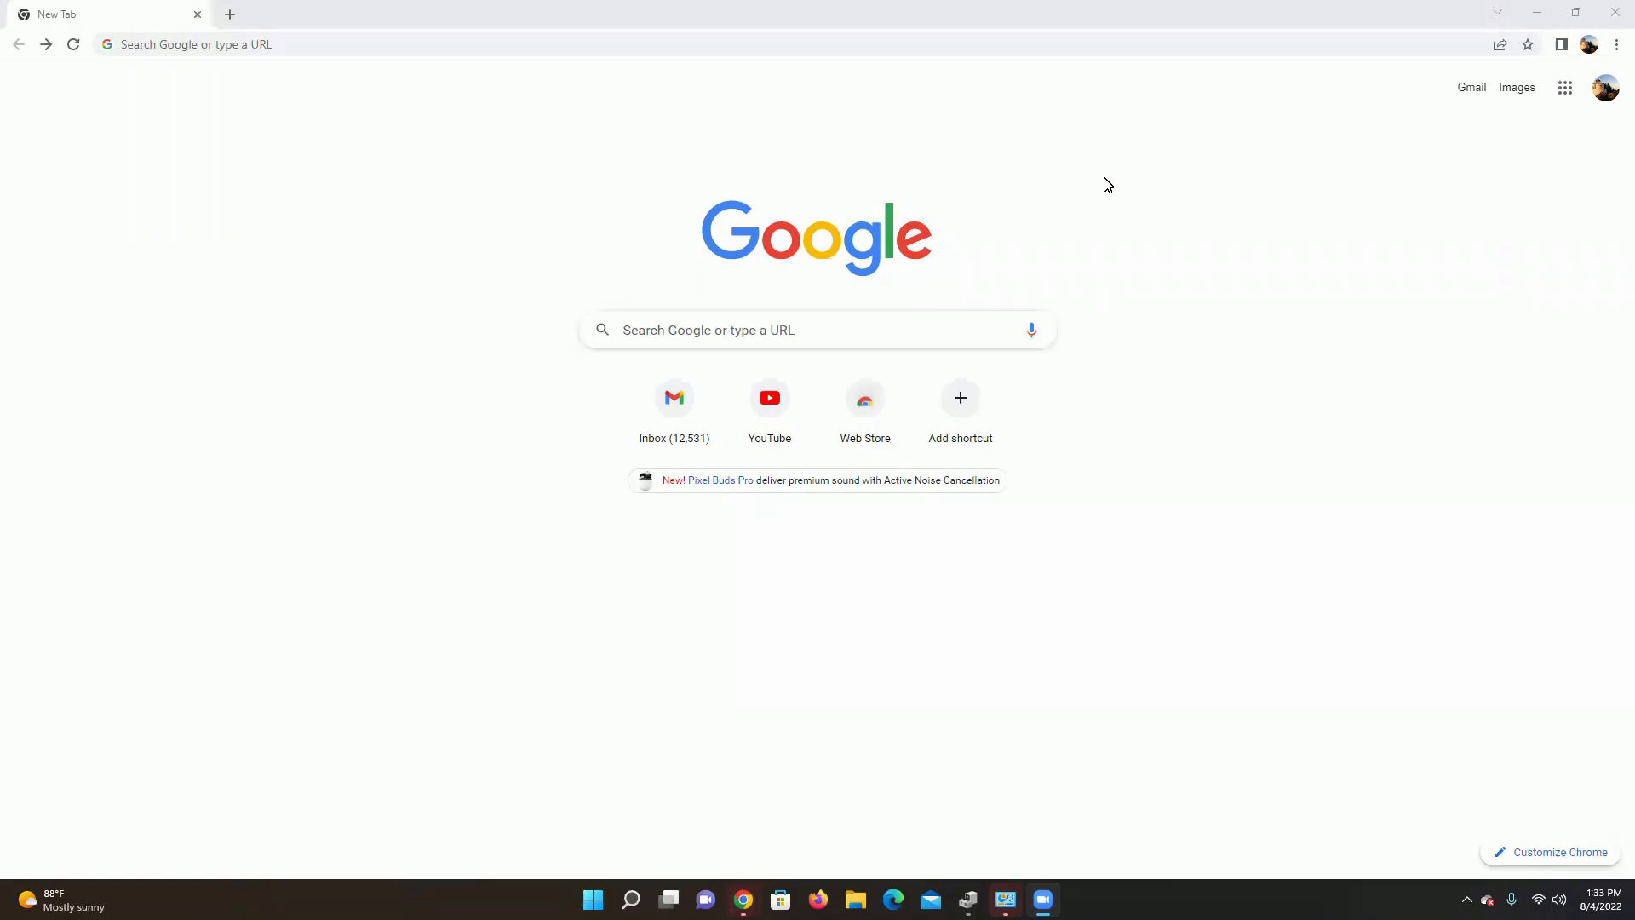
# - Search Google for 'putty' and follow the putty.org download result
pyautogui.click(314, 45)
pyautogui.write('pu')
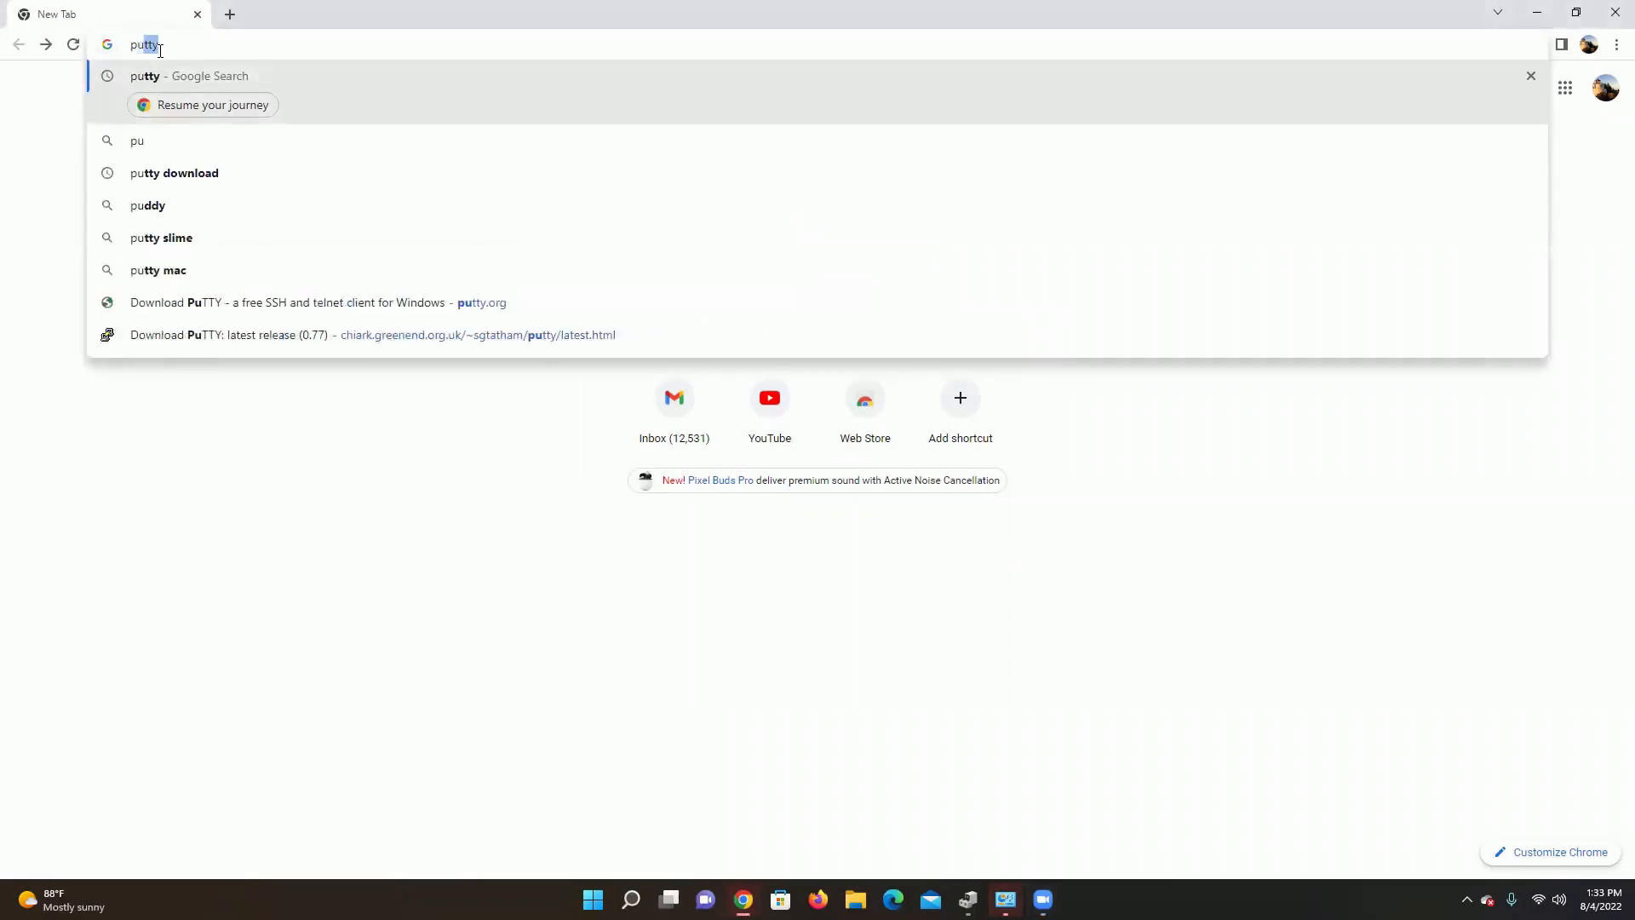
pyautogui.press('Return')
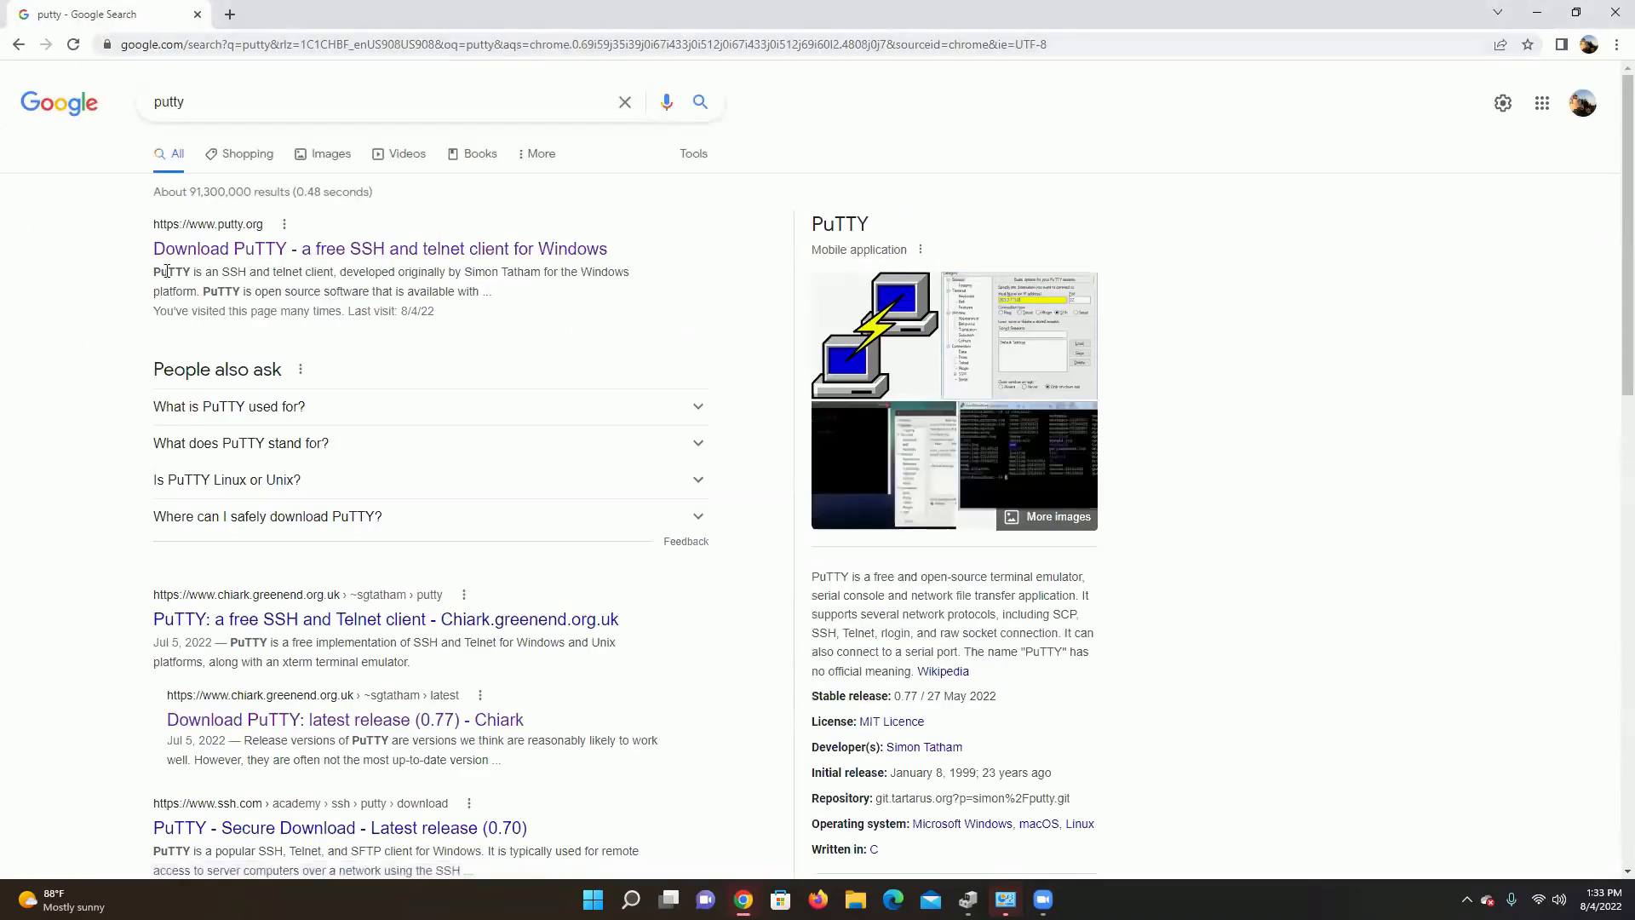
pyautogui.click(380, 248)
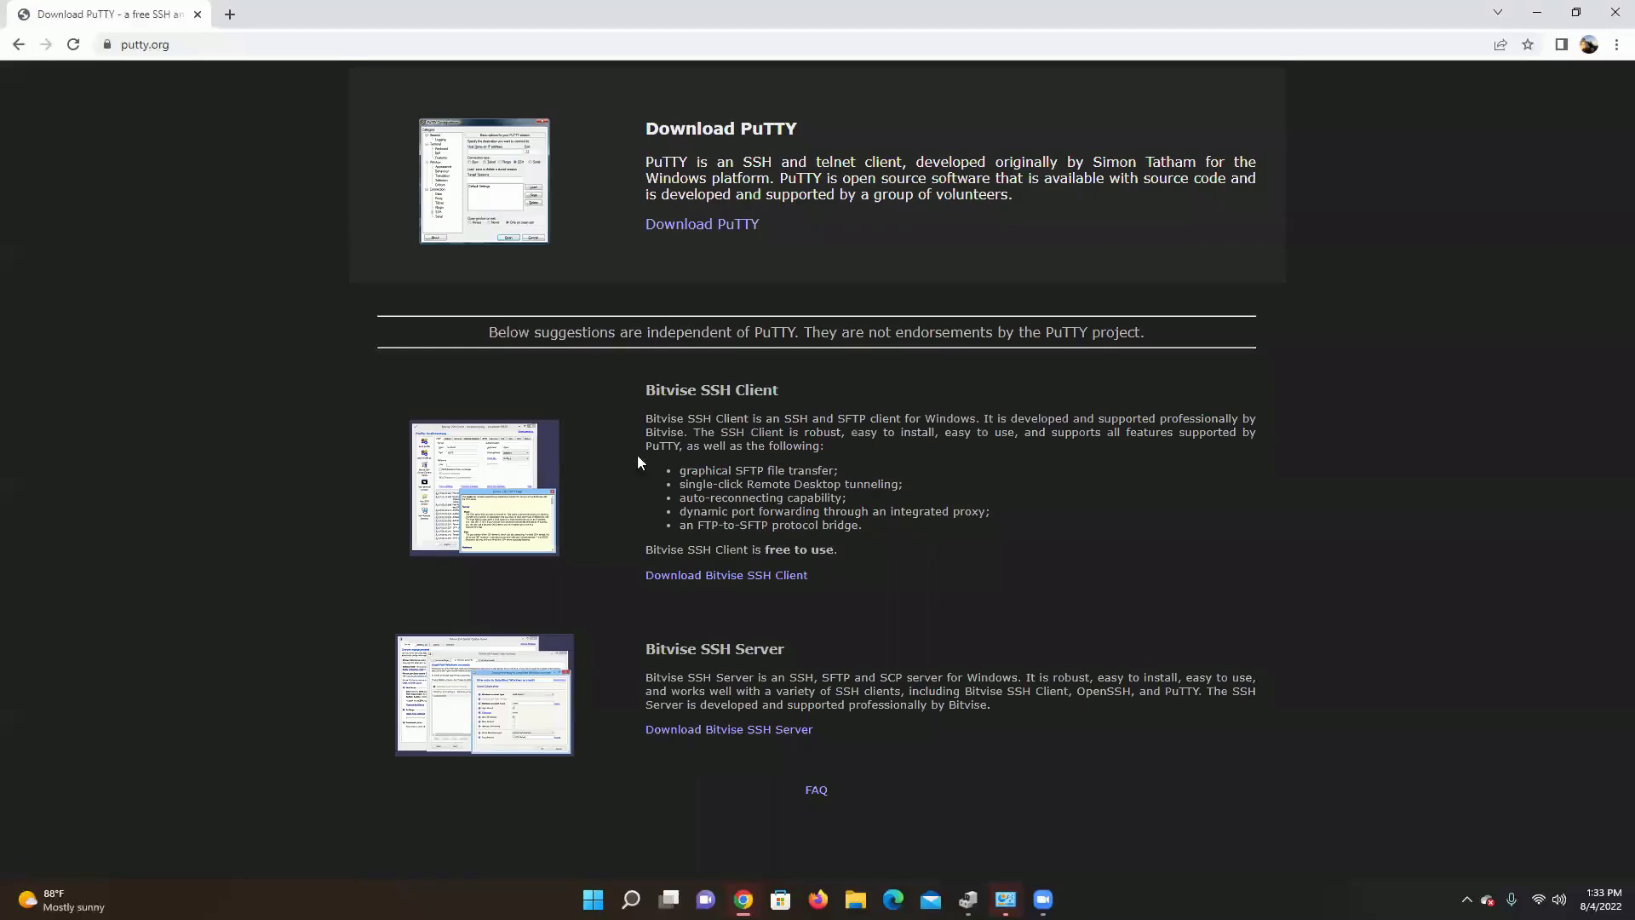
pyautogui.moveTo(852, 423)
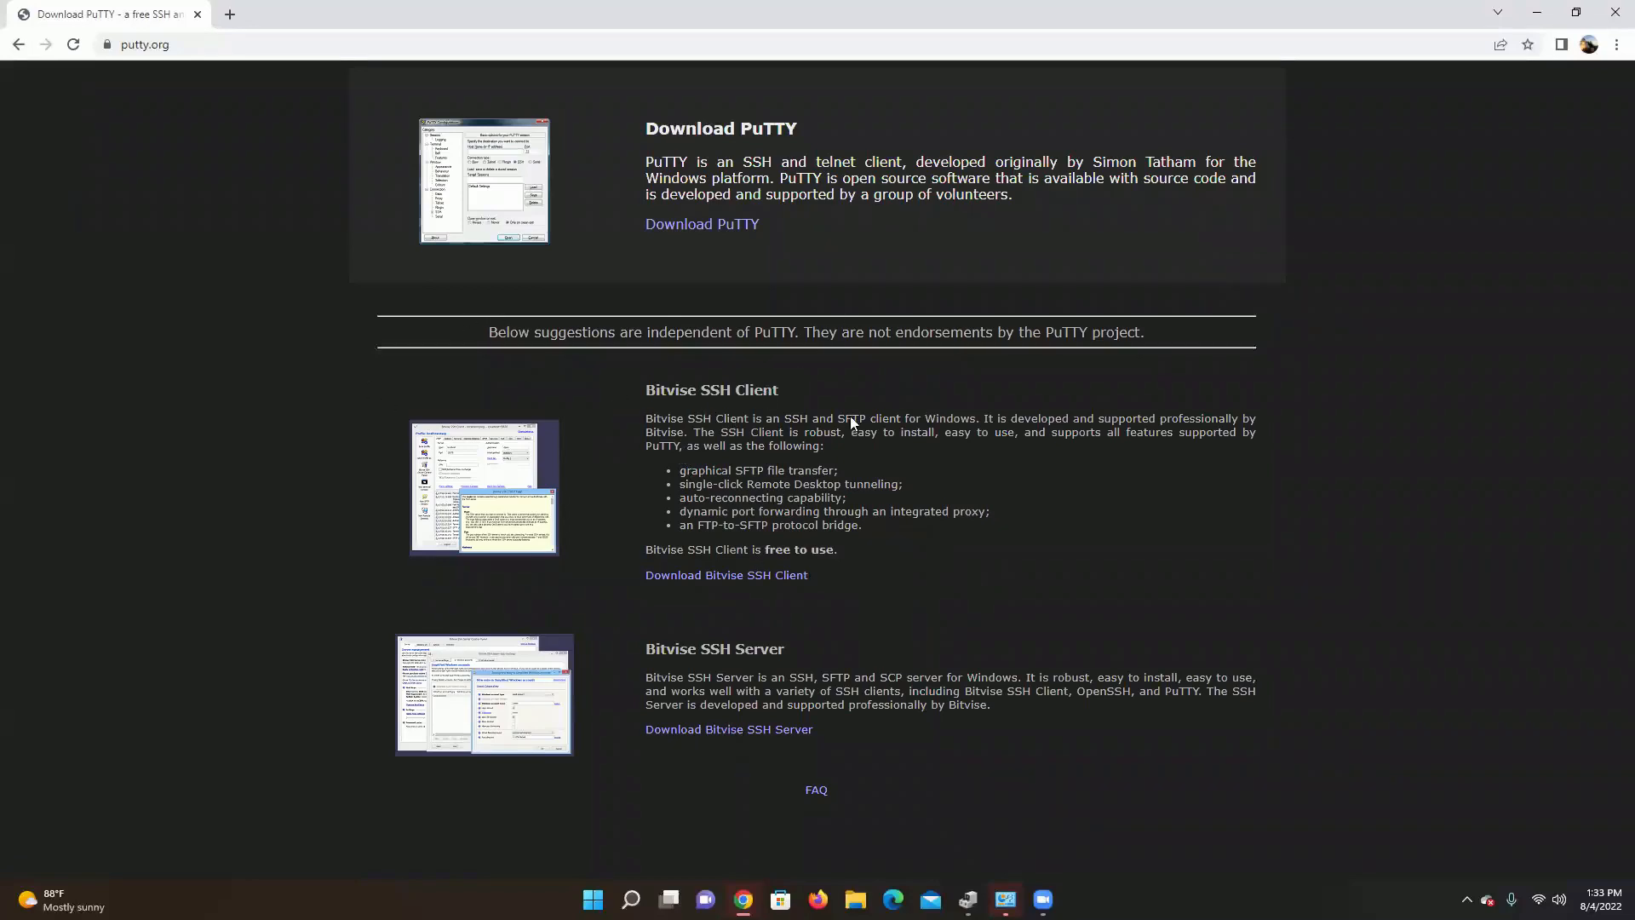
pyautogui.moveTo(702, 224)
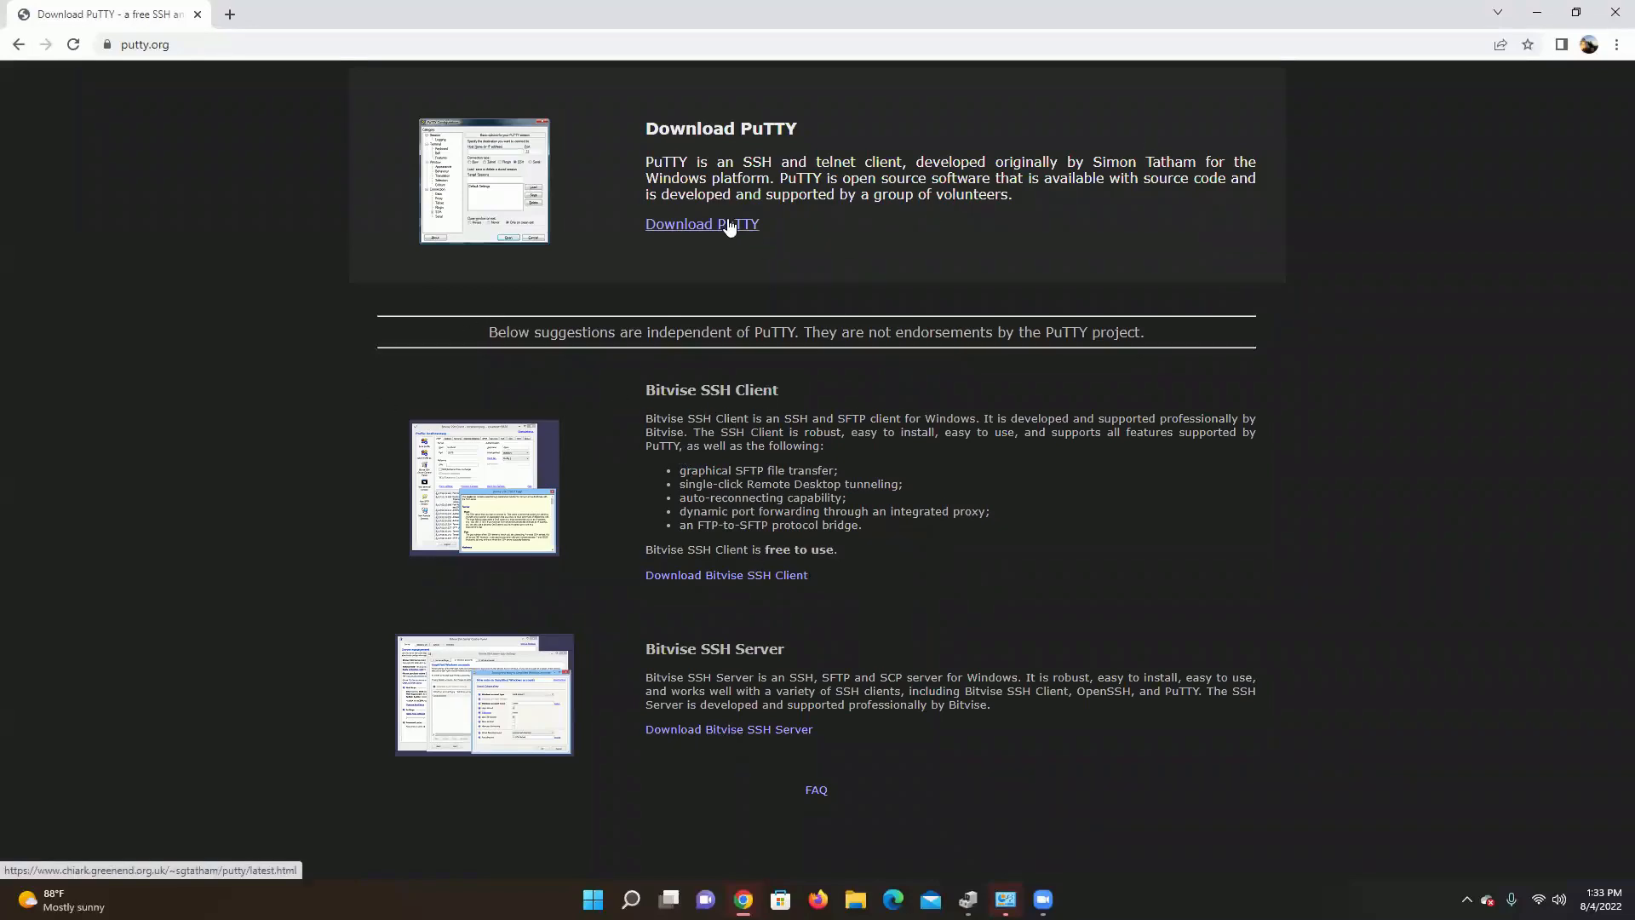
# - Download putty-64bit-0.77-installer.msi from the latest release page and set it to open when done
pyautogui.click(700, 225)
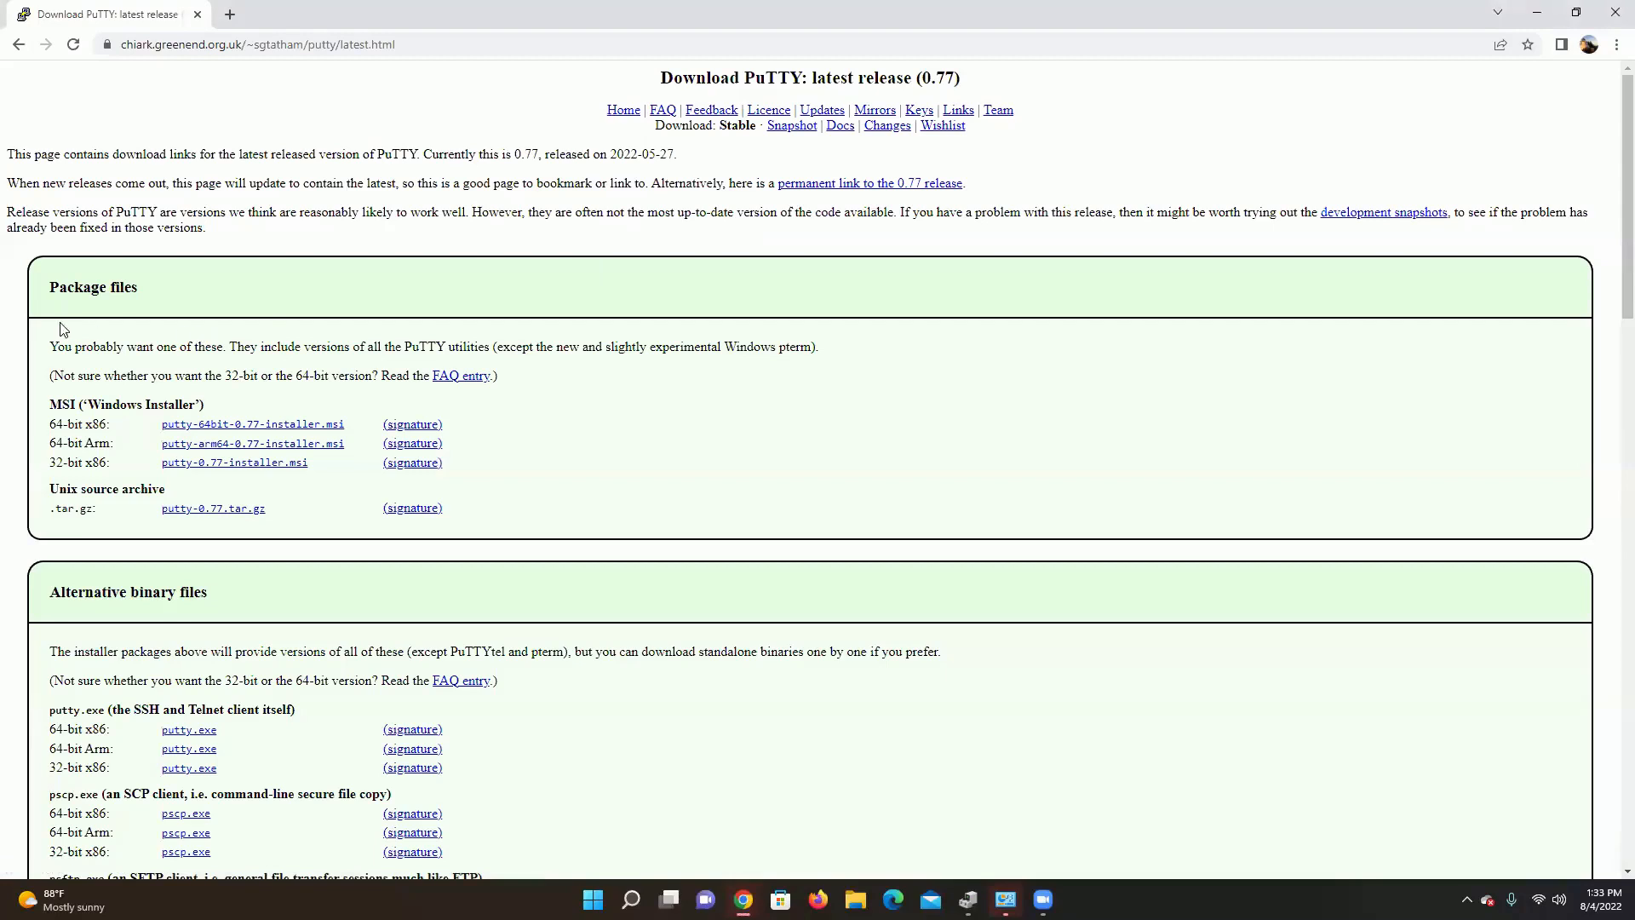
pyautogui.moveTo(146, 310)
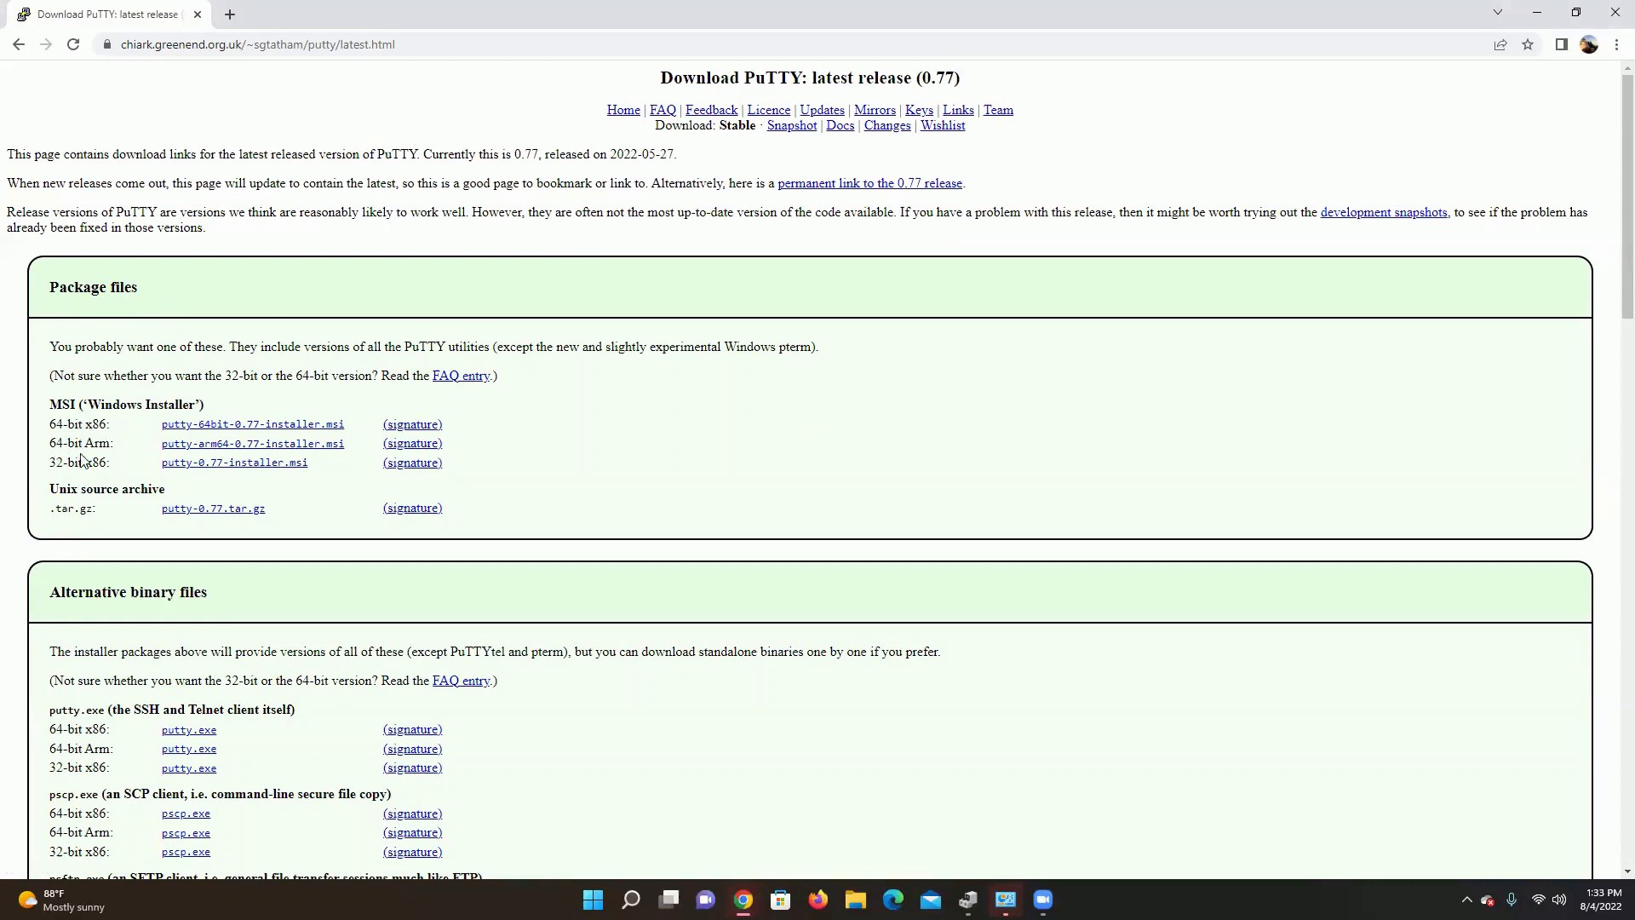
pyautogui.moveTo(96, 477)
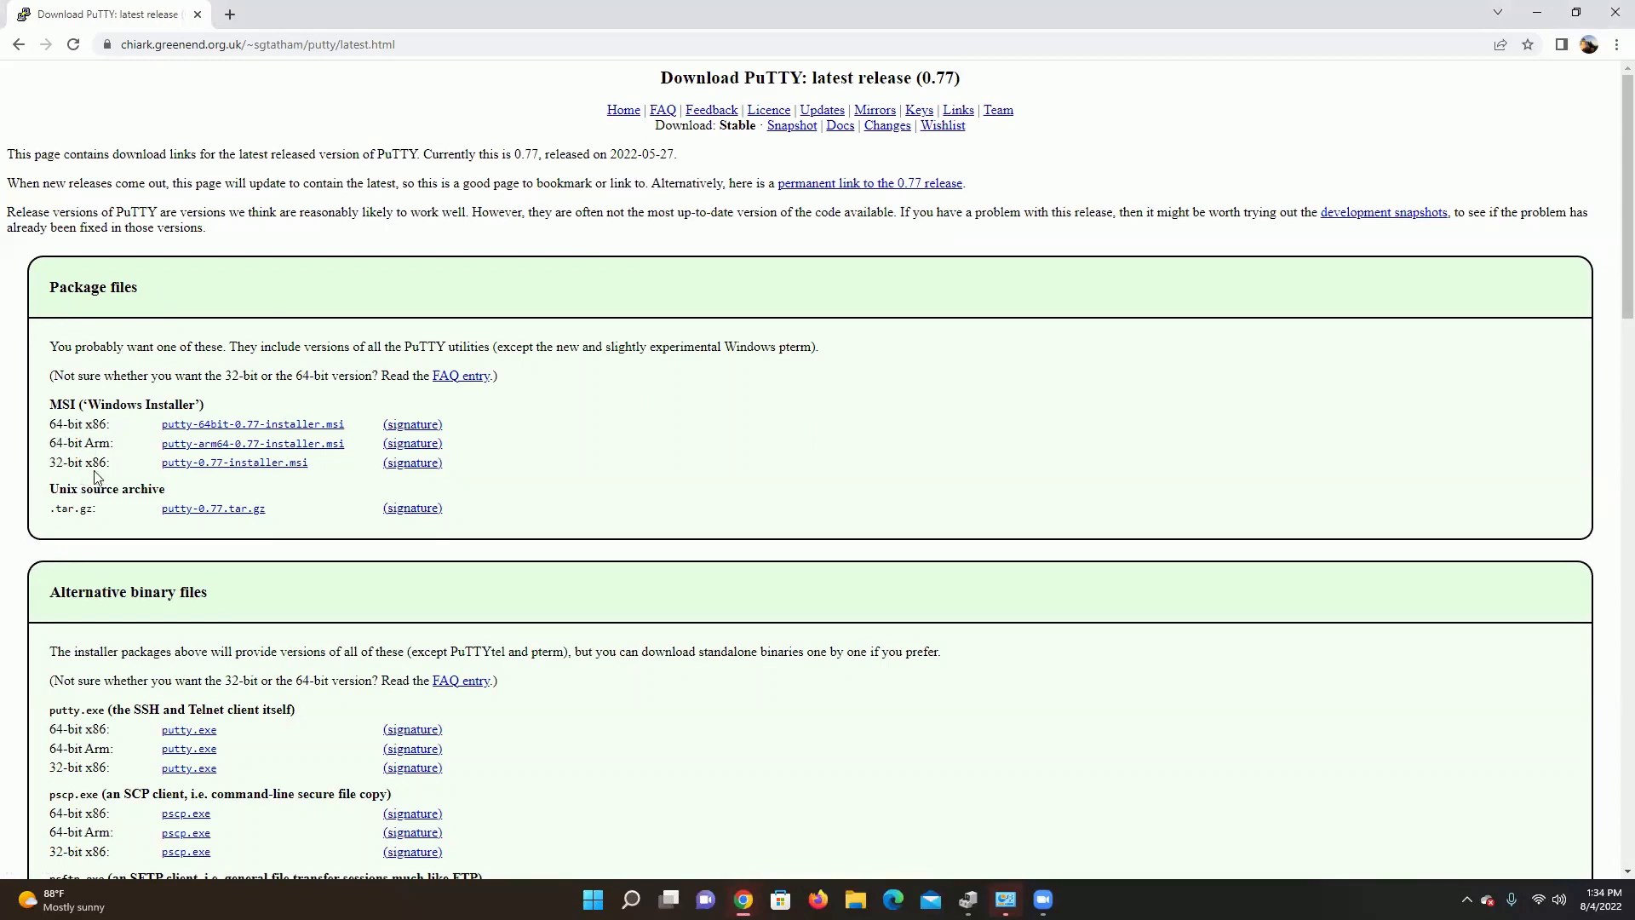
pyautogui.moveTo(127, 461)
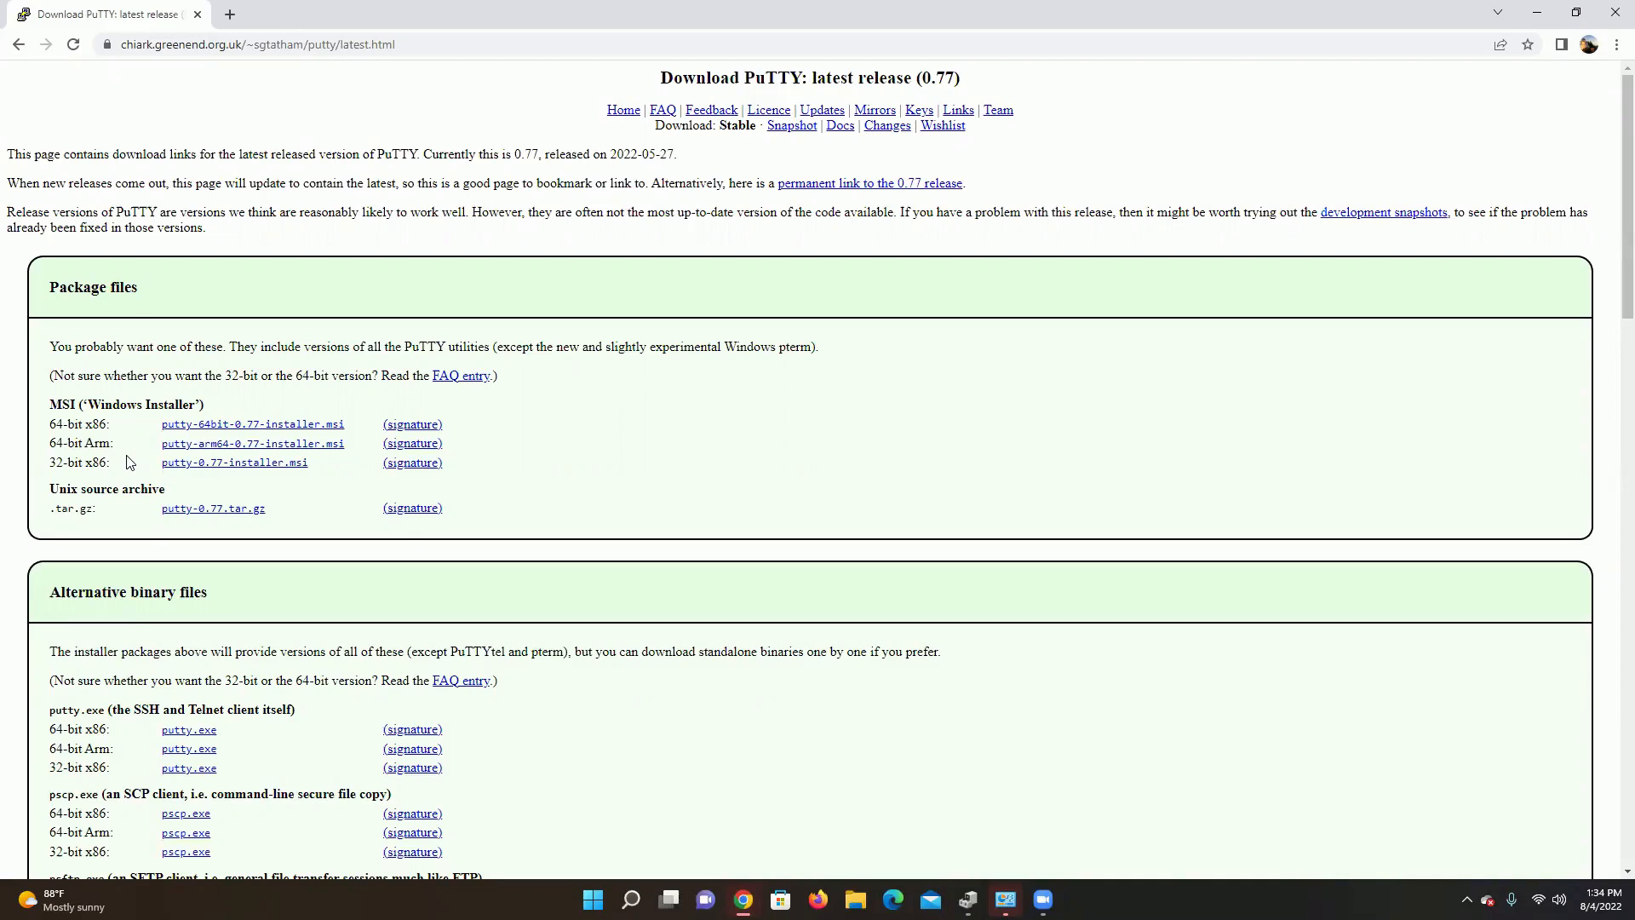
pyautogui.moveTo(68, 438)
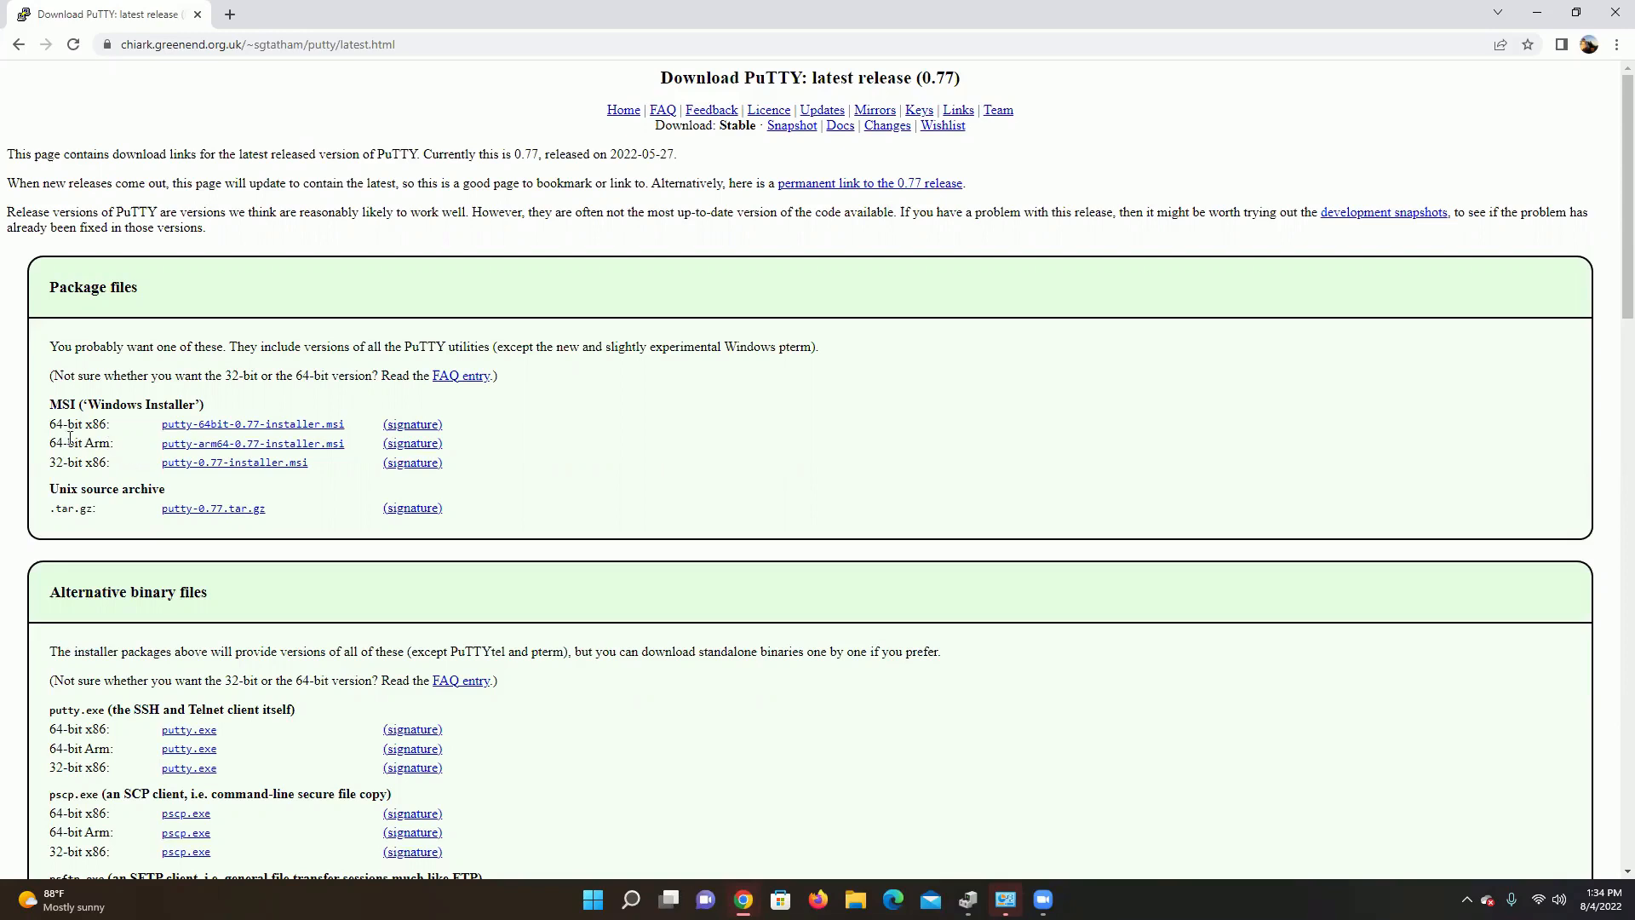
pyautogui.moveTo(252, 431)
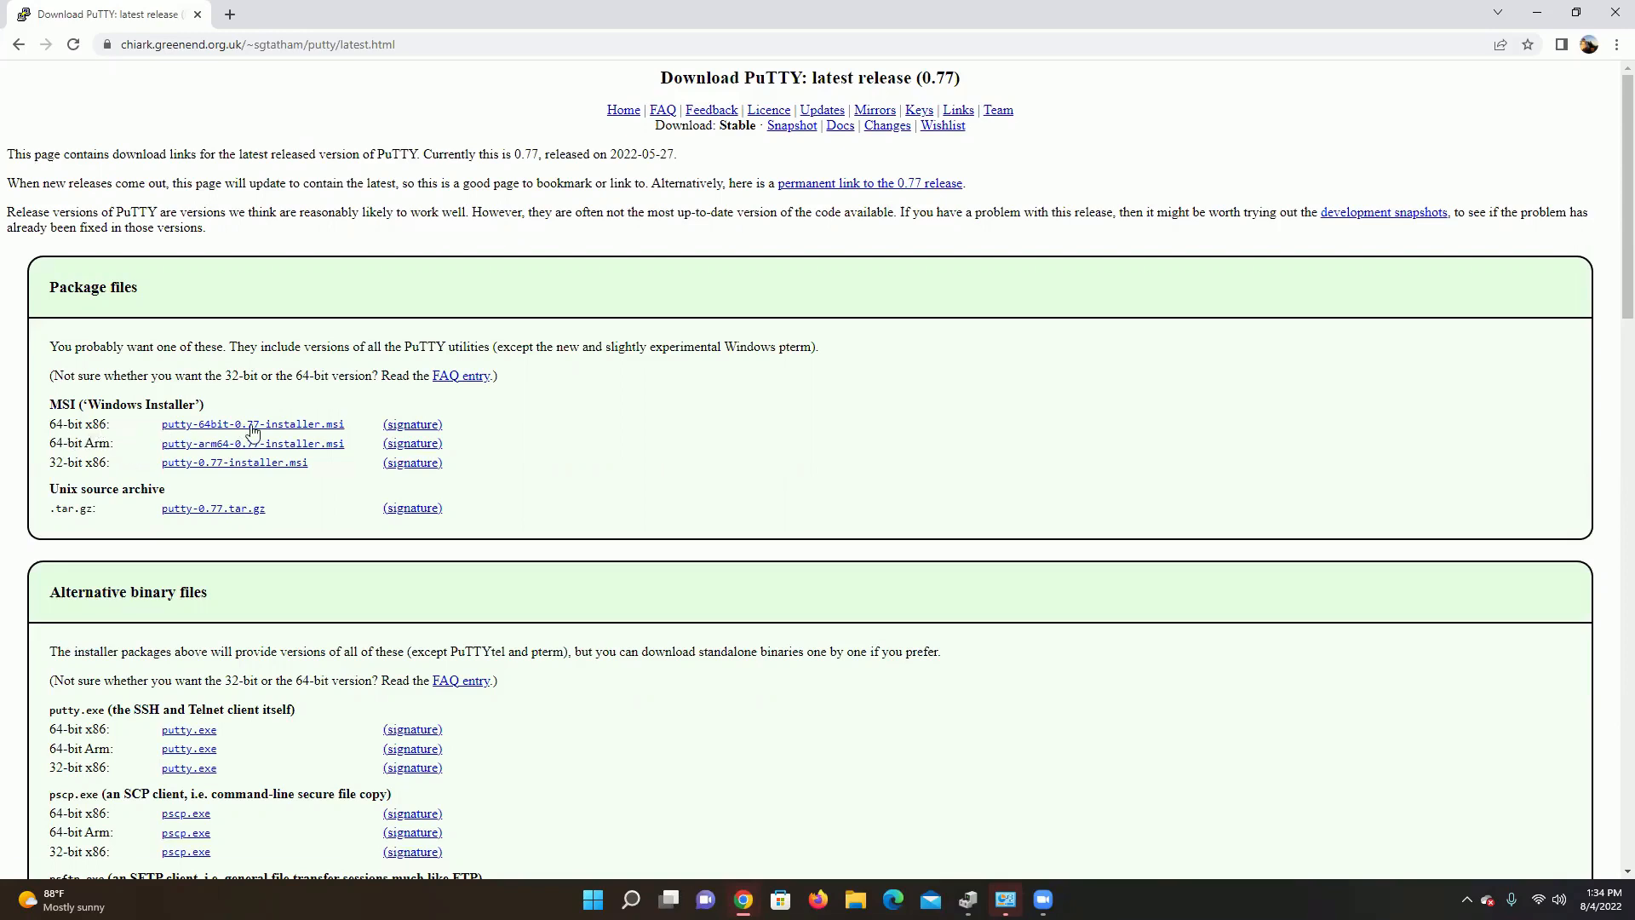
pyautogui.click(253, 424)
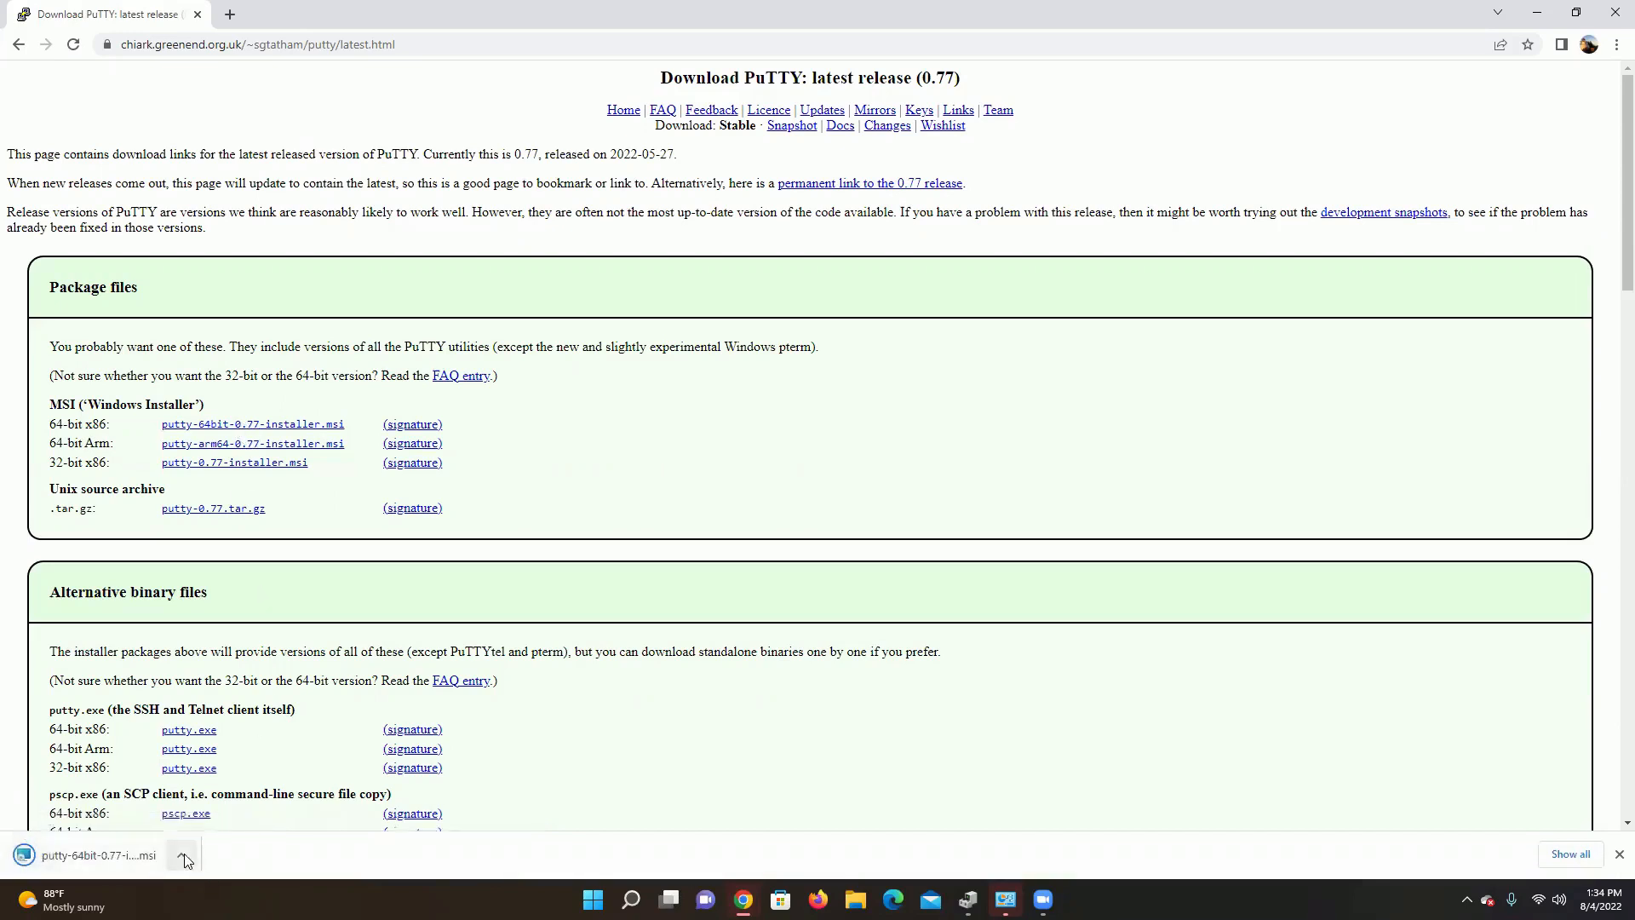
pyautogui.click(182, 855)
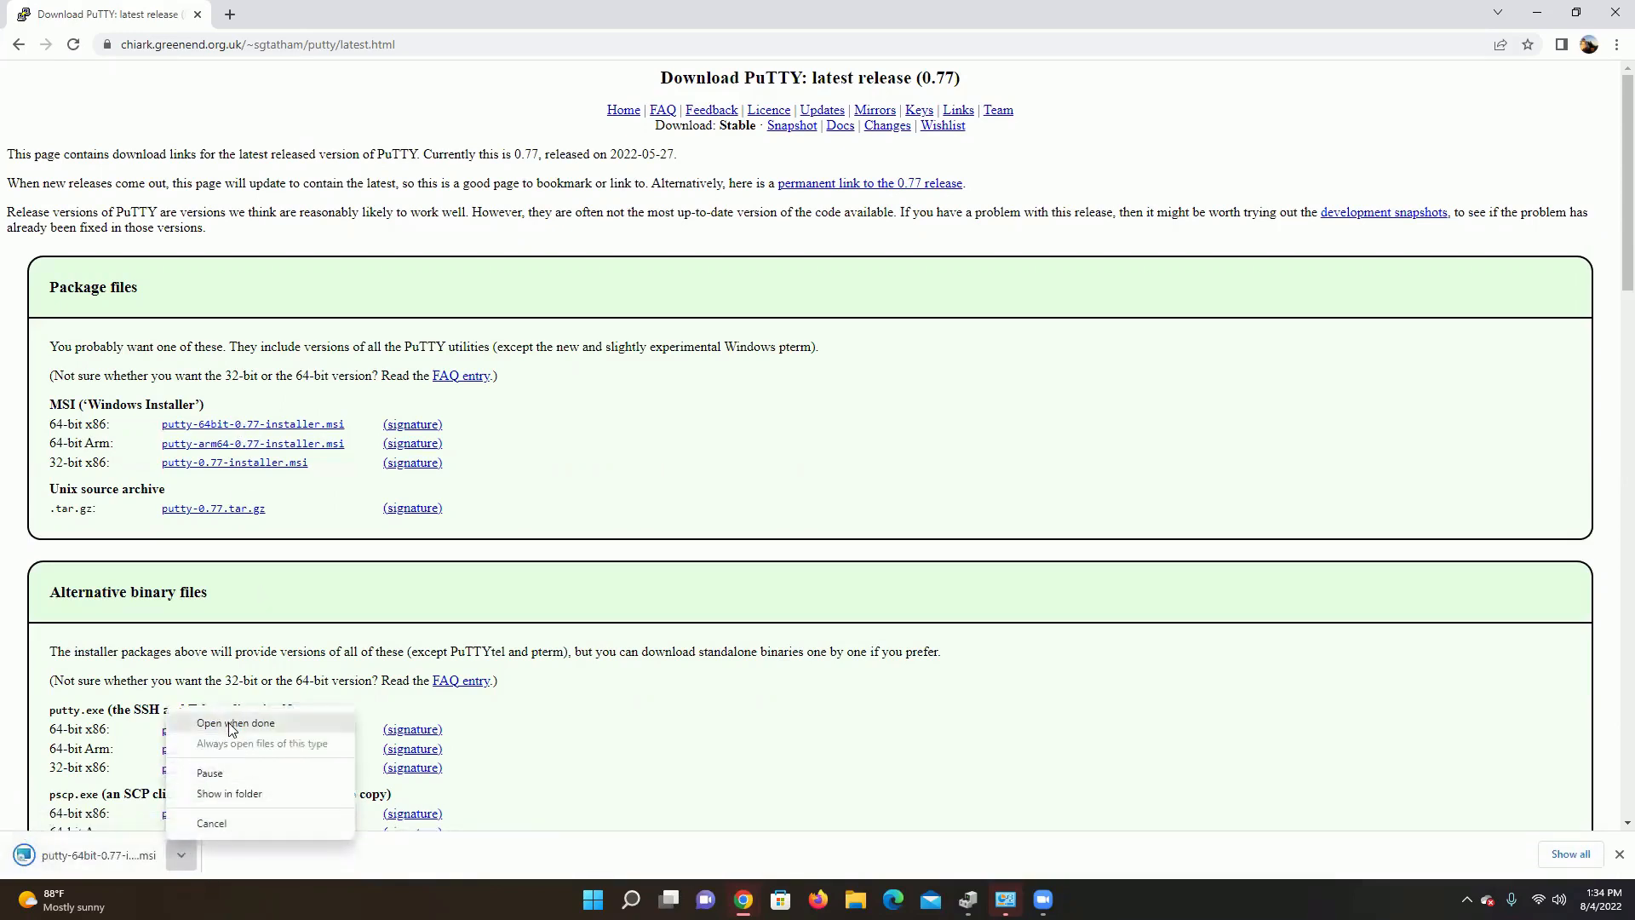
pyautogui.click(235, 723)
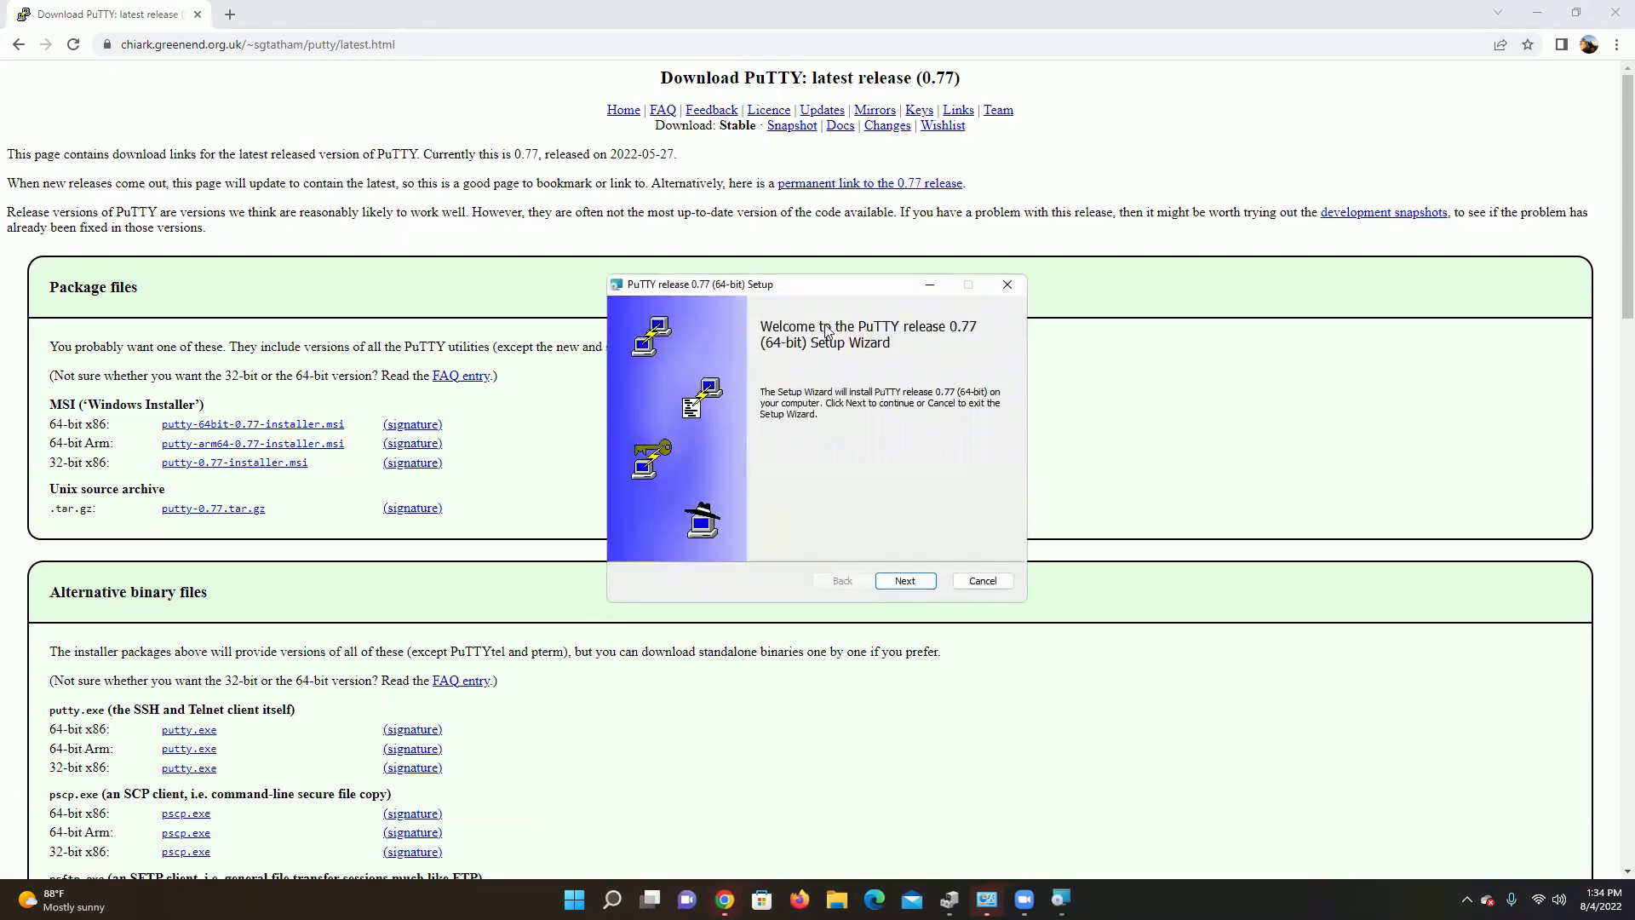
pyautogui.moveTo(923, 501)
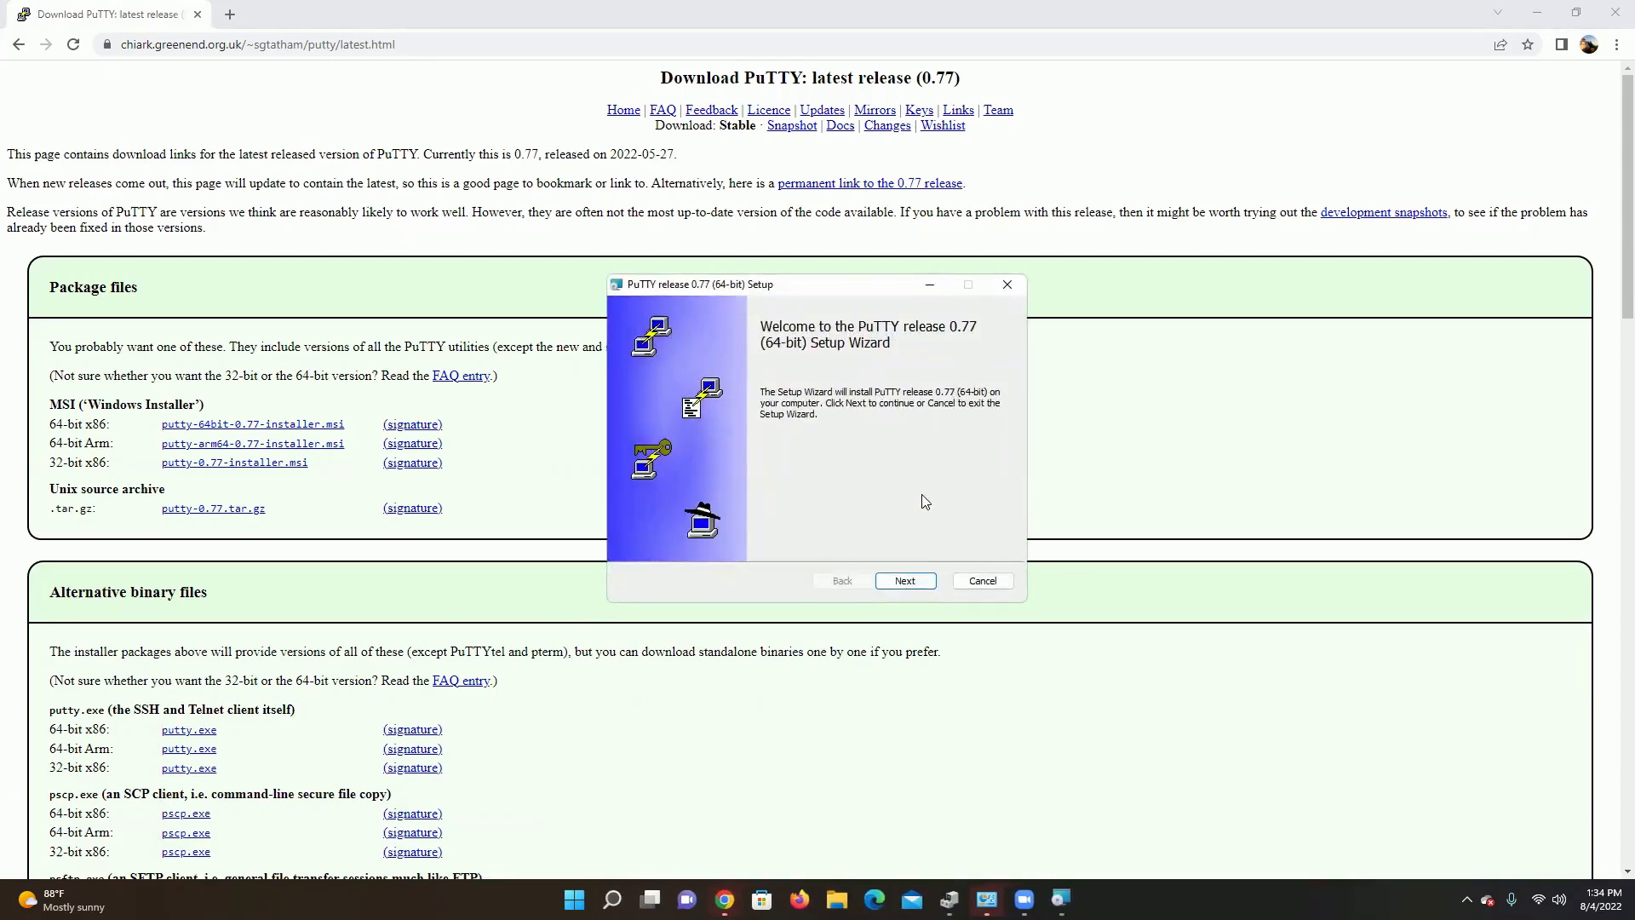
# - Install PuTTY 0.77 with the default folder and features, then dismiss the README window
pyautogui.click(905, 581)
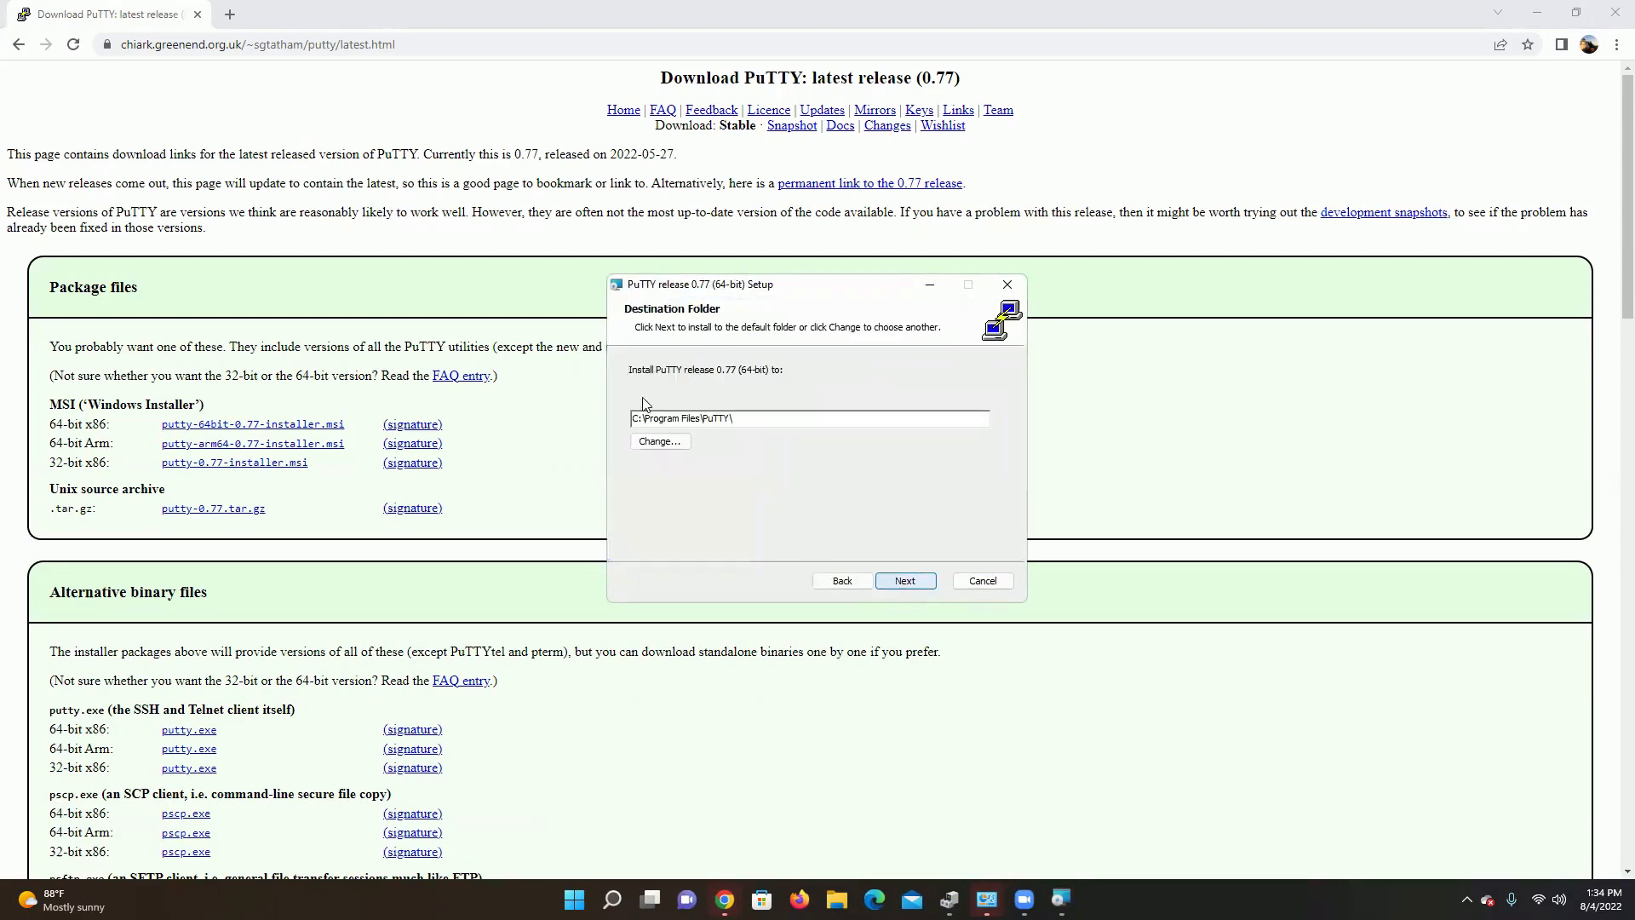
pyautogui.click(903, 581)
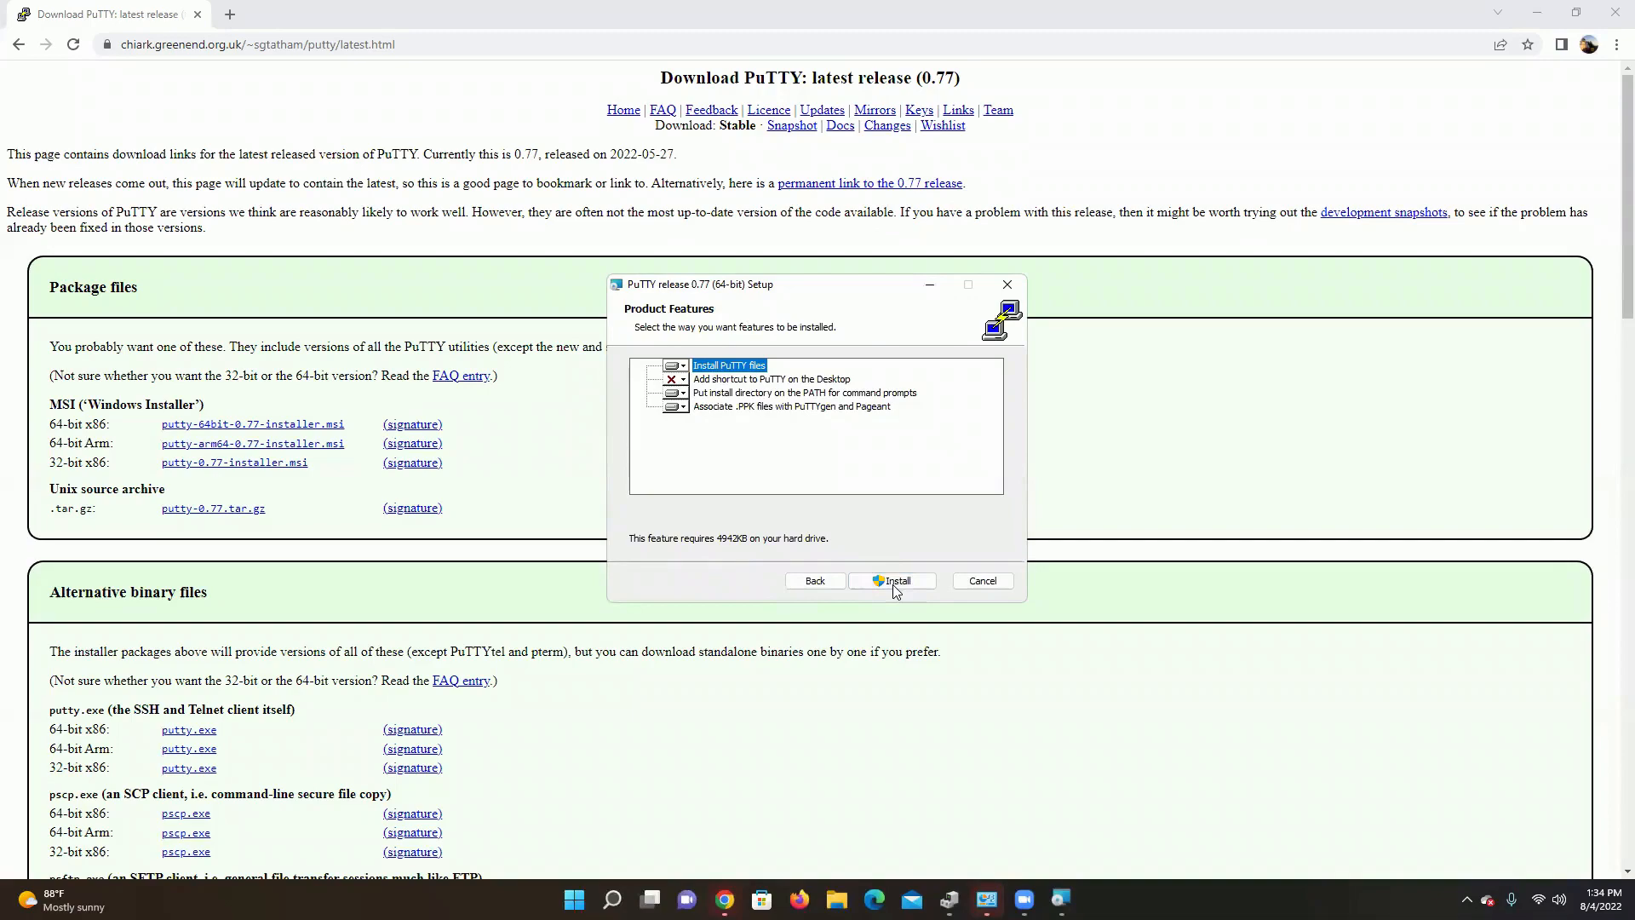
pyautogui.click(891, 581)
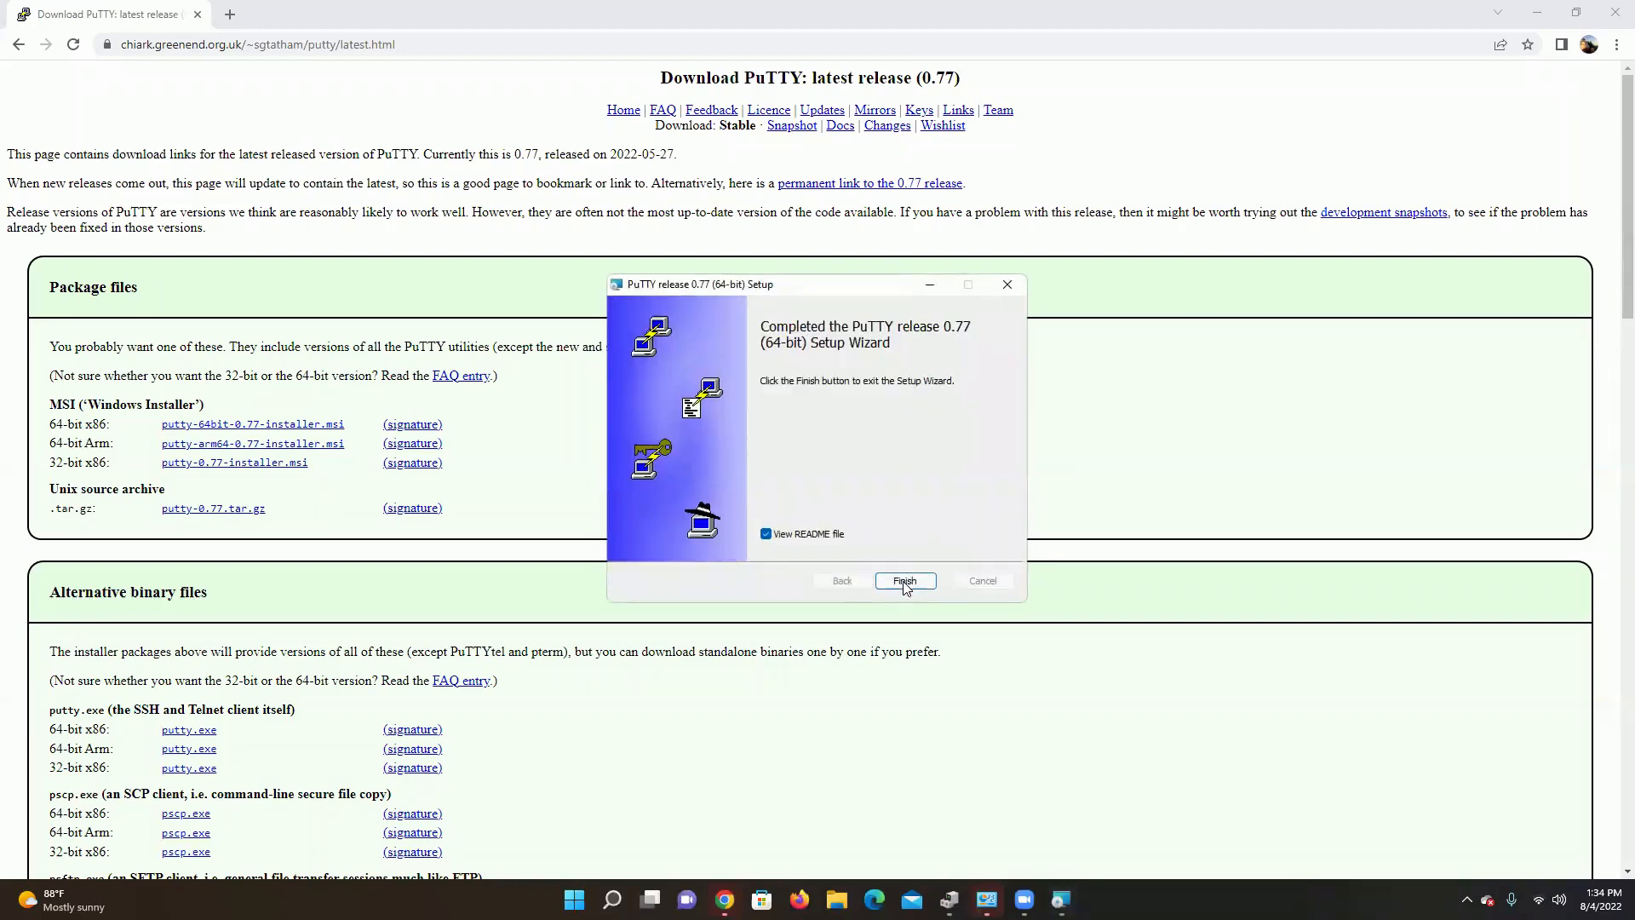
pyautogui.click(905, 581)
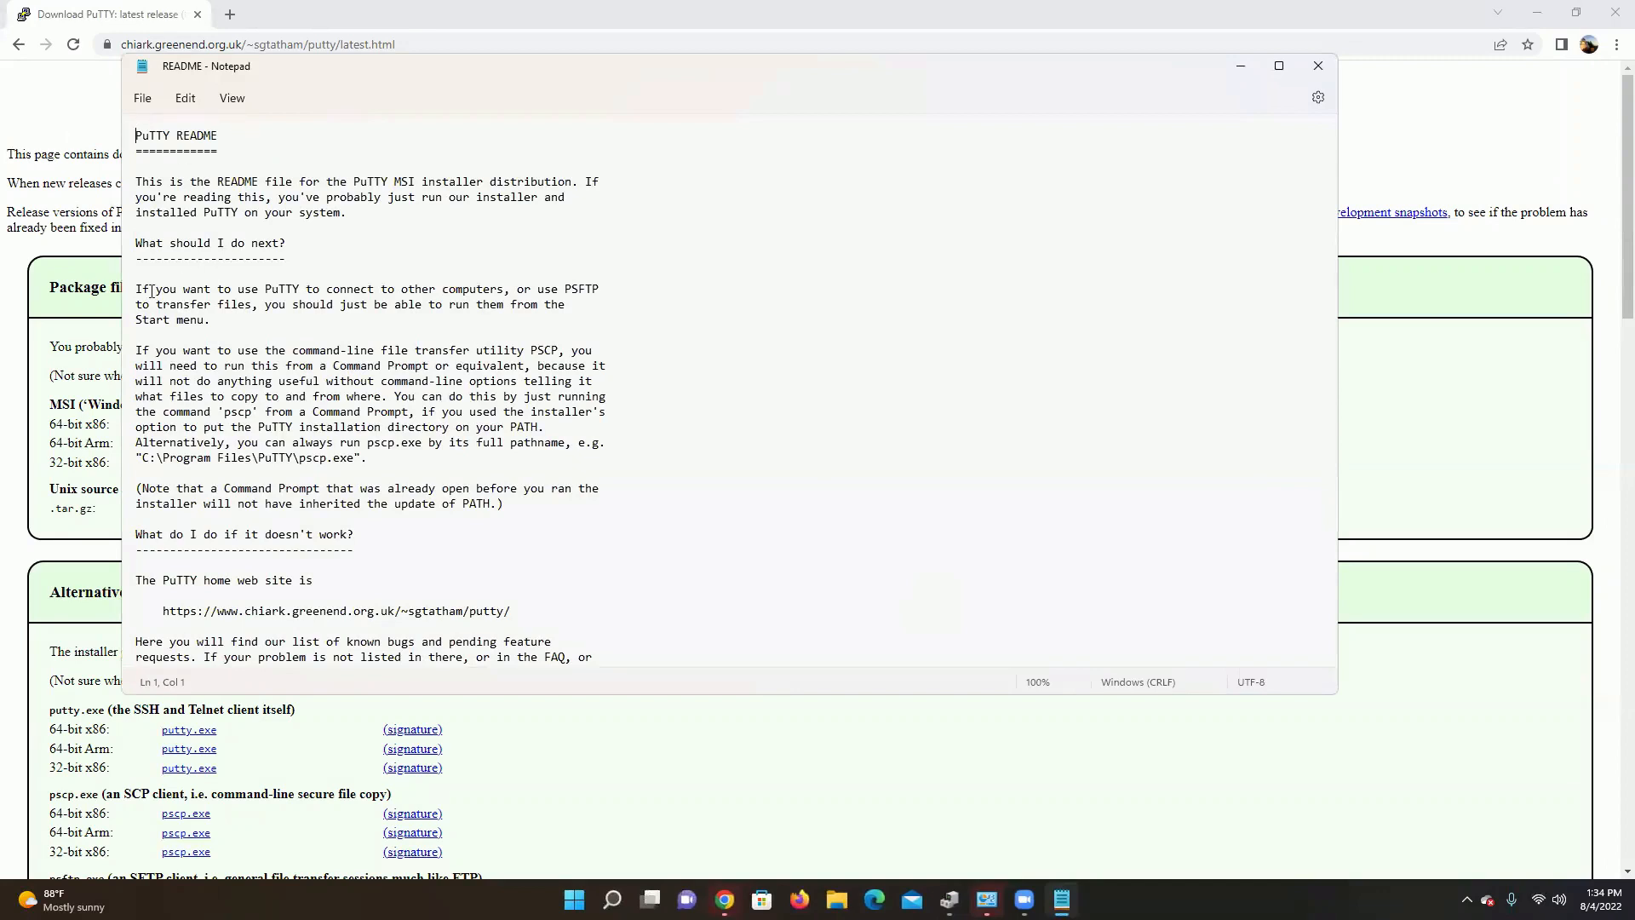
pyautogui.moveTo(1317, 67)
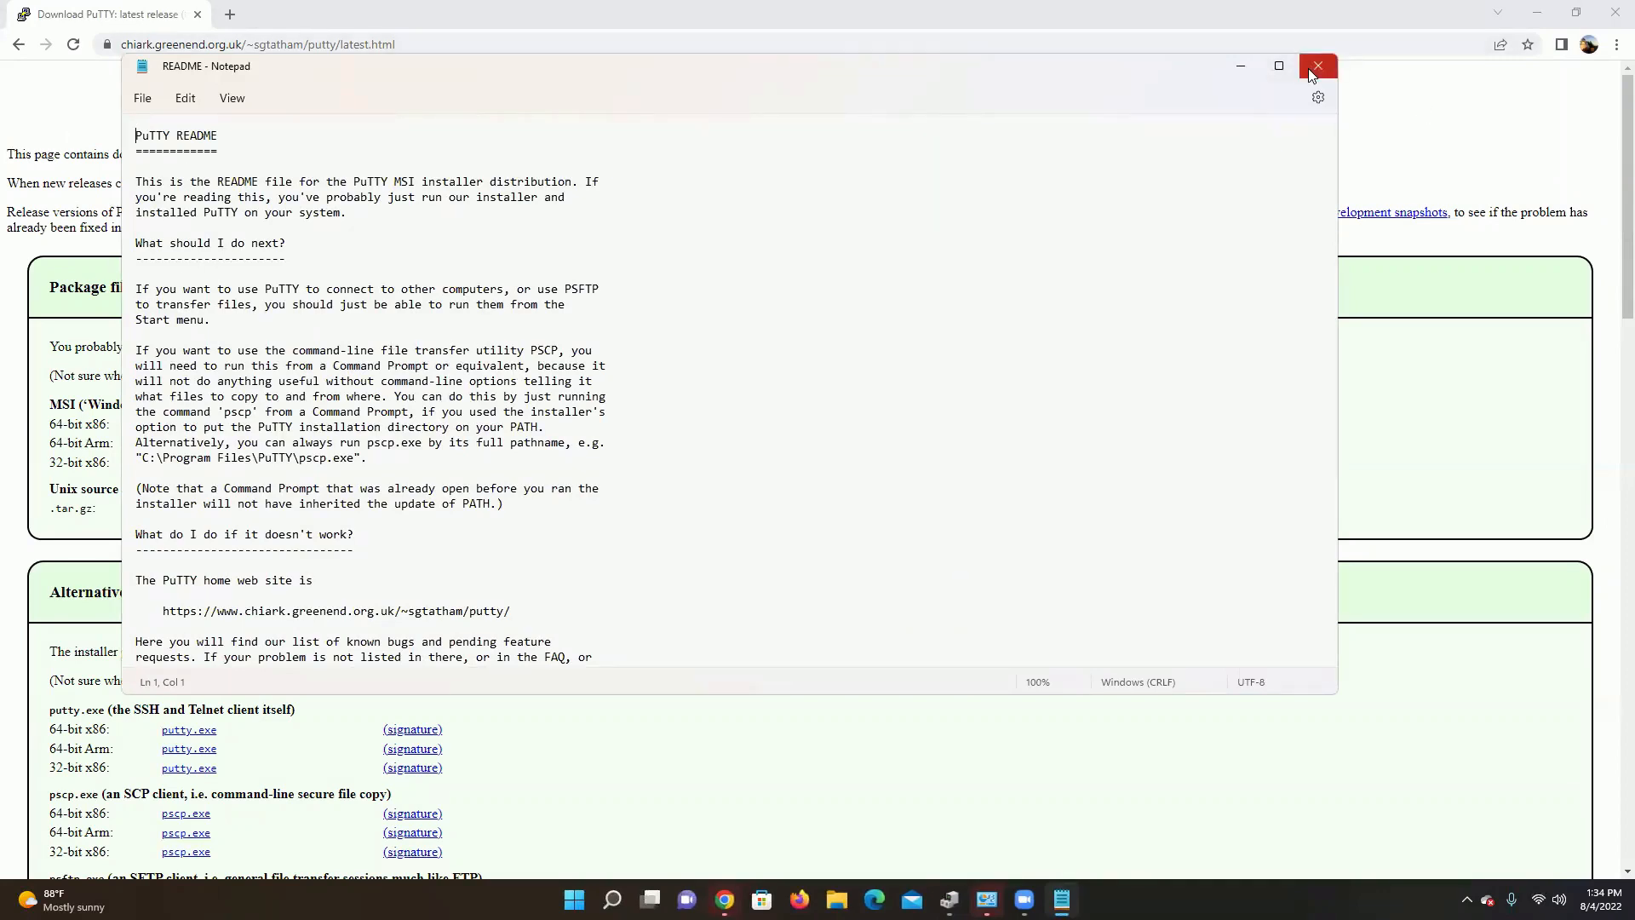
pyautogui.click(1317, 66)
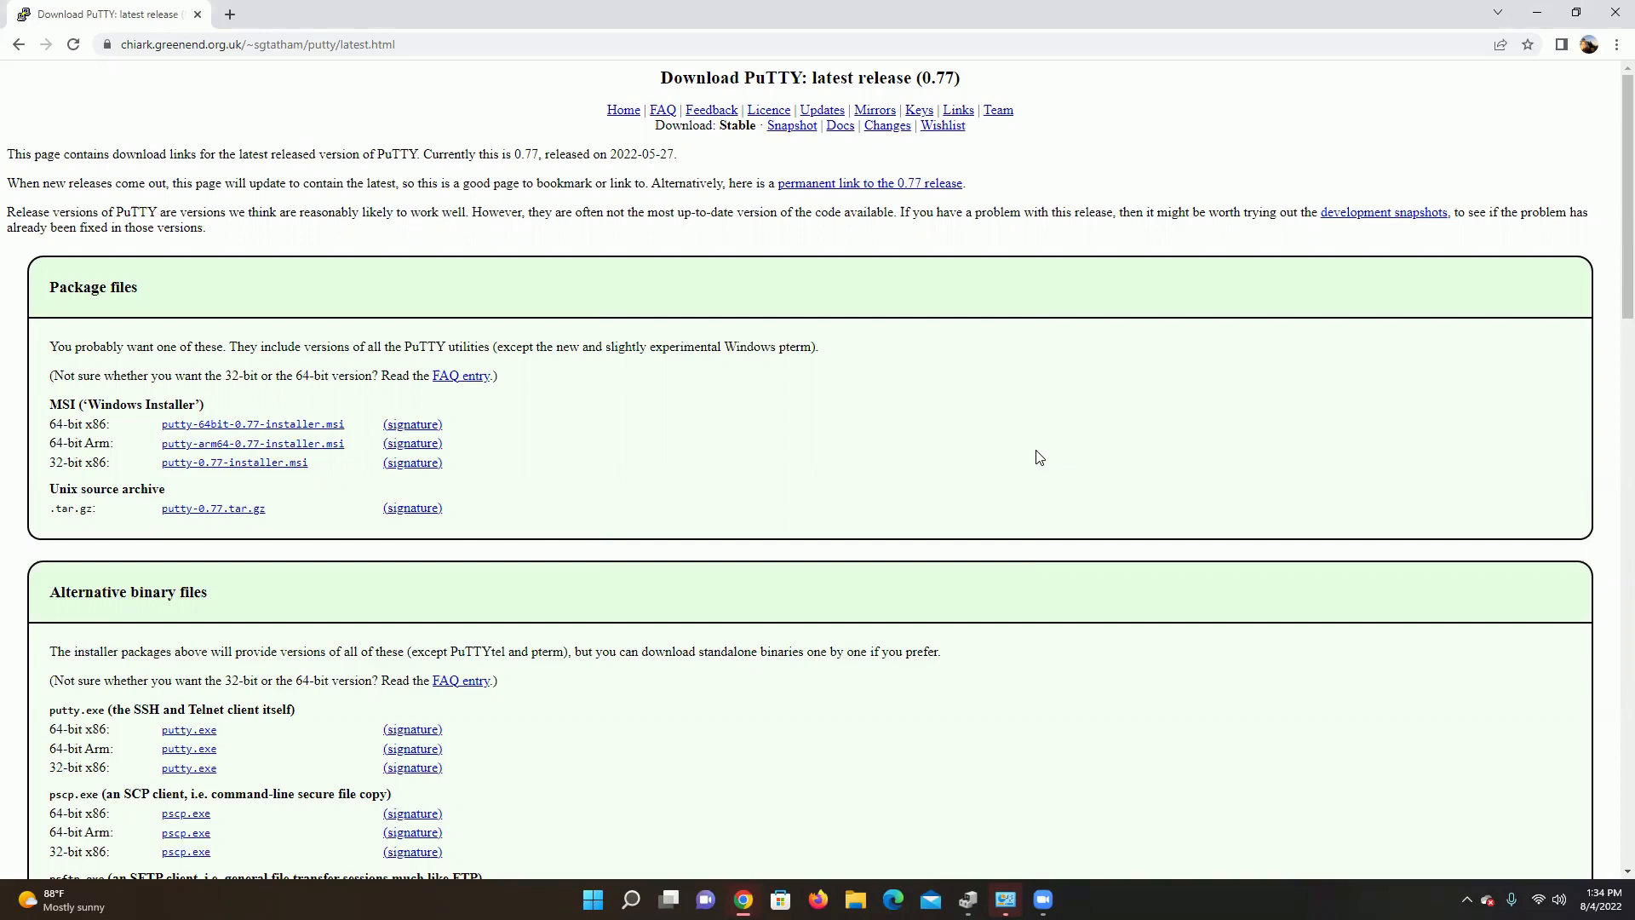
pyautogui.moveTo(879, 216)
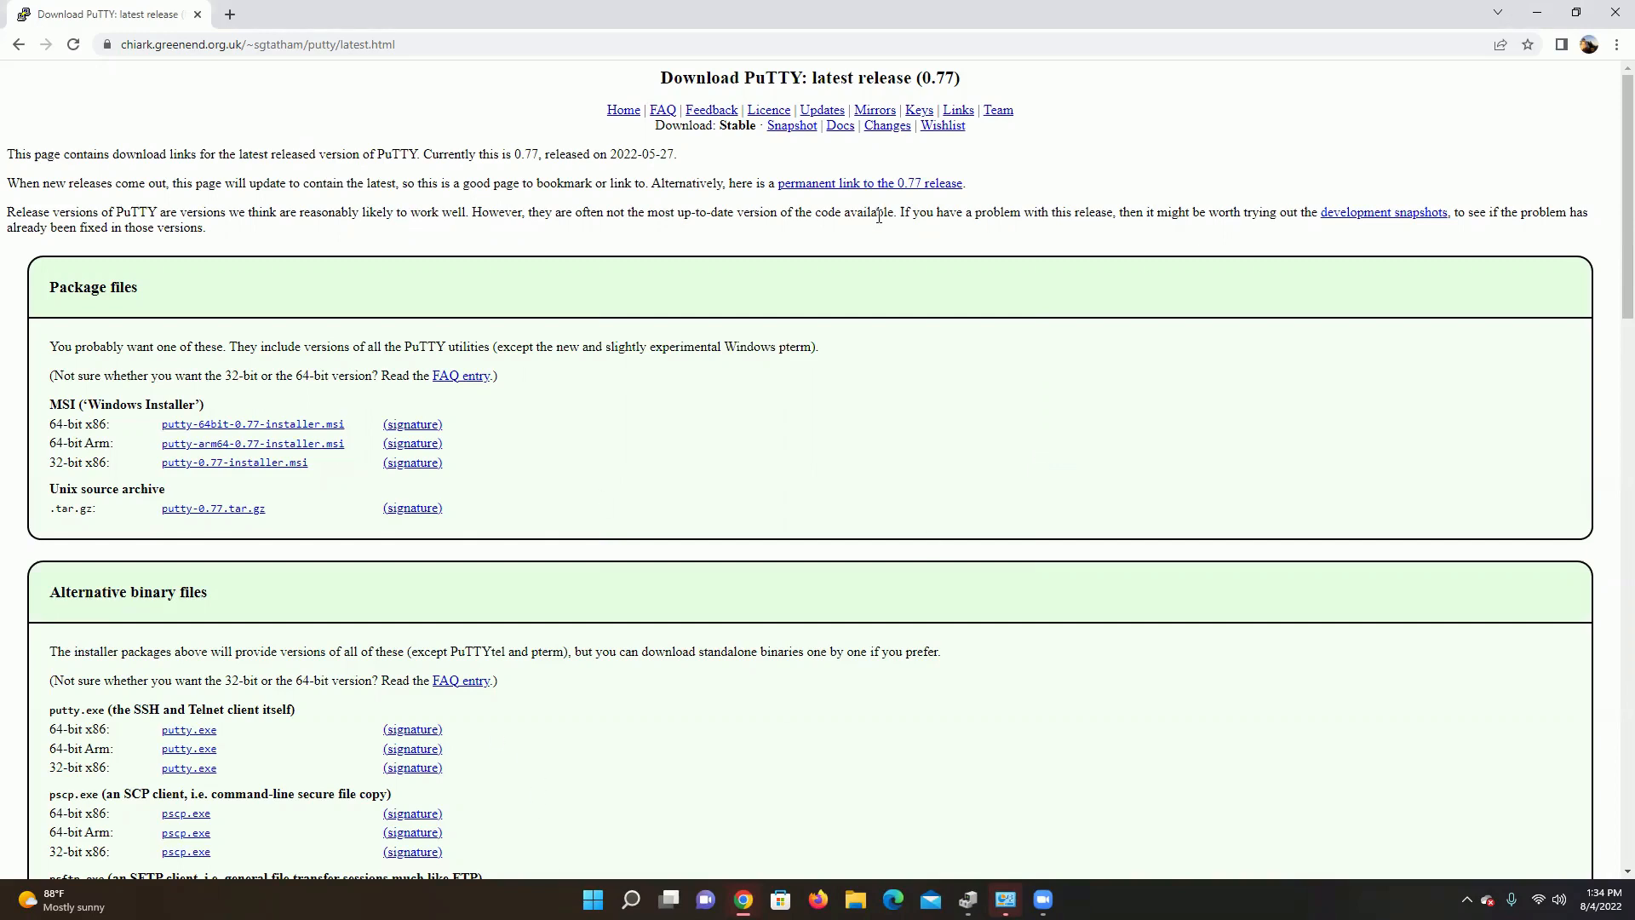
pyautogui.moveTo(391, 120)
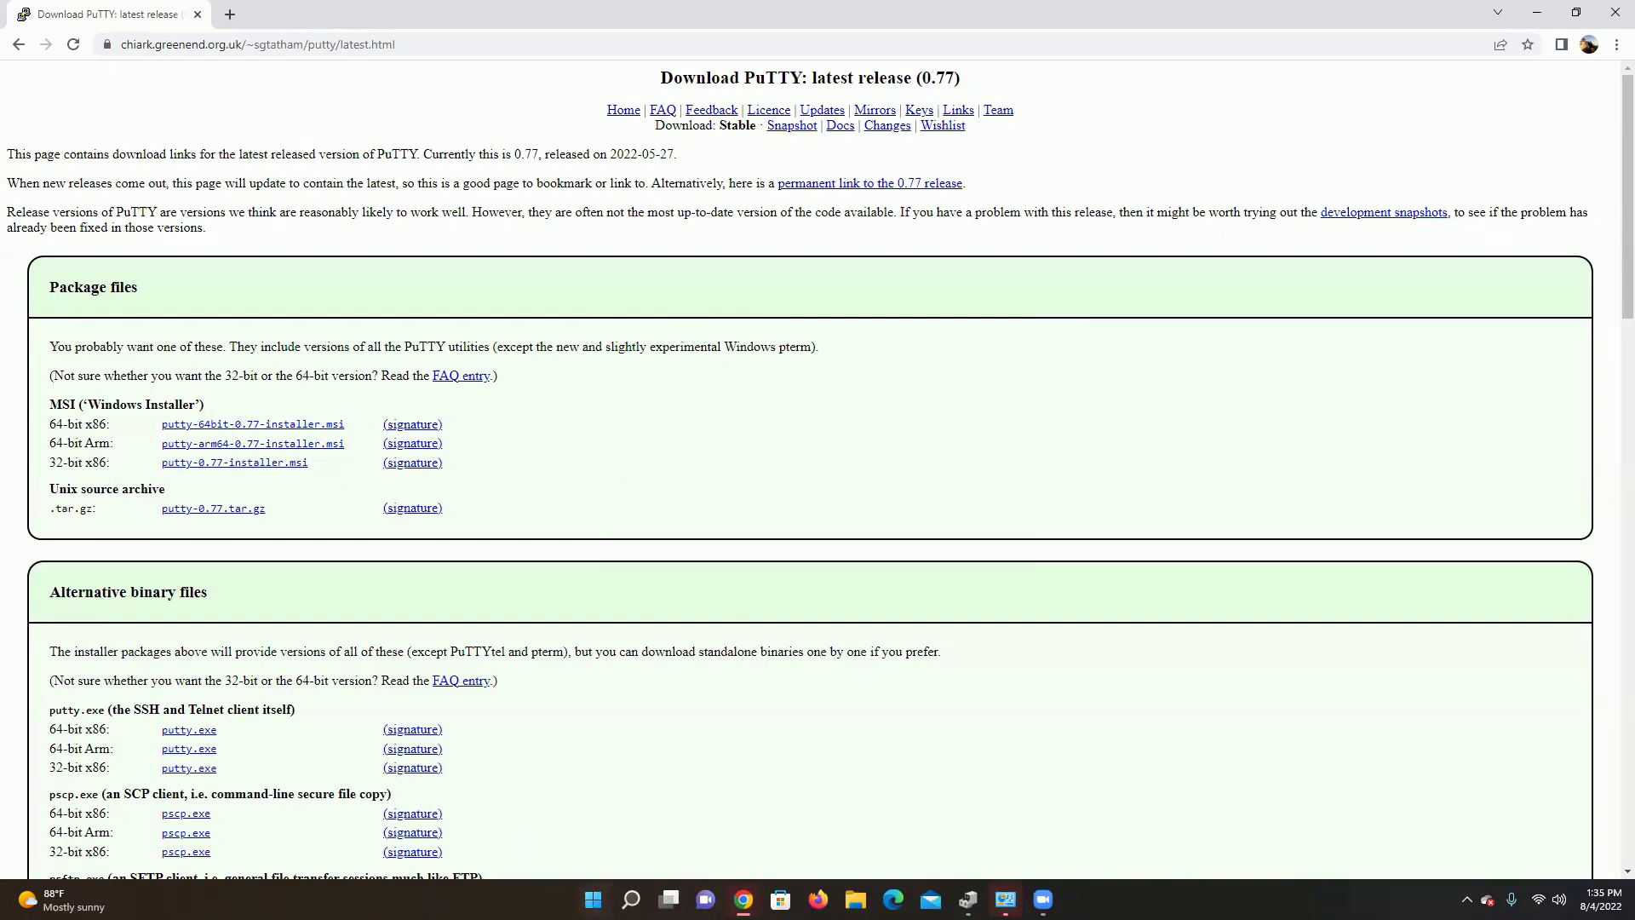
# - Search Windows for 'puTTY' so the installed app shows as the best match
pyautogui.click(630, 899)
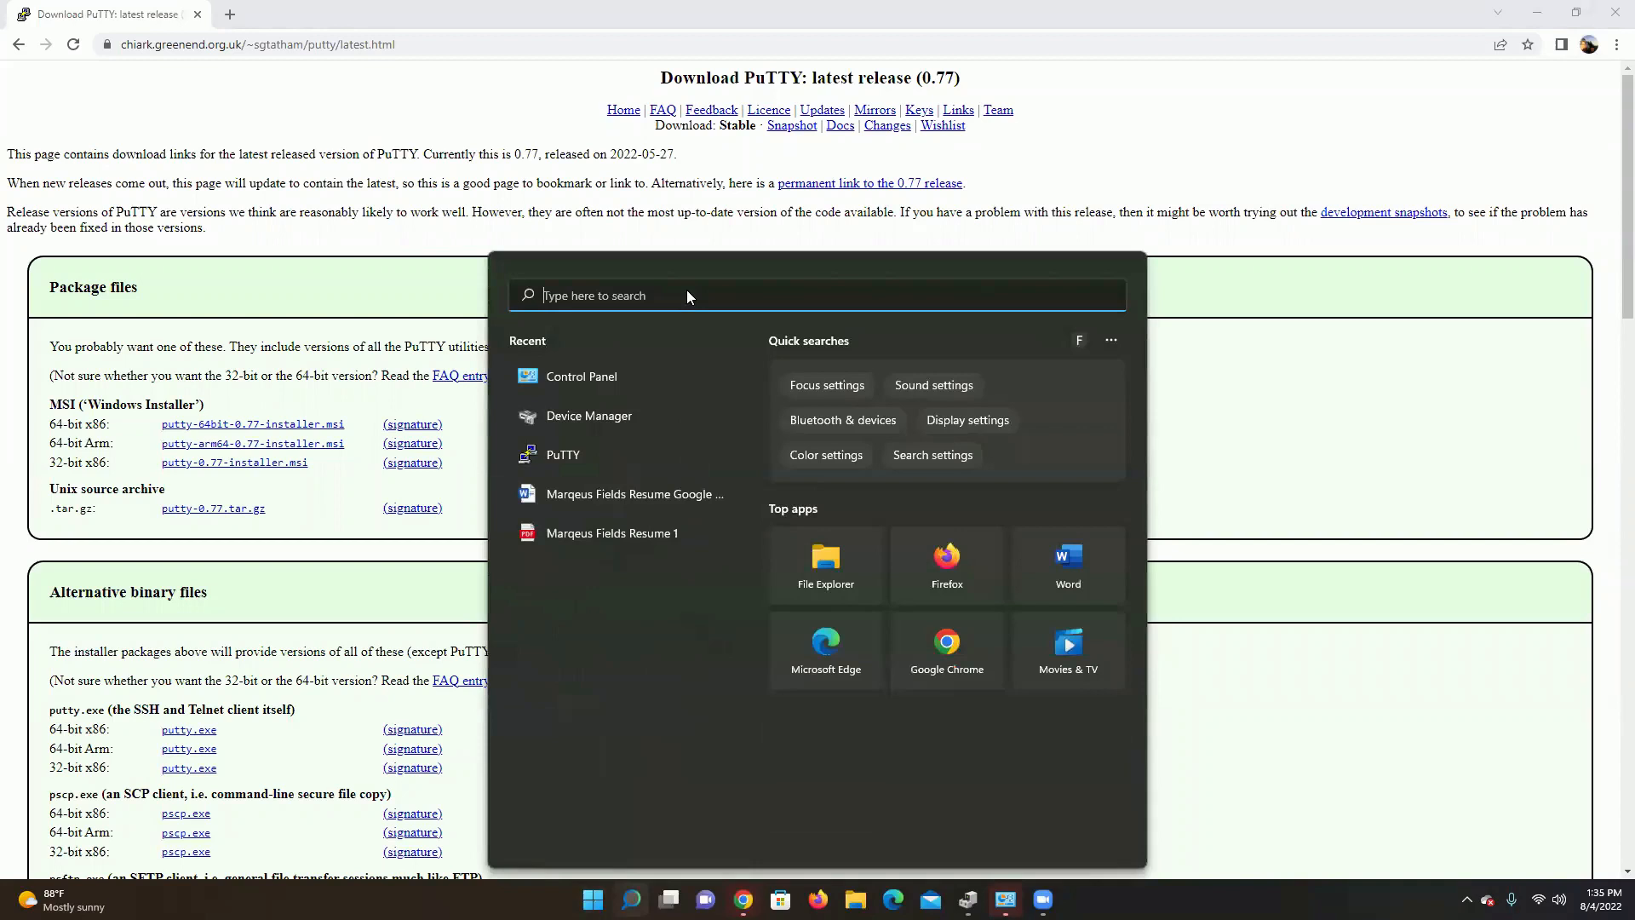
pyautogui.write('puTTY')
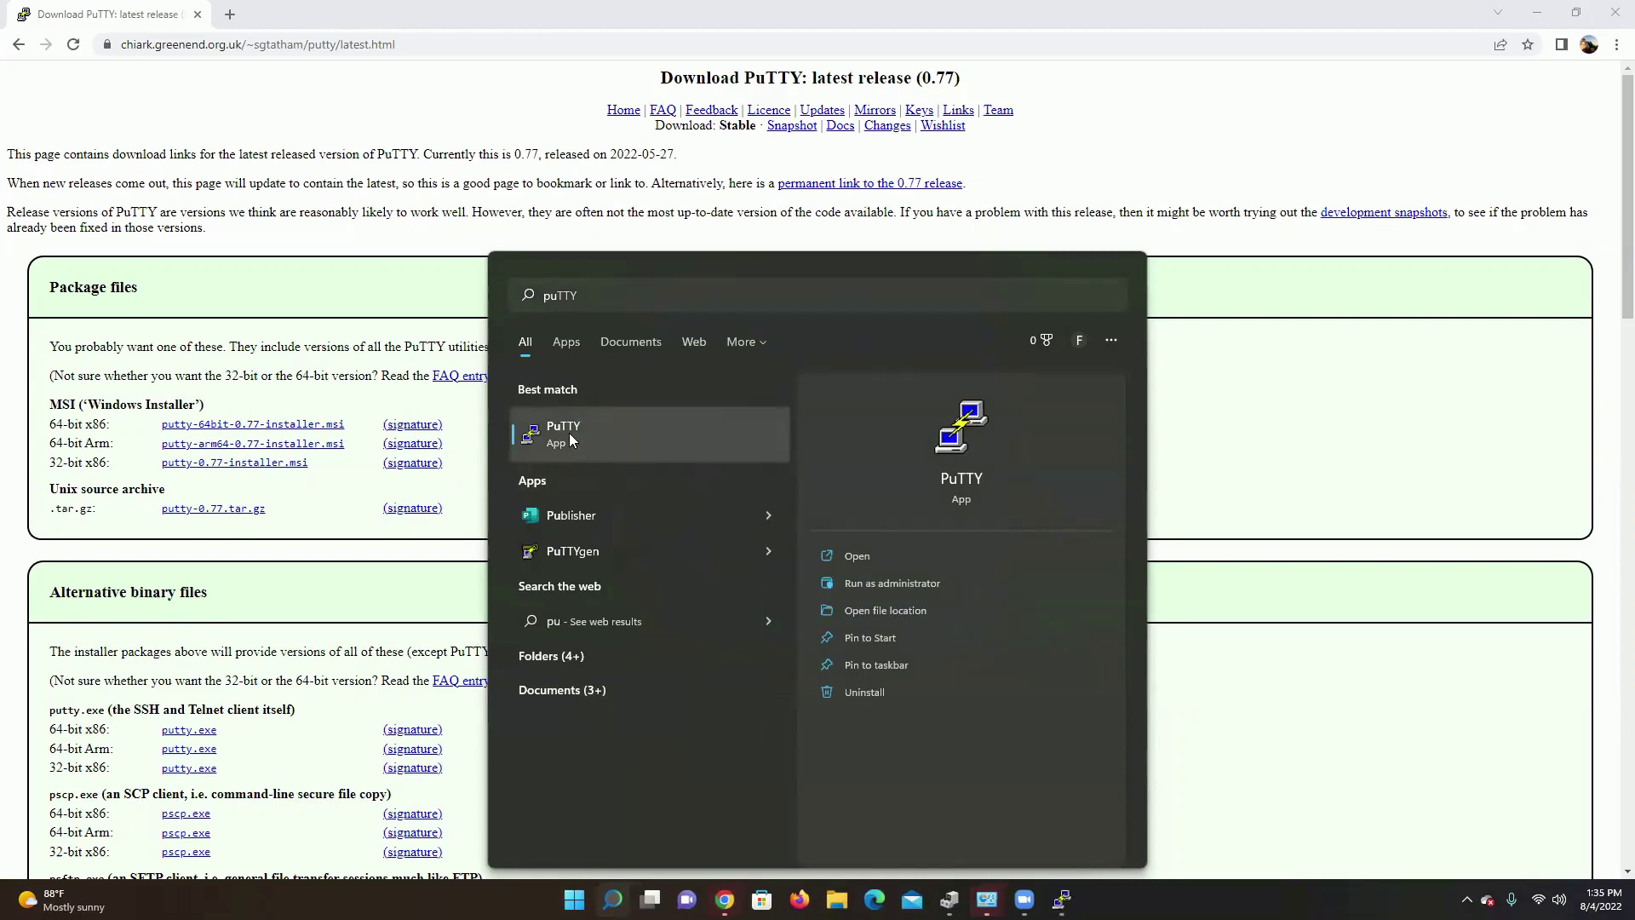
# - Launch PuTTY and, after trying SSH and the Other protocol list, choose Serial on COM1 at 9600
pyautogui.click(855, 556)
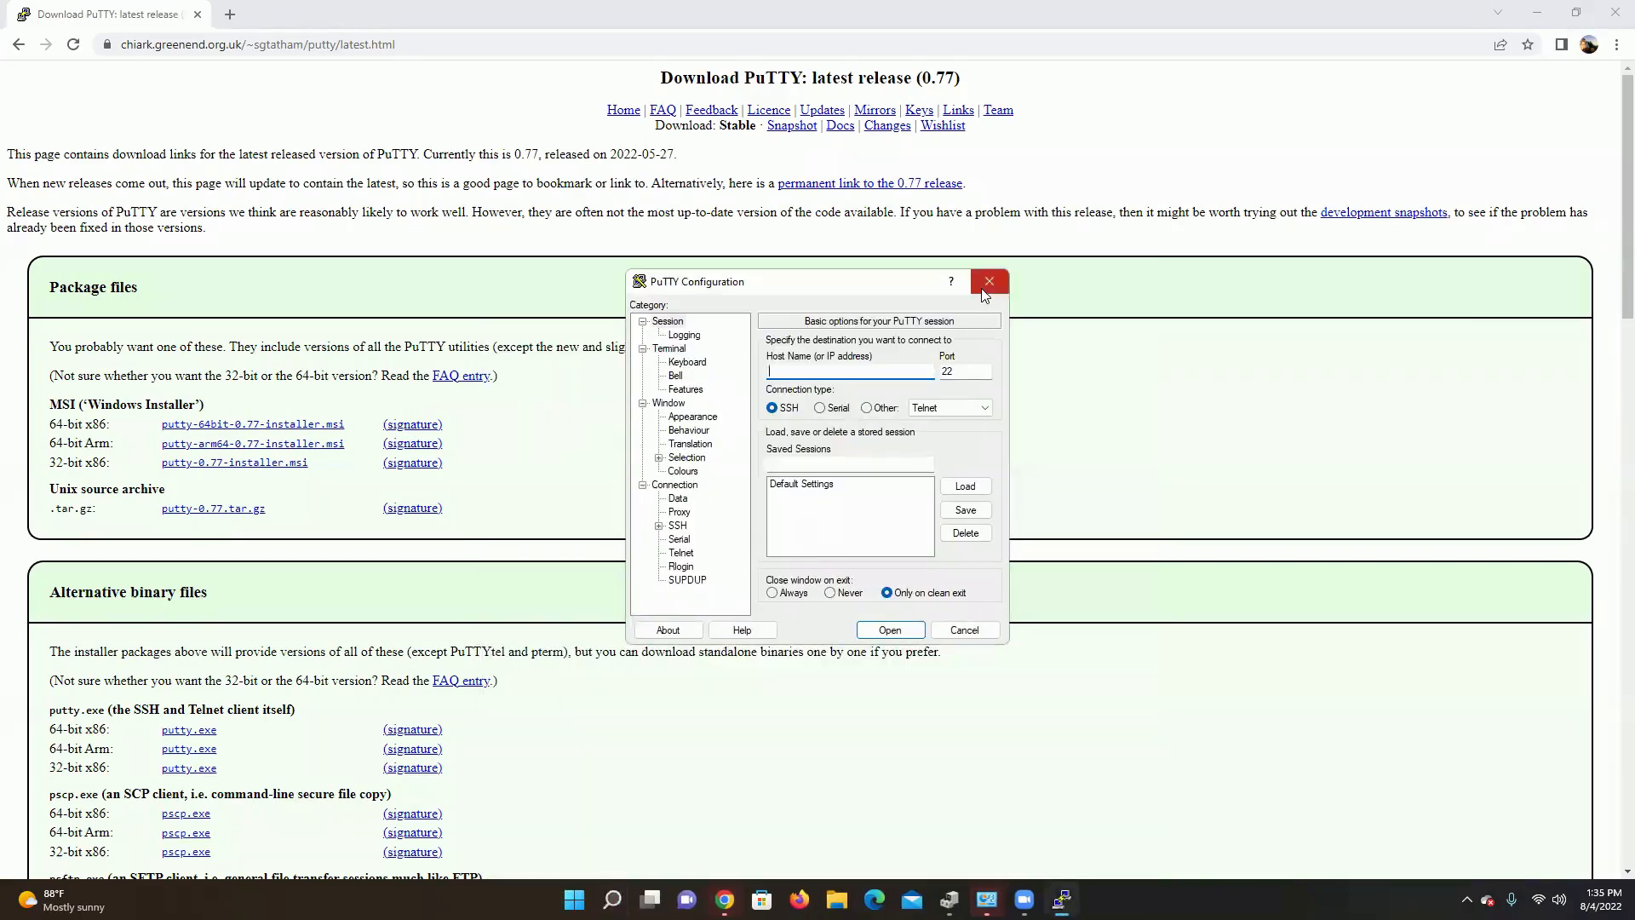
pyautogui.moveTo(819, 384)
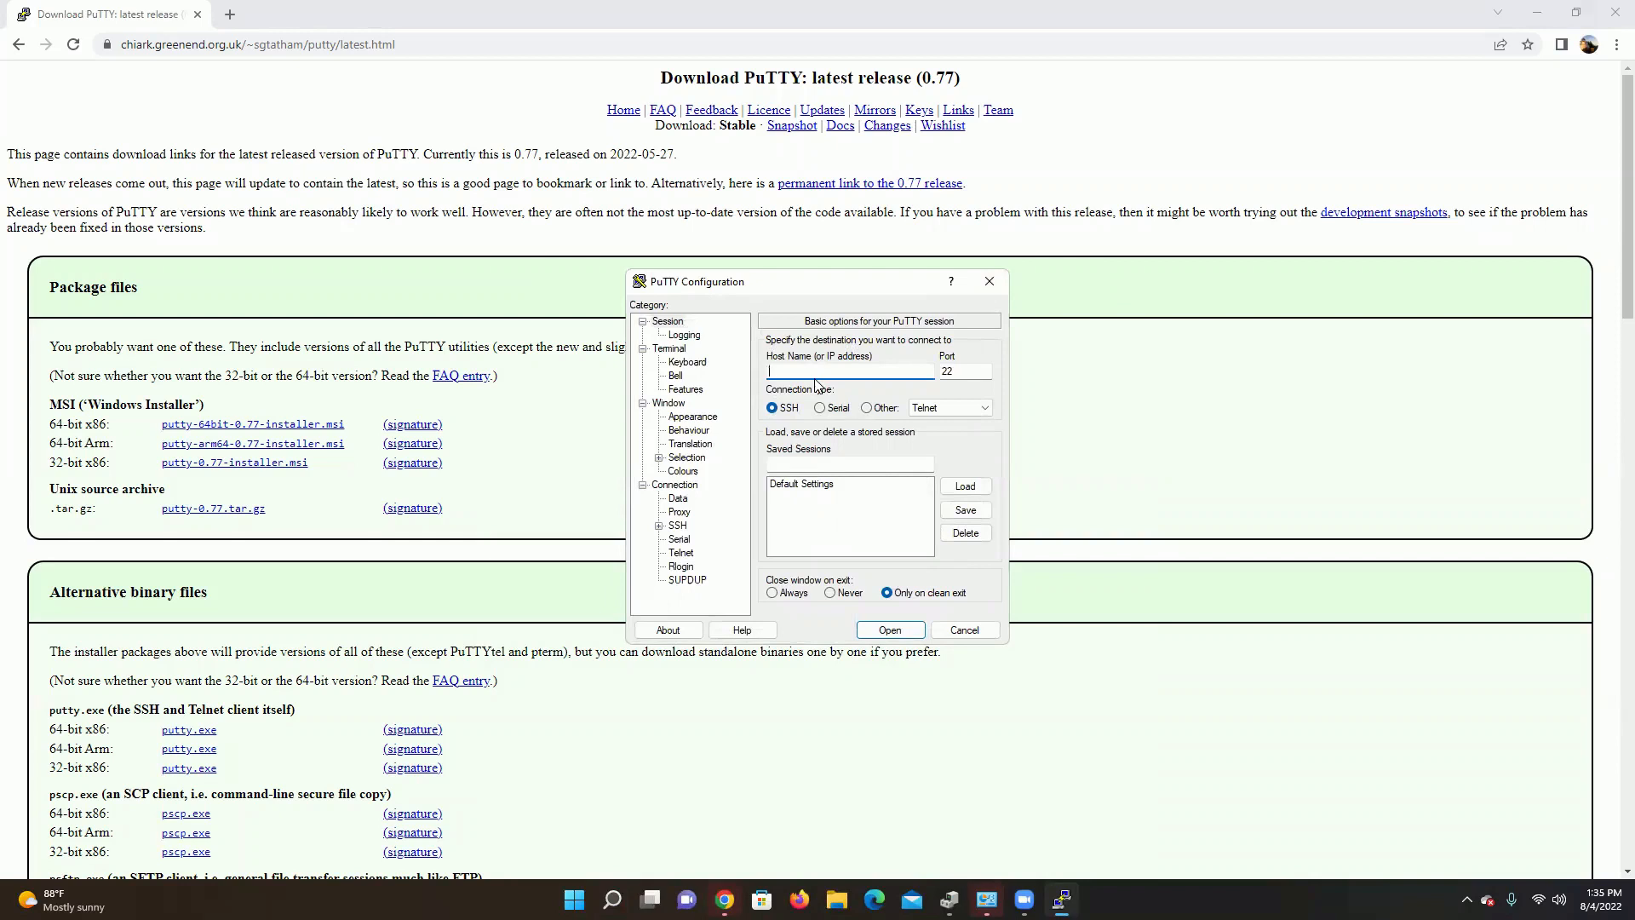
pyautogui.moveTo(757, 443)
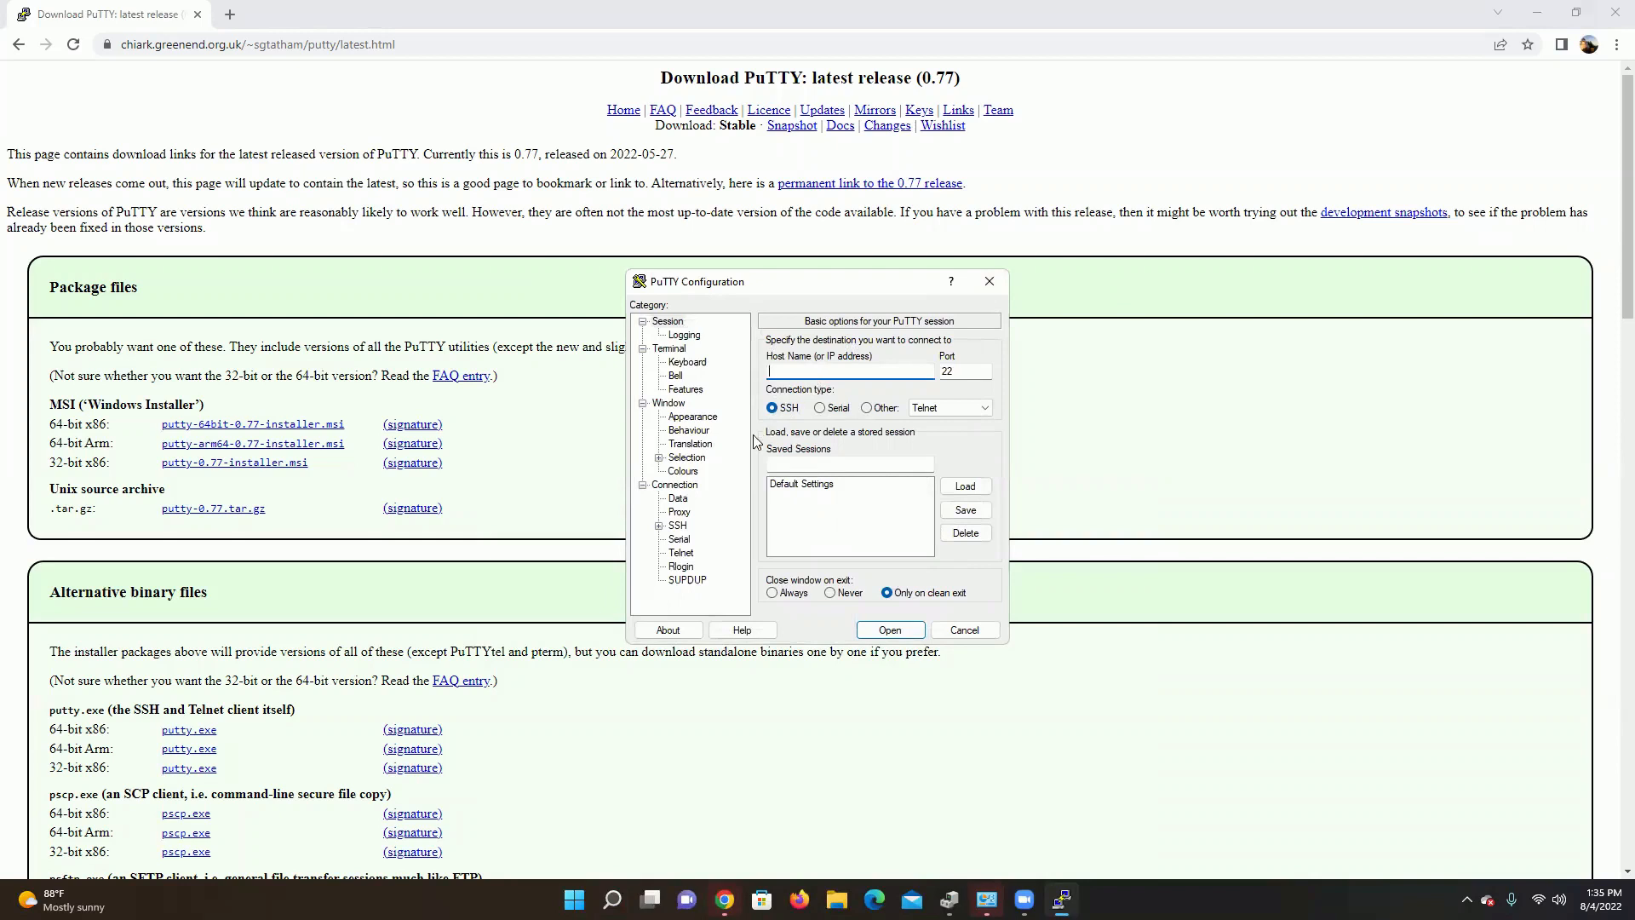
pyautogui.click(819, 407)
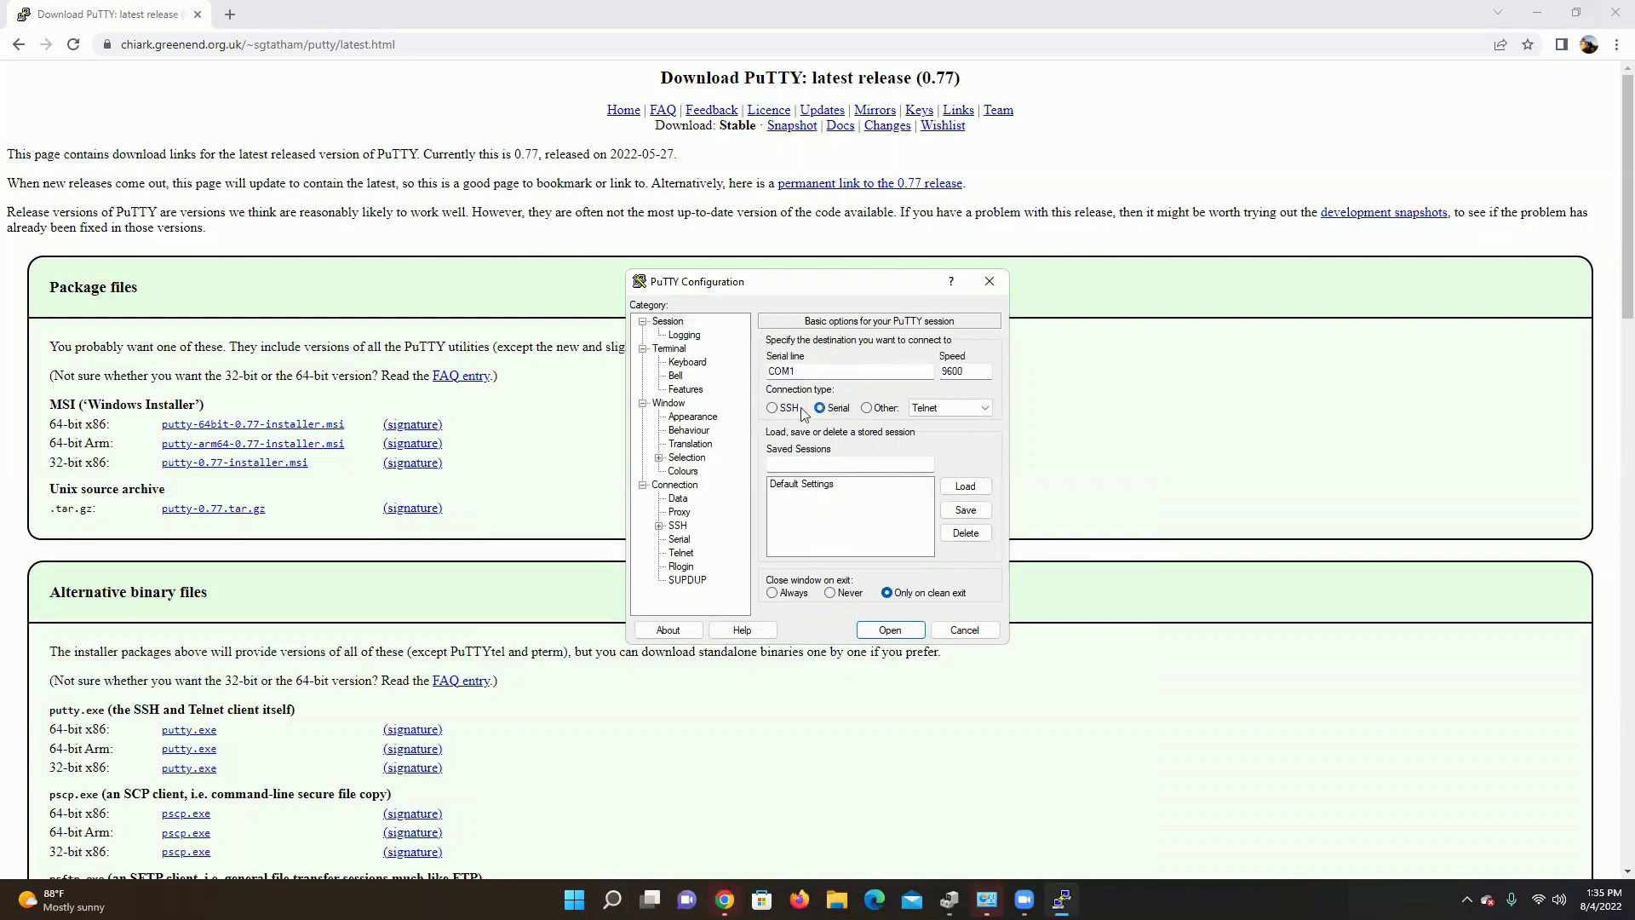
pyautogui.click(772, 407)
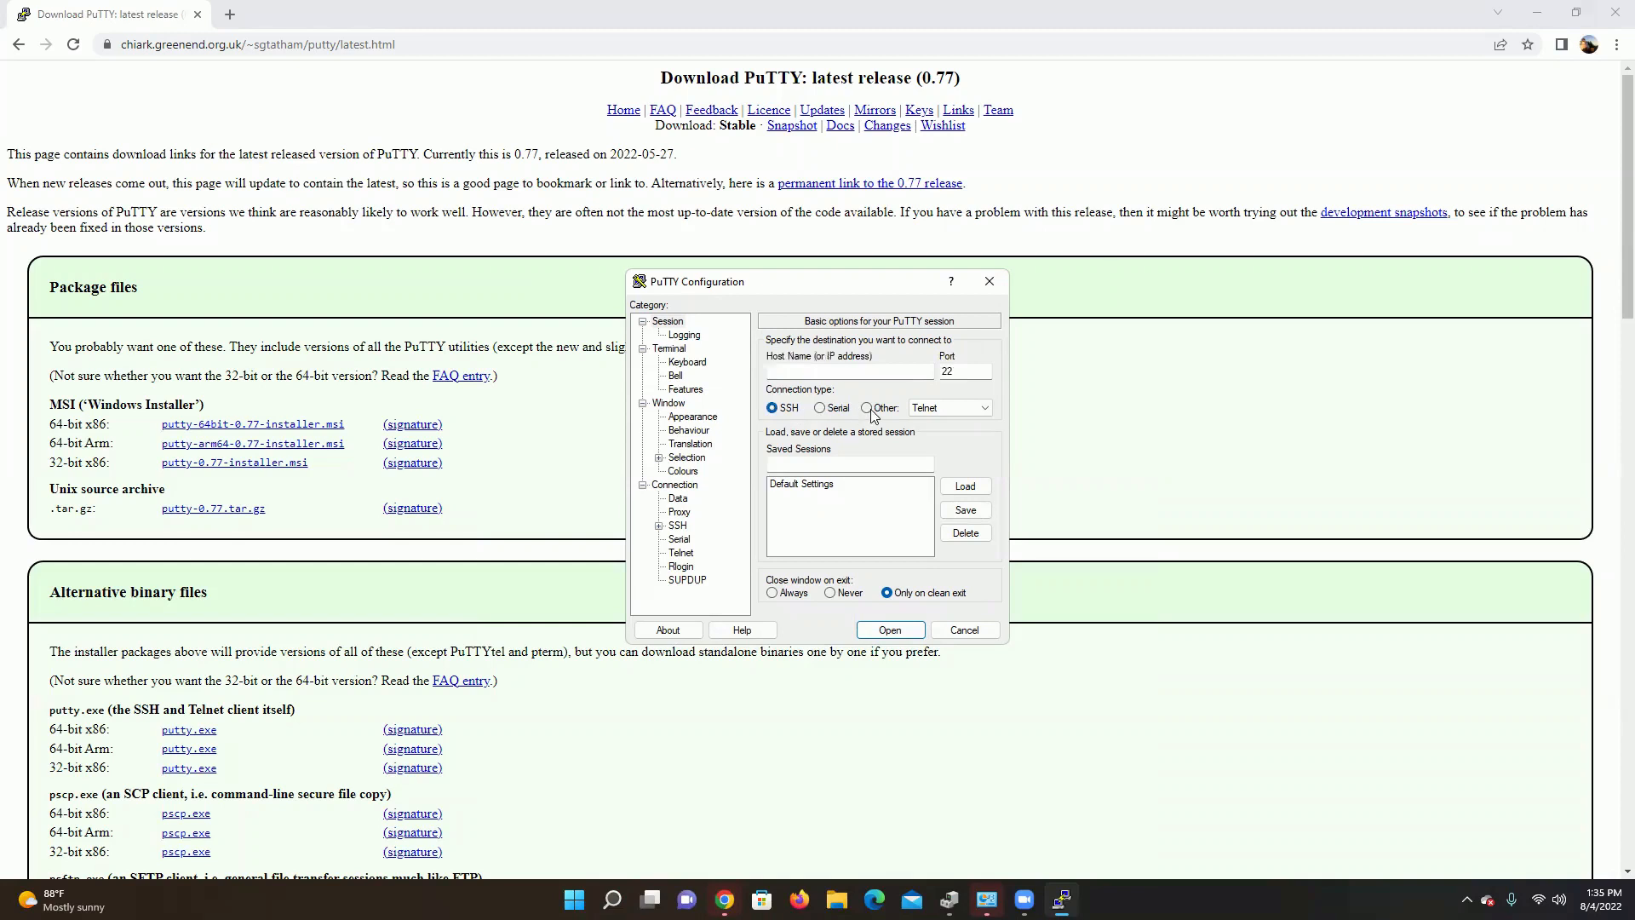
pyautogui.click(981, 407)
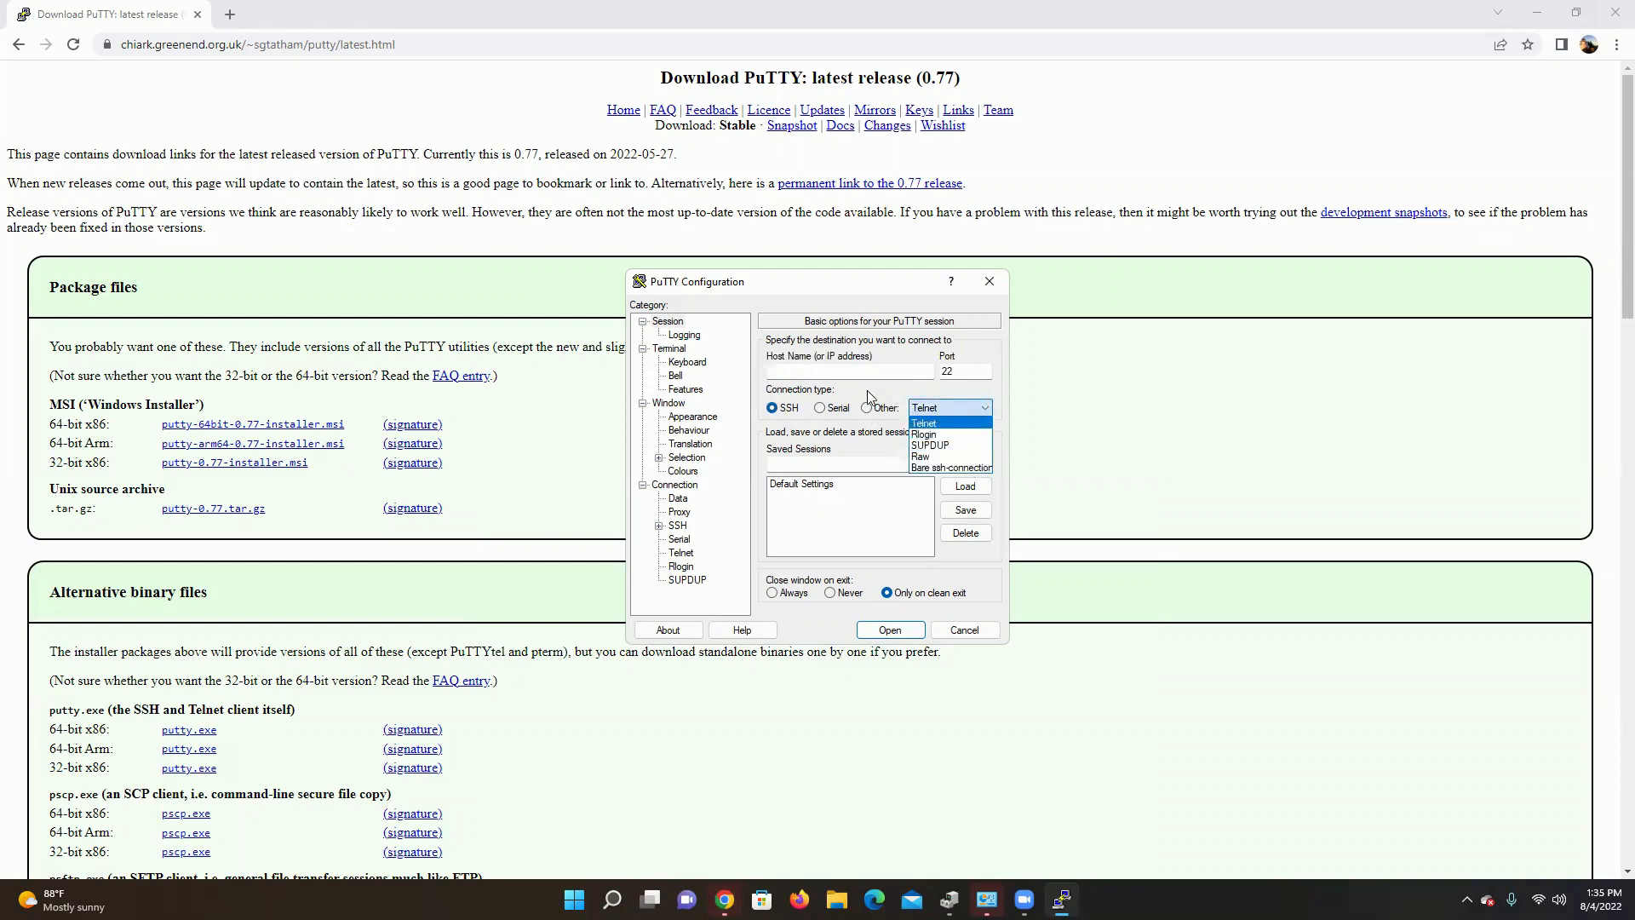
pyautogui.click(921, 422)
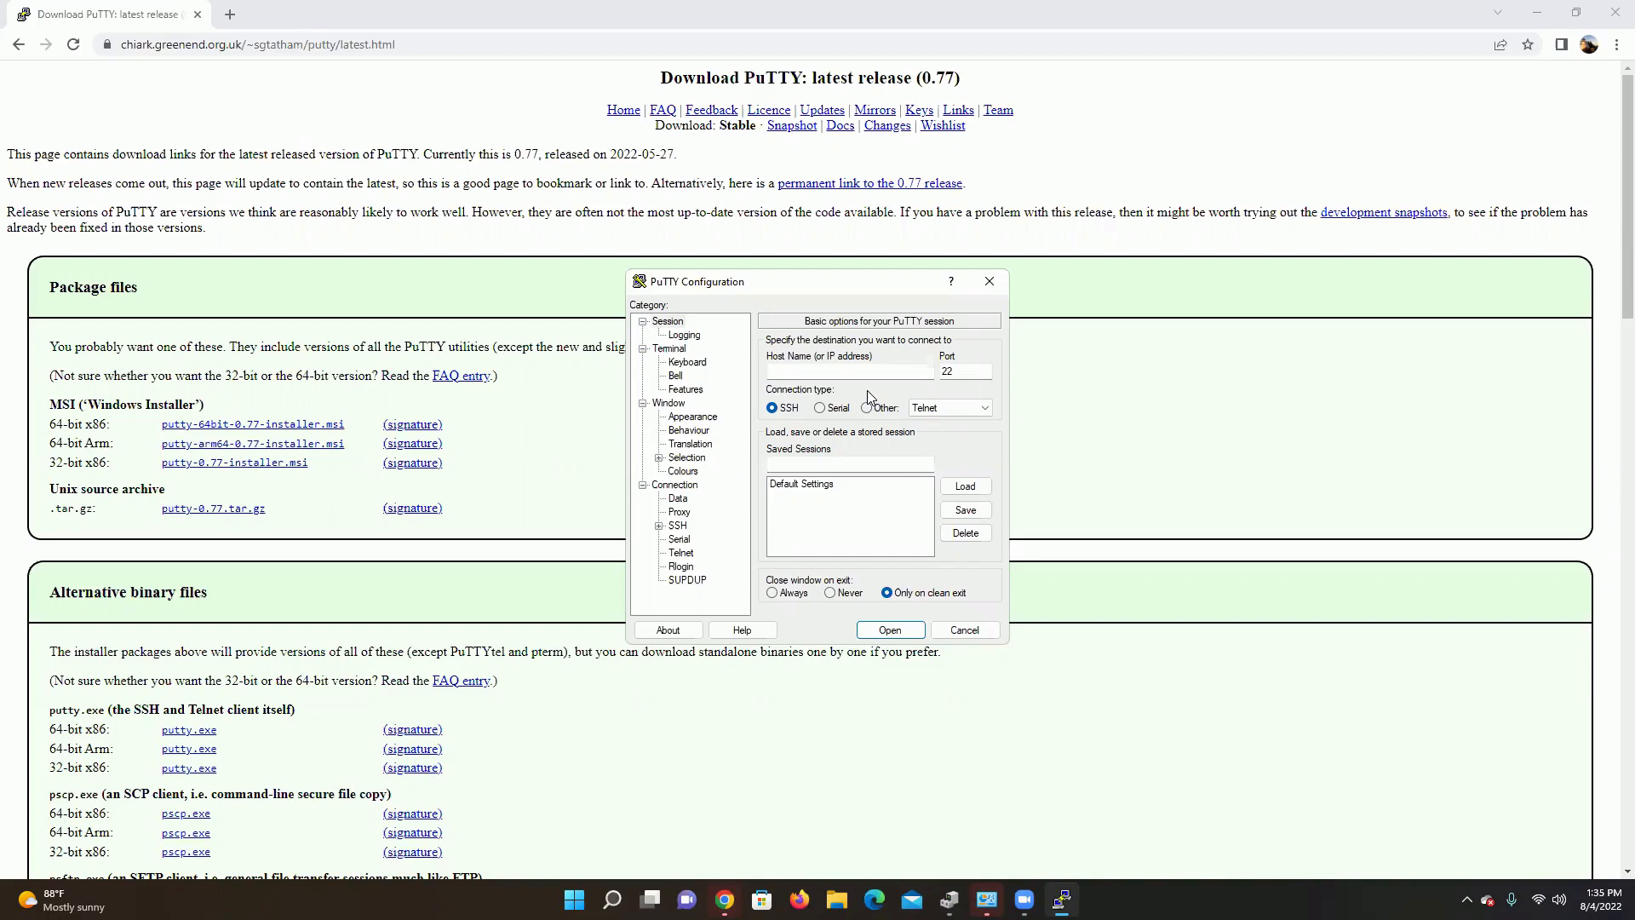
pyautogui.click(821, 407)
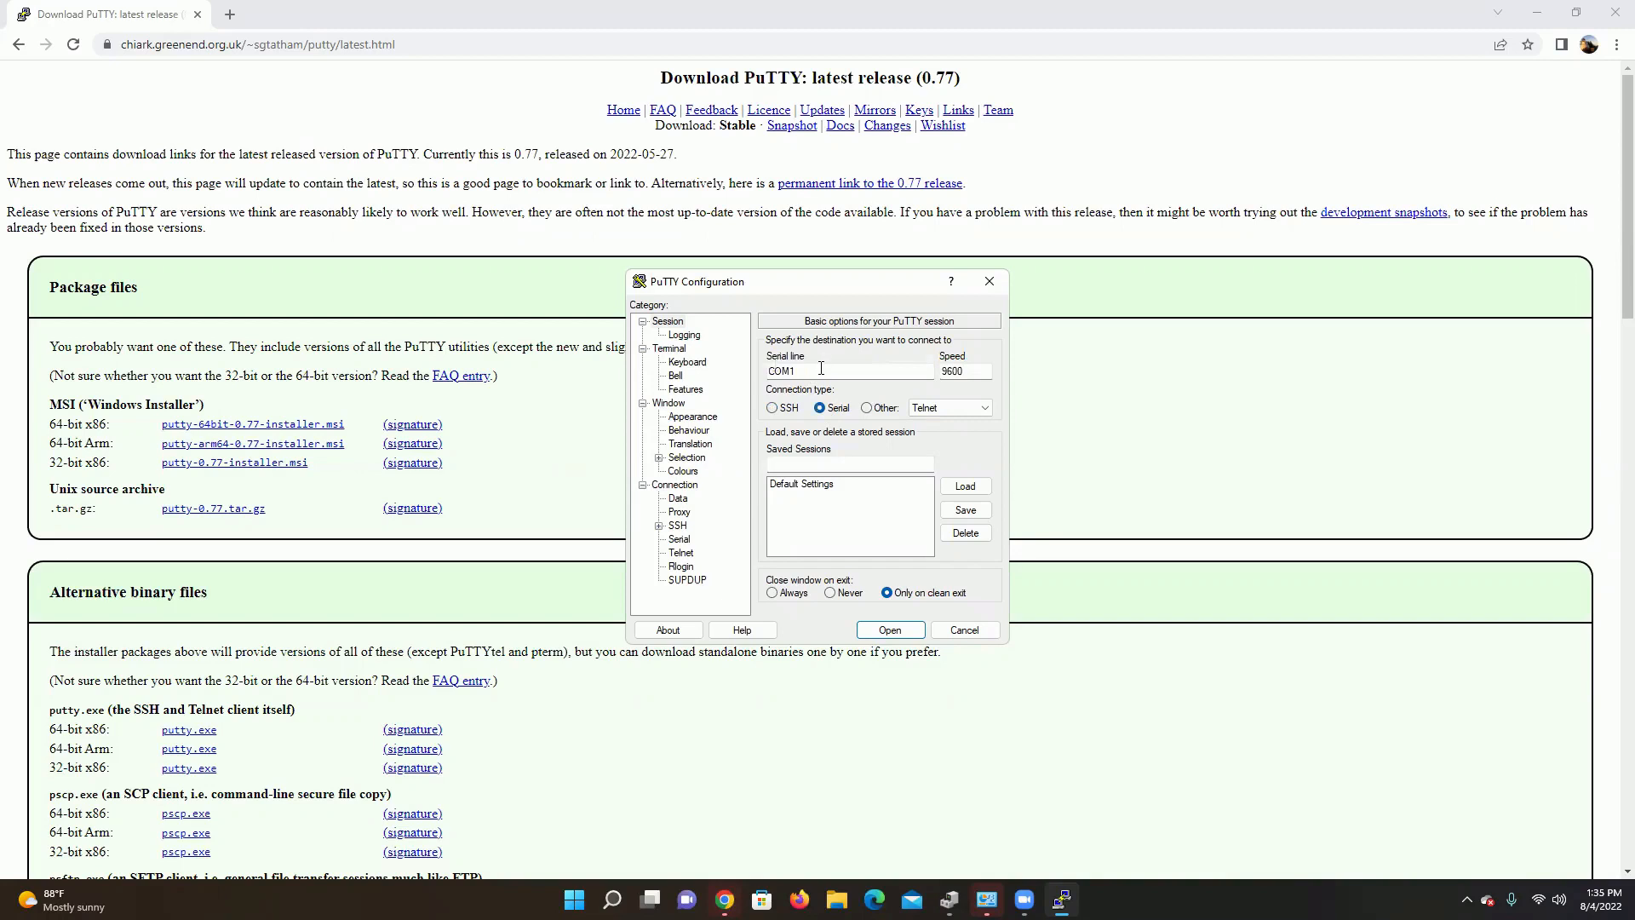
pyautogui.moveTo(803, 373)
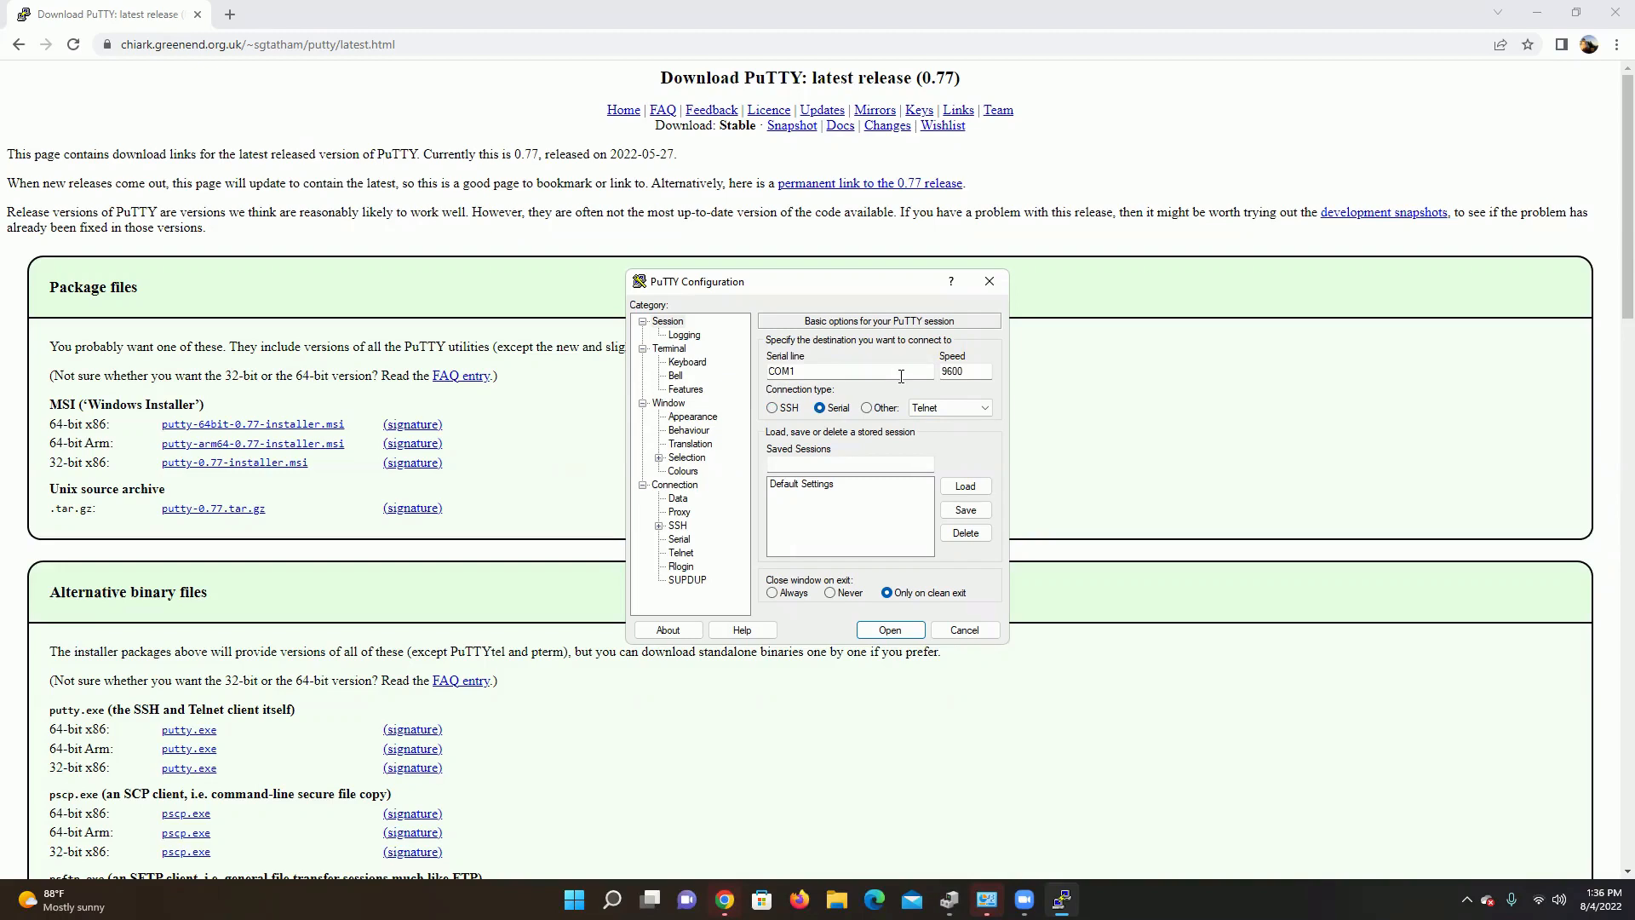
pyautogui.moveTo(649, 830)
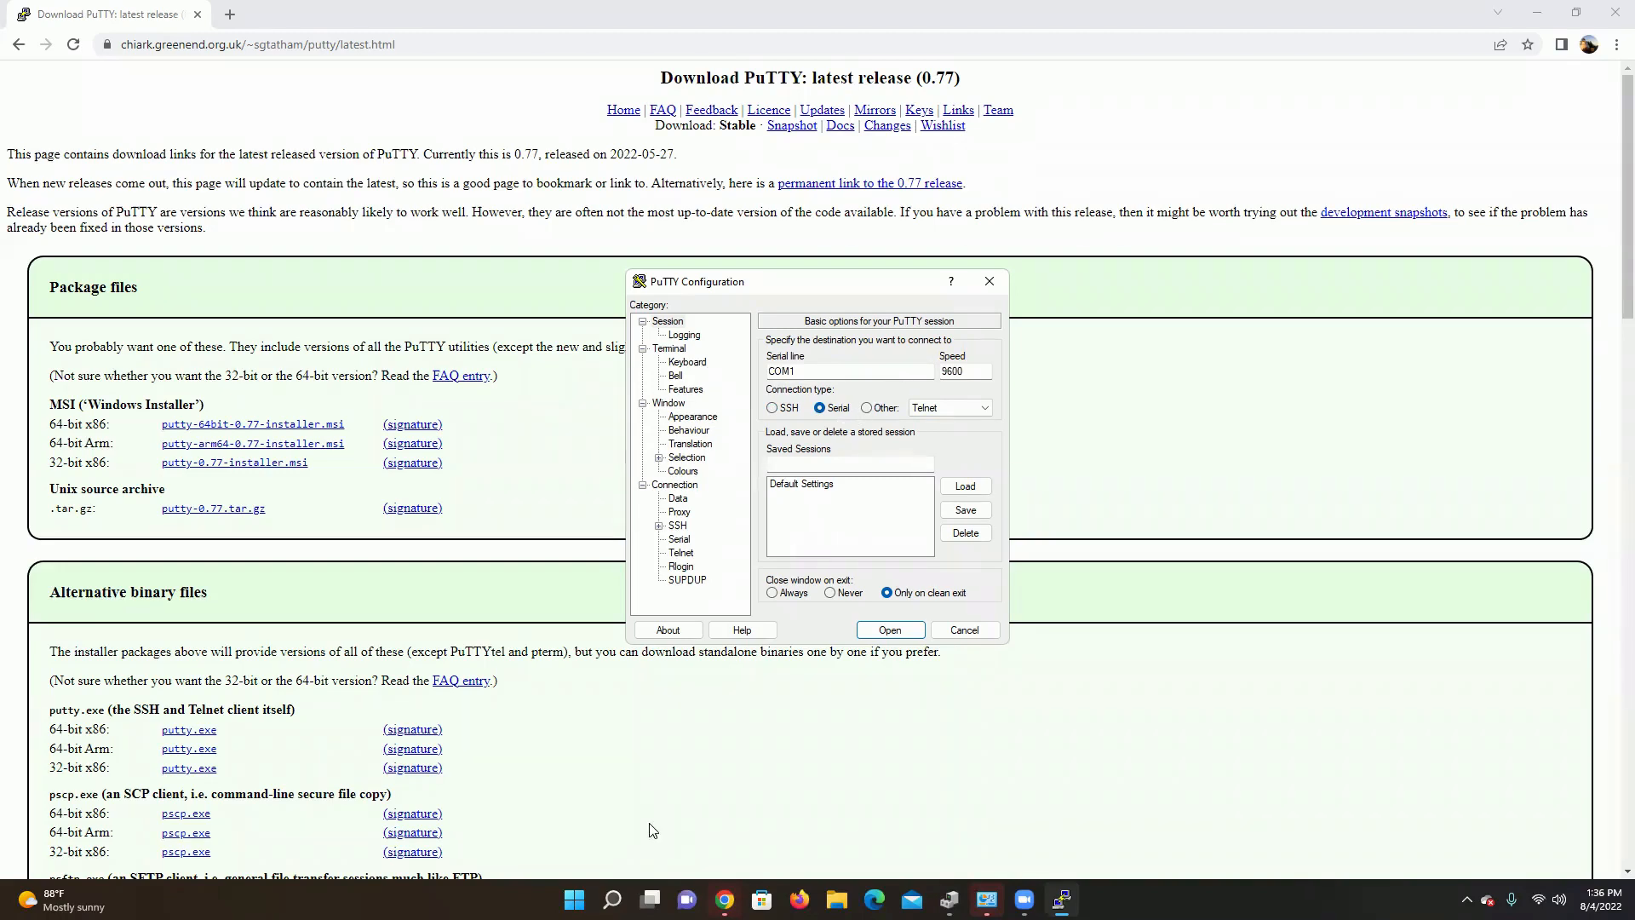
# - Search the Start menu for 'device Manager' and launch the Control panel result
pyautogui.click(572, 900)
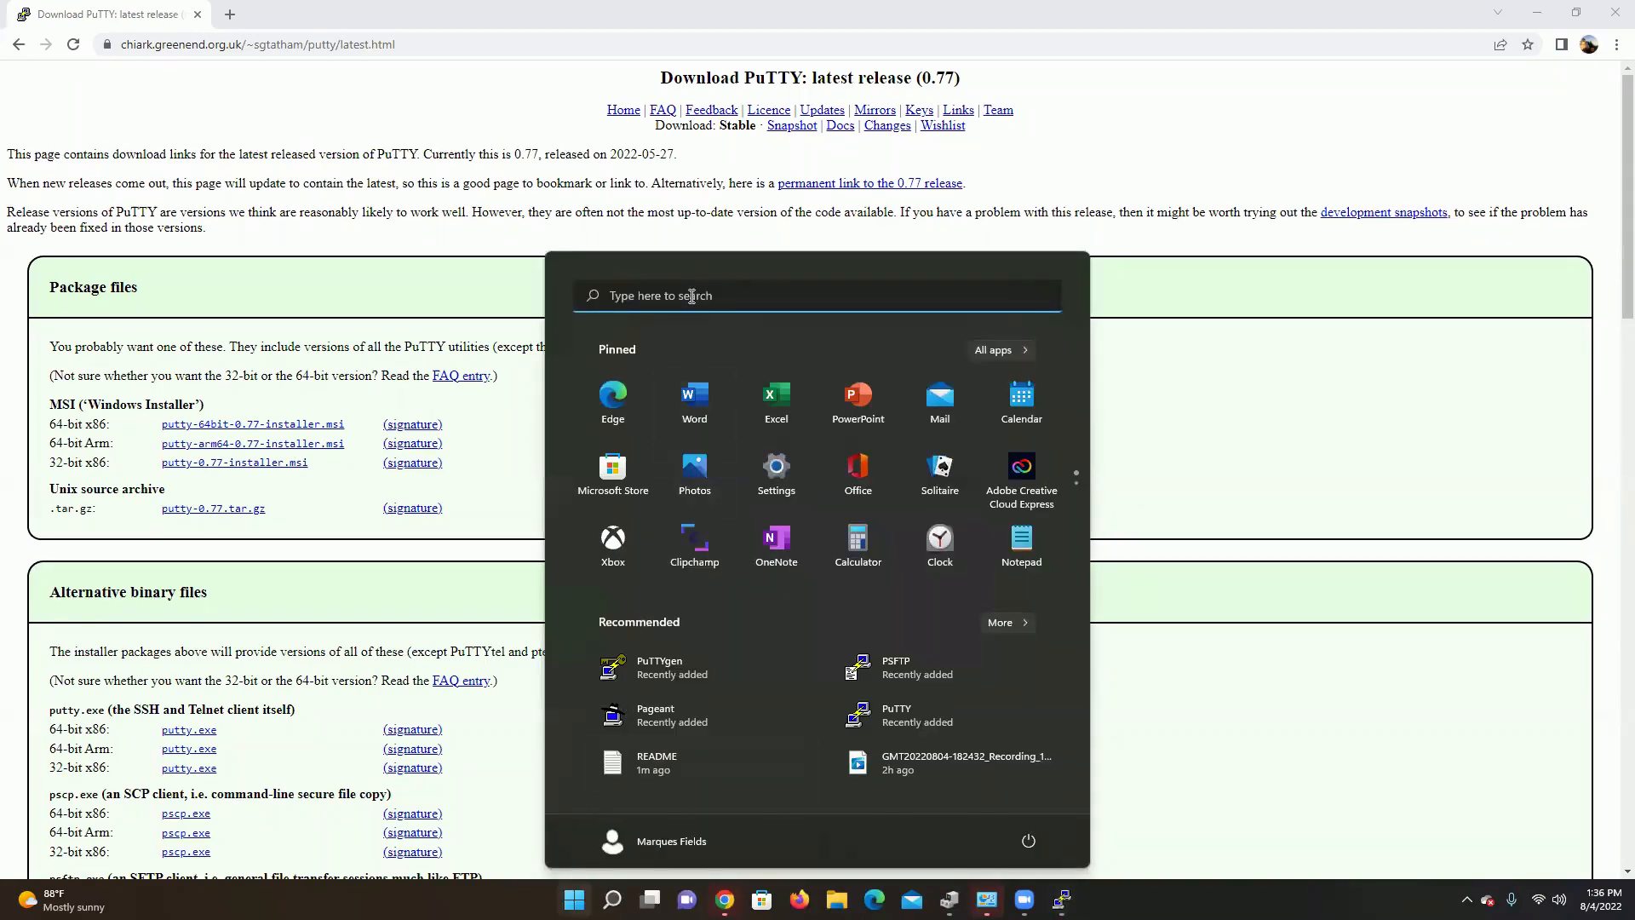
pyautogui.write('device Manager')
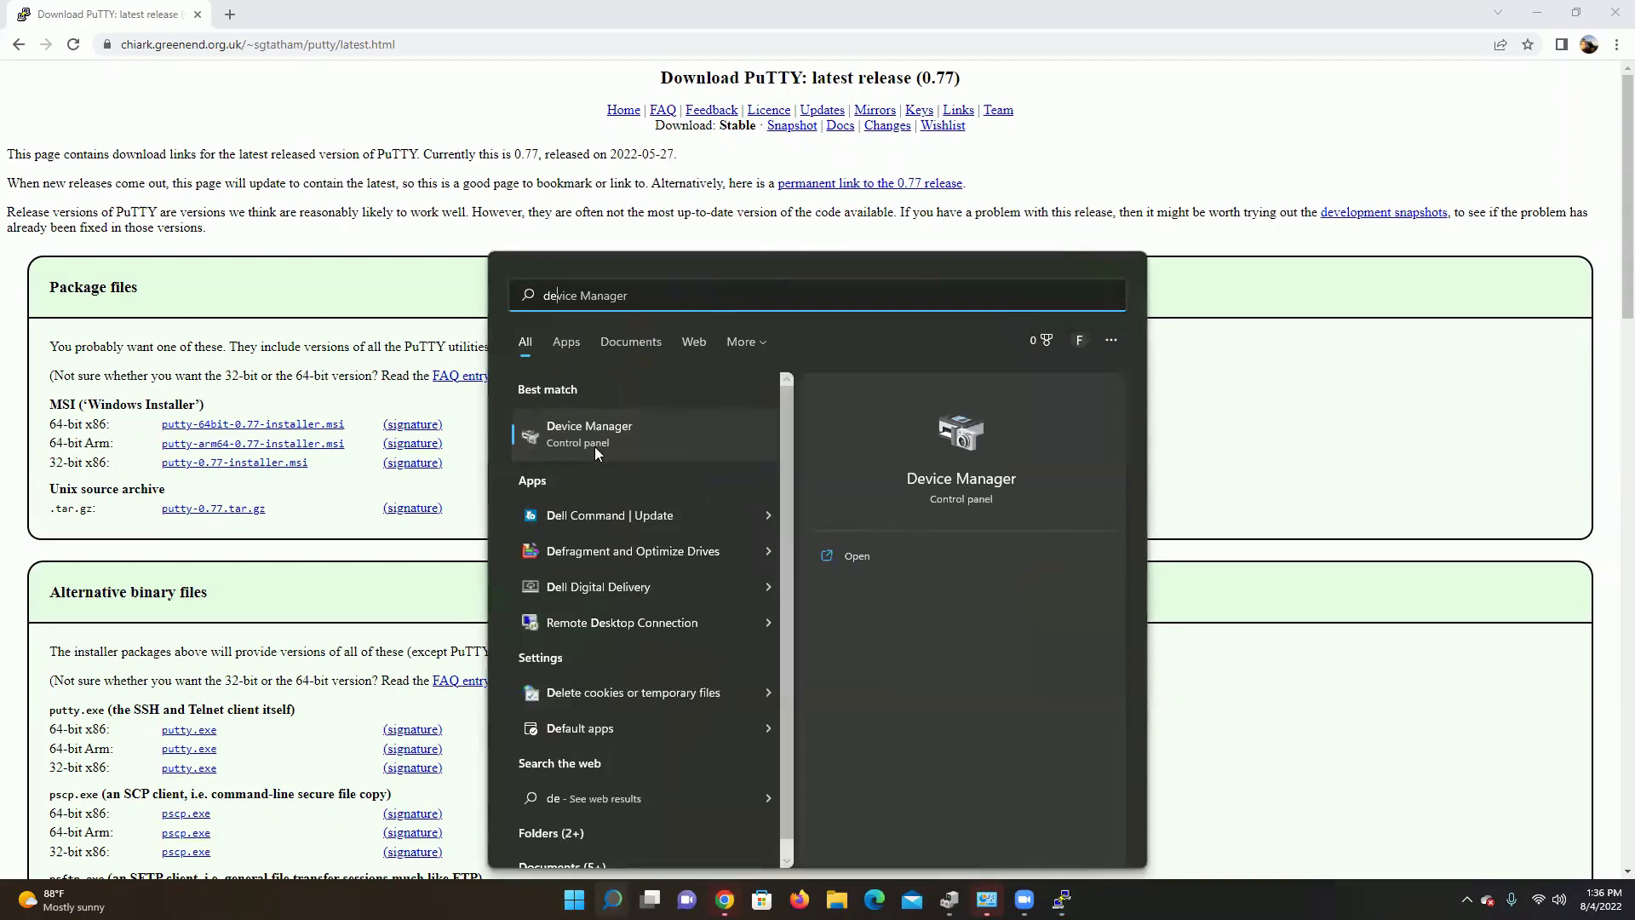
pyautogui.click(590, 433)
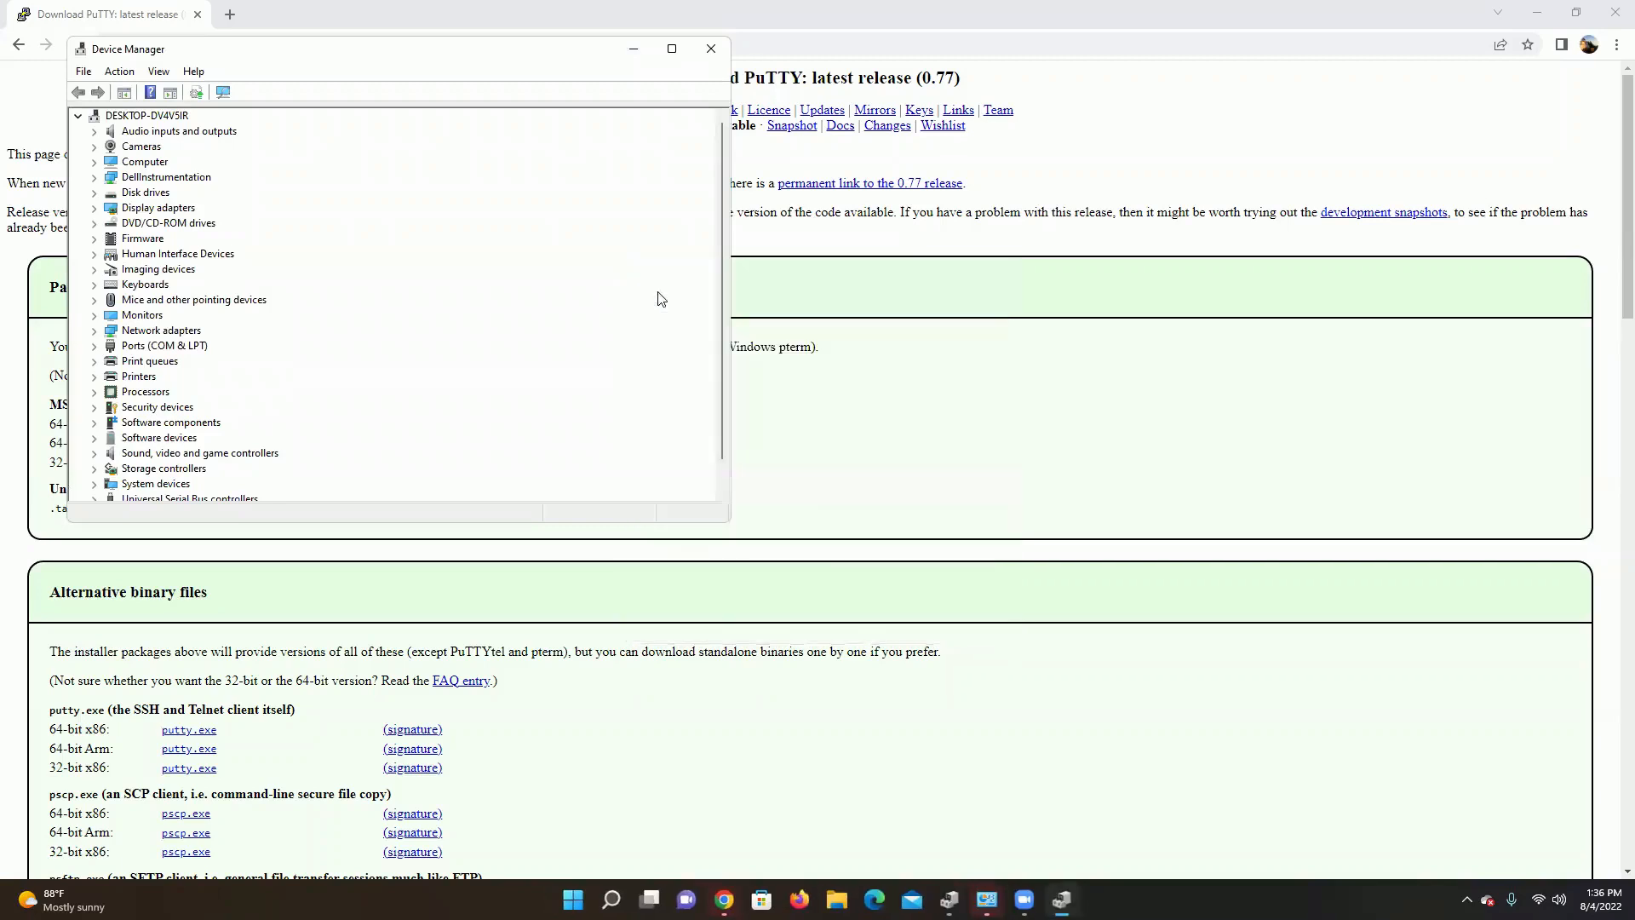
pyautogui.moveTo(157, 193)
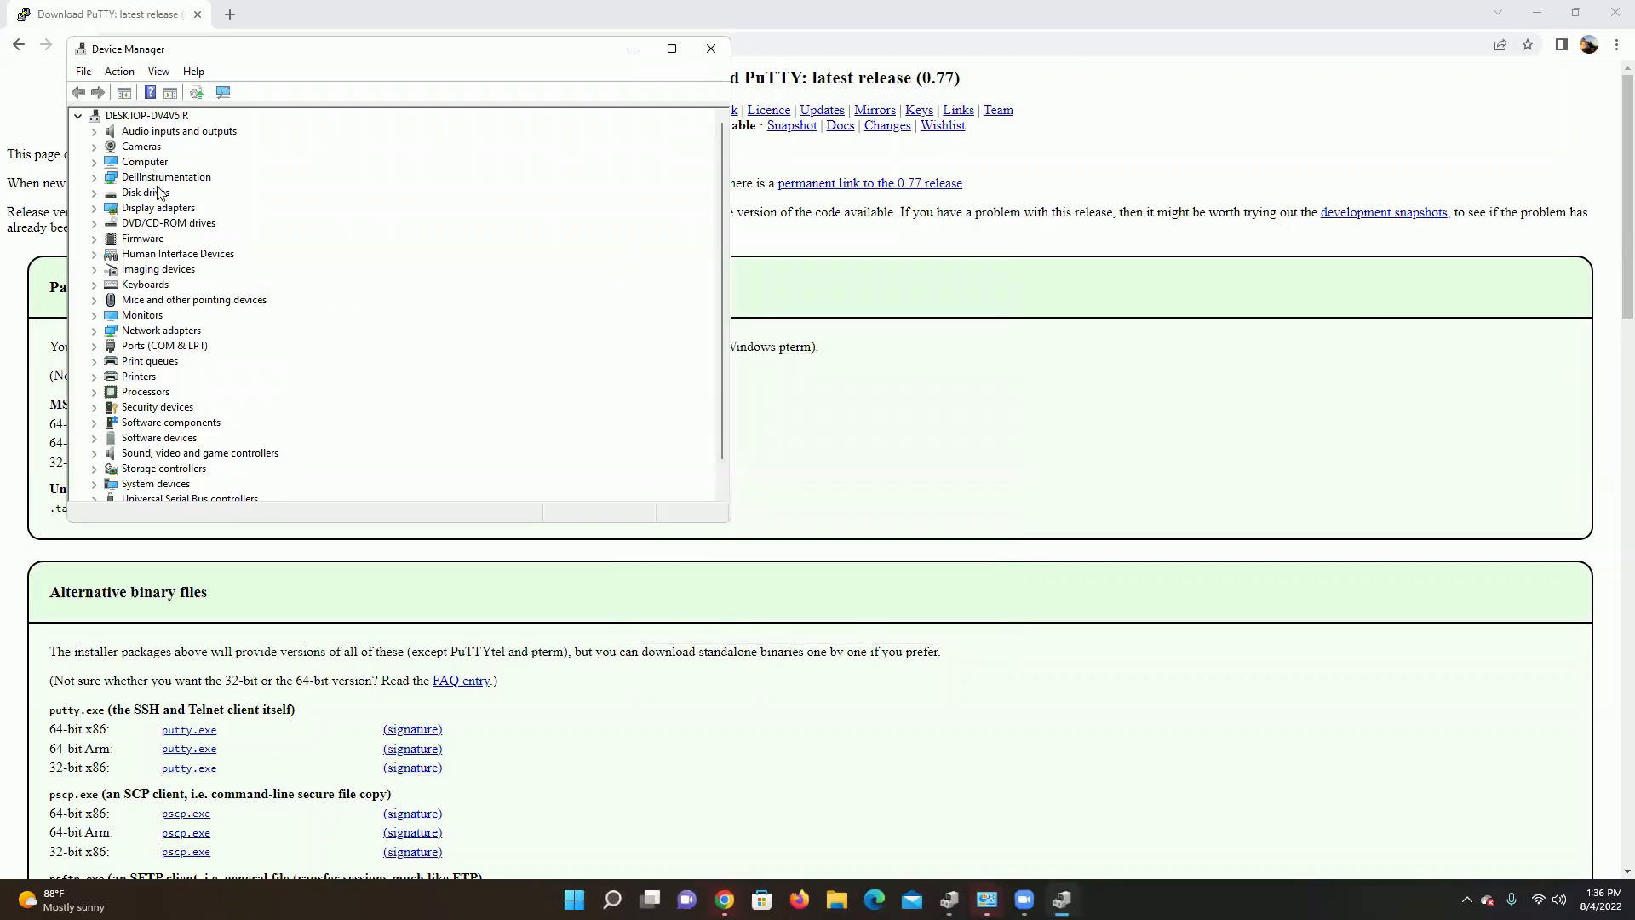
pyautogui.moveTo(136, 334)
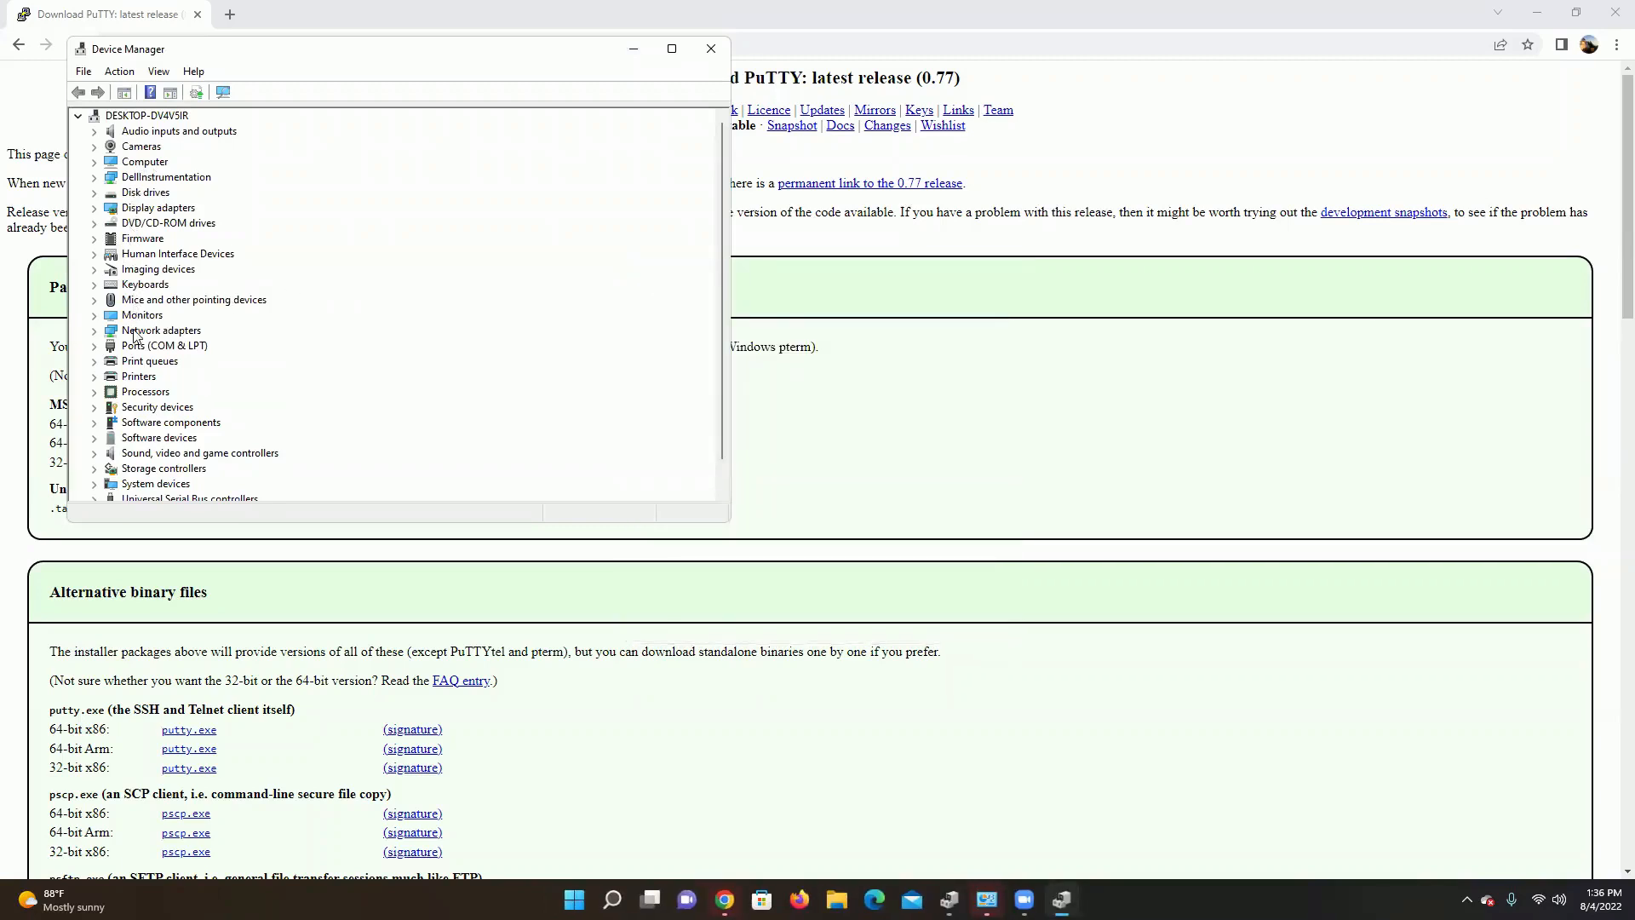
pyautogui.moveTo(186, 363)
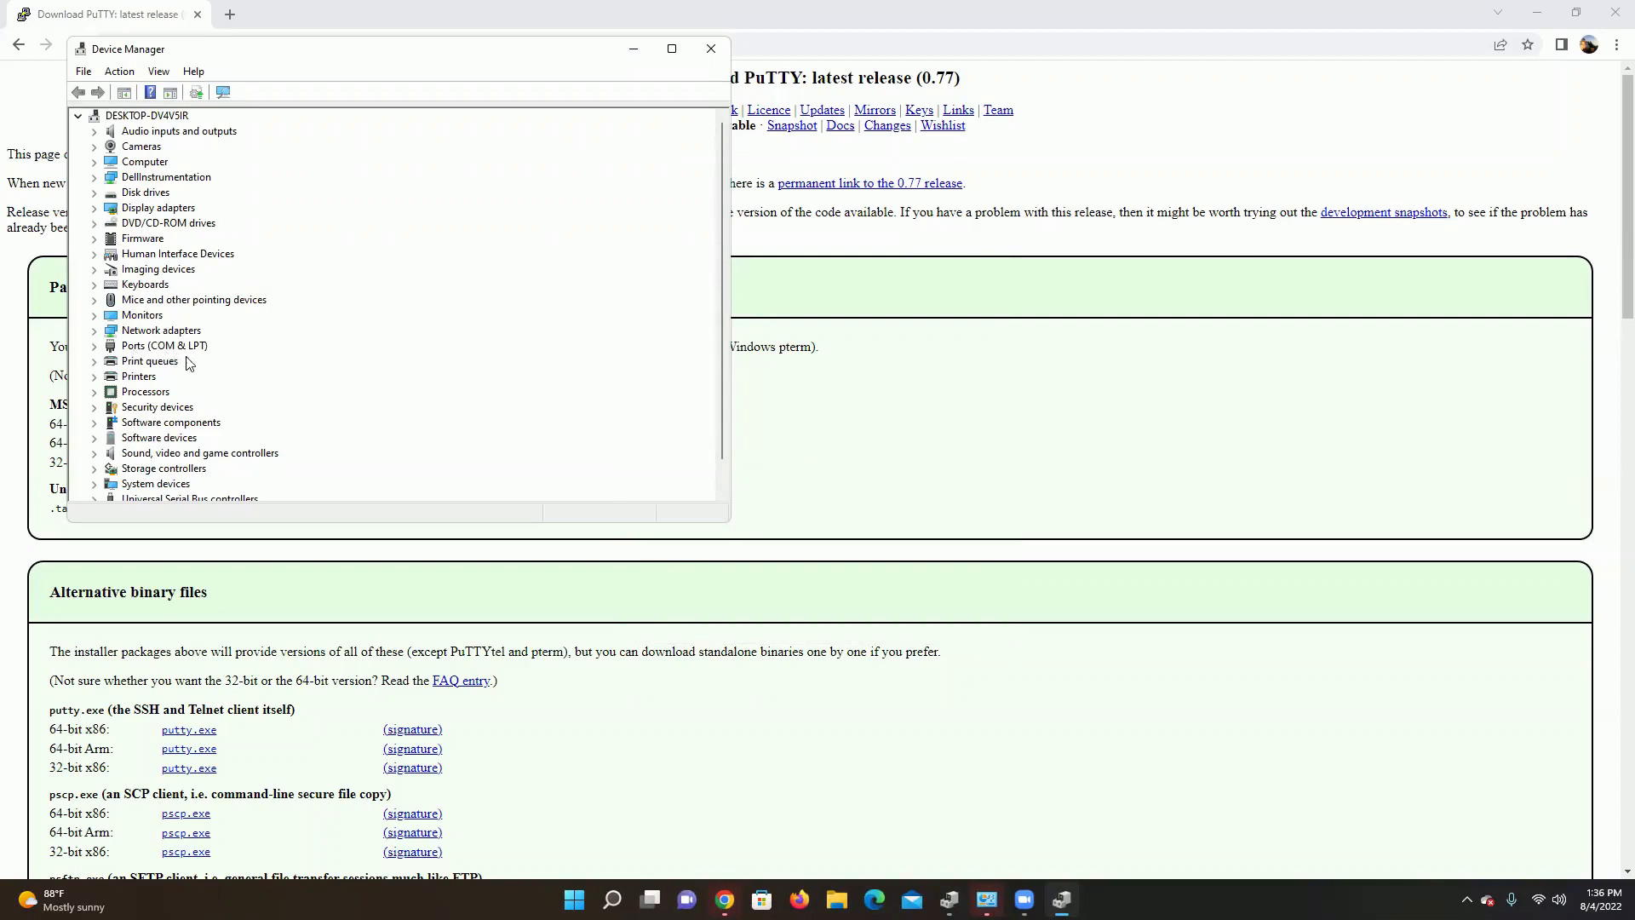
pyautogui.moveTo(196, 357)
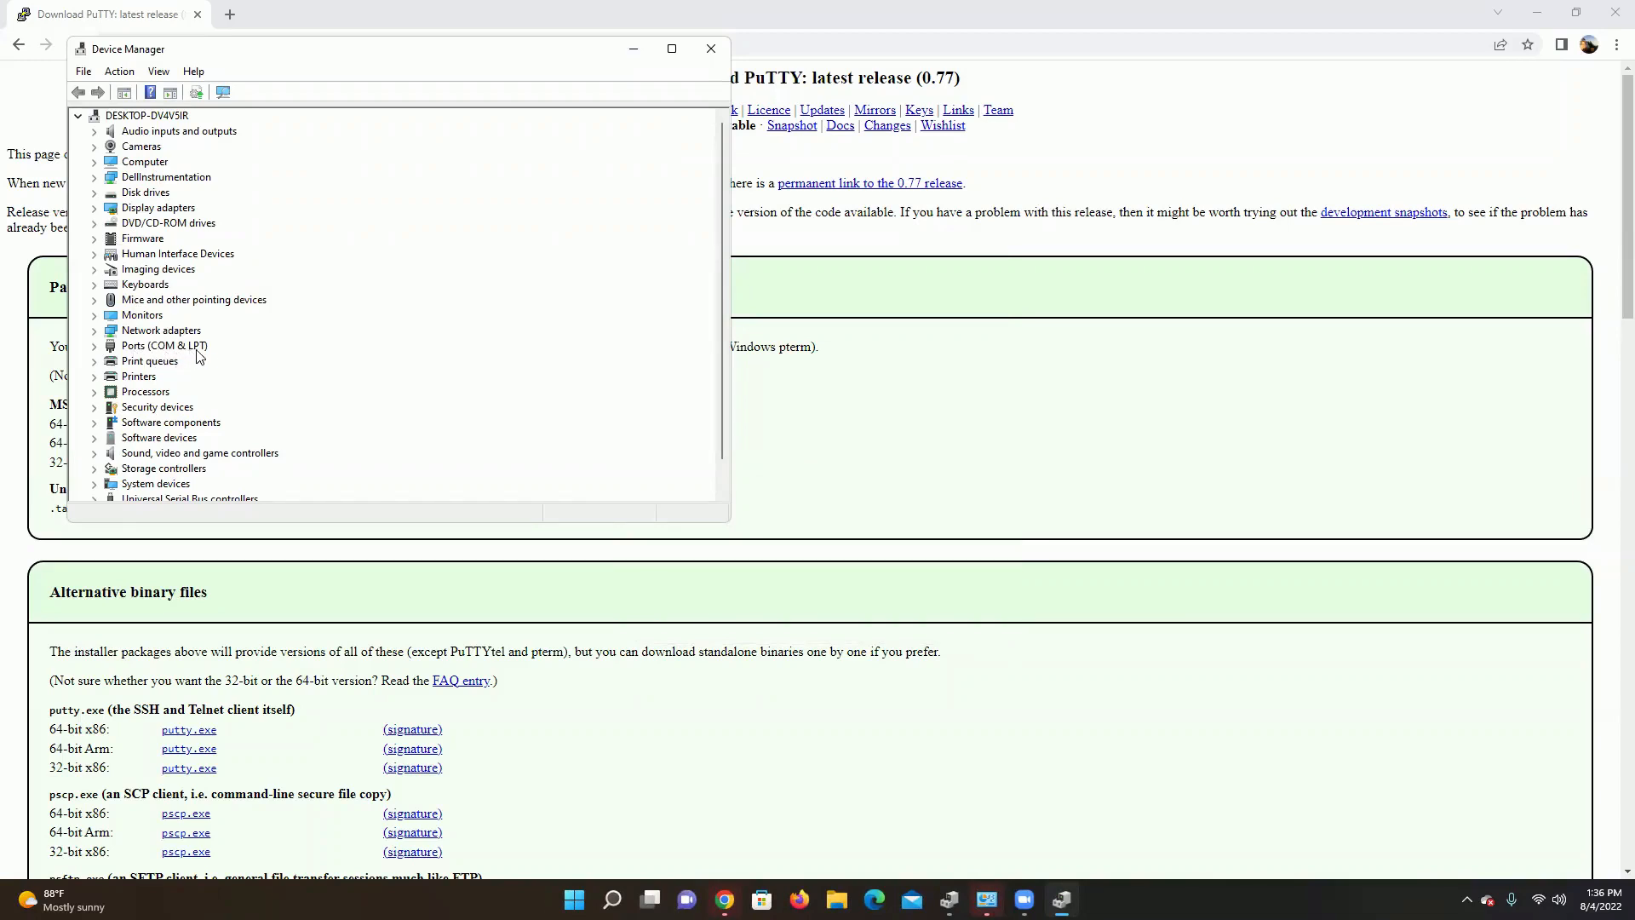
pyautogui.moveTo(94, 349)
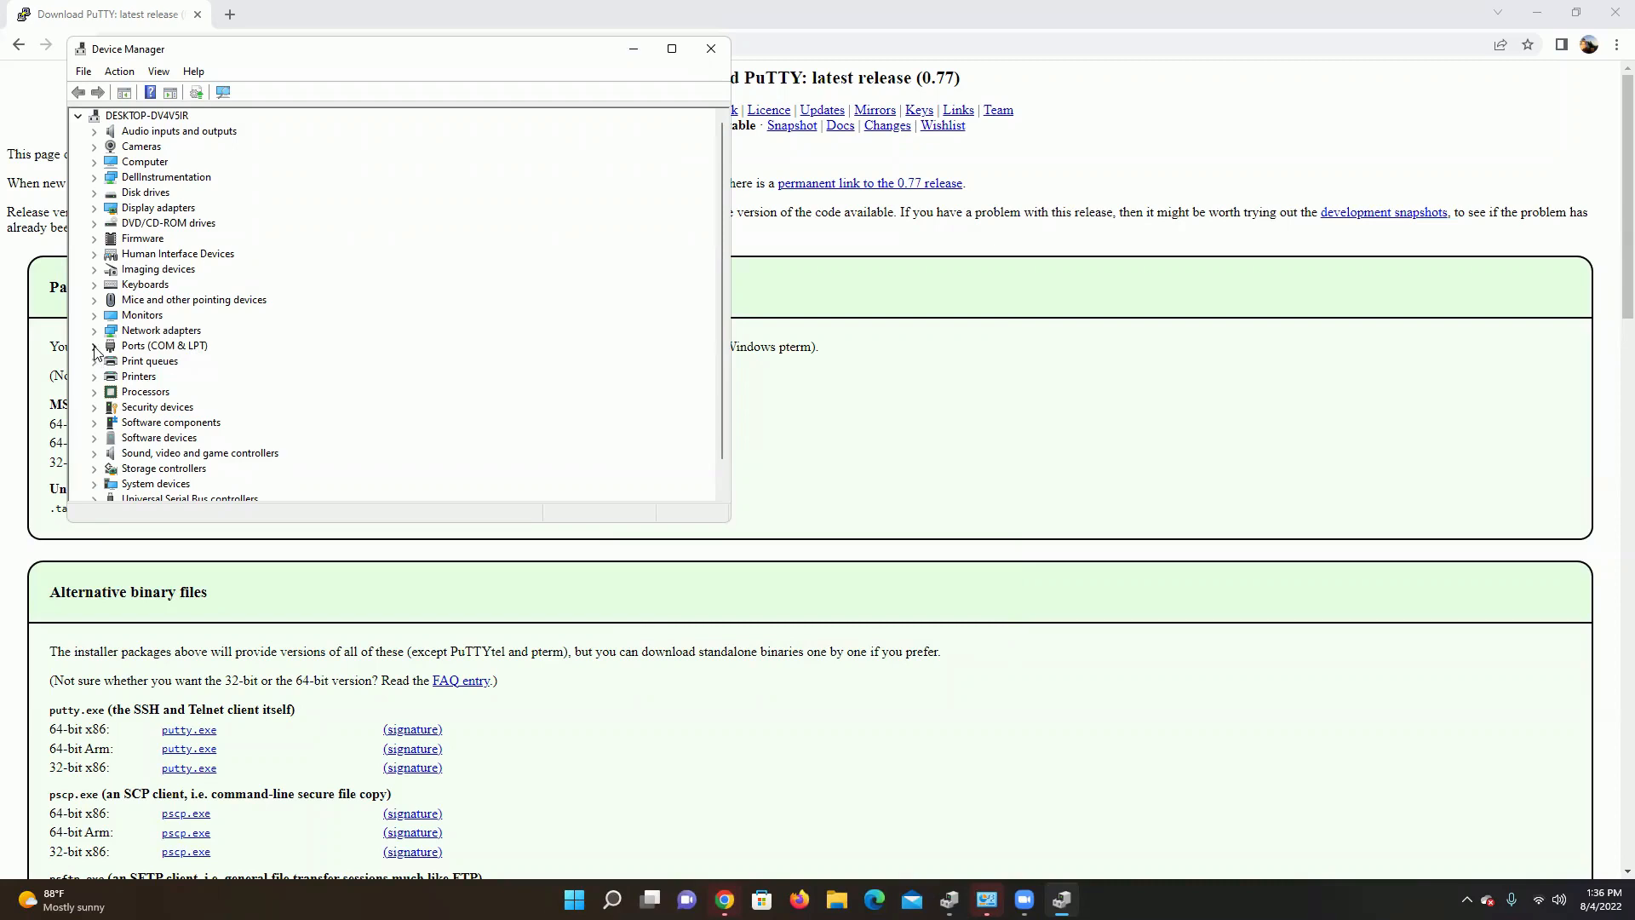
# - Expand Ports (COM & LPT) to reveal Communications Port (COM1)
pyautogui.click(94, 346)
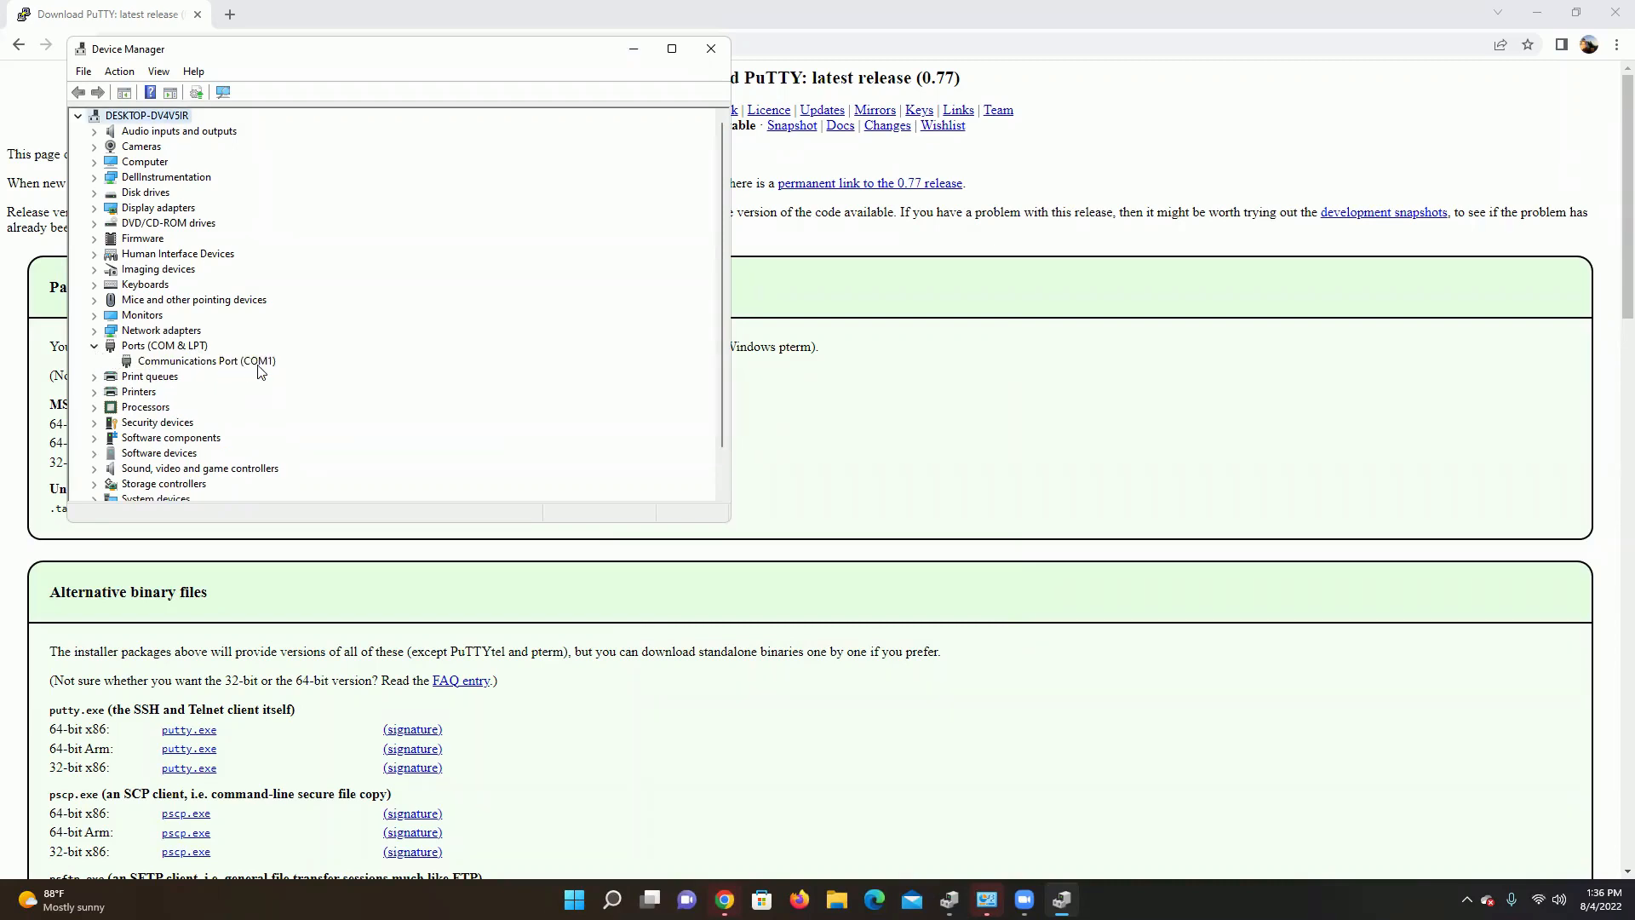
pyautogui.moveTo(193, 368)
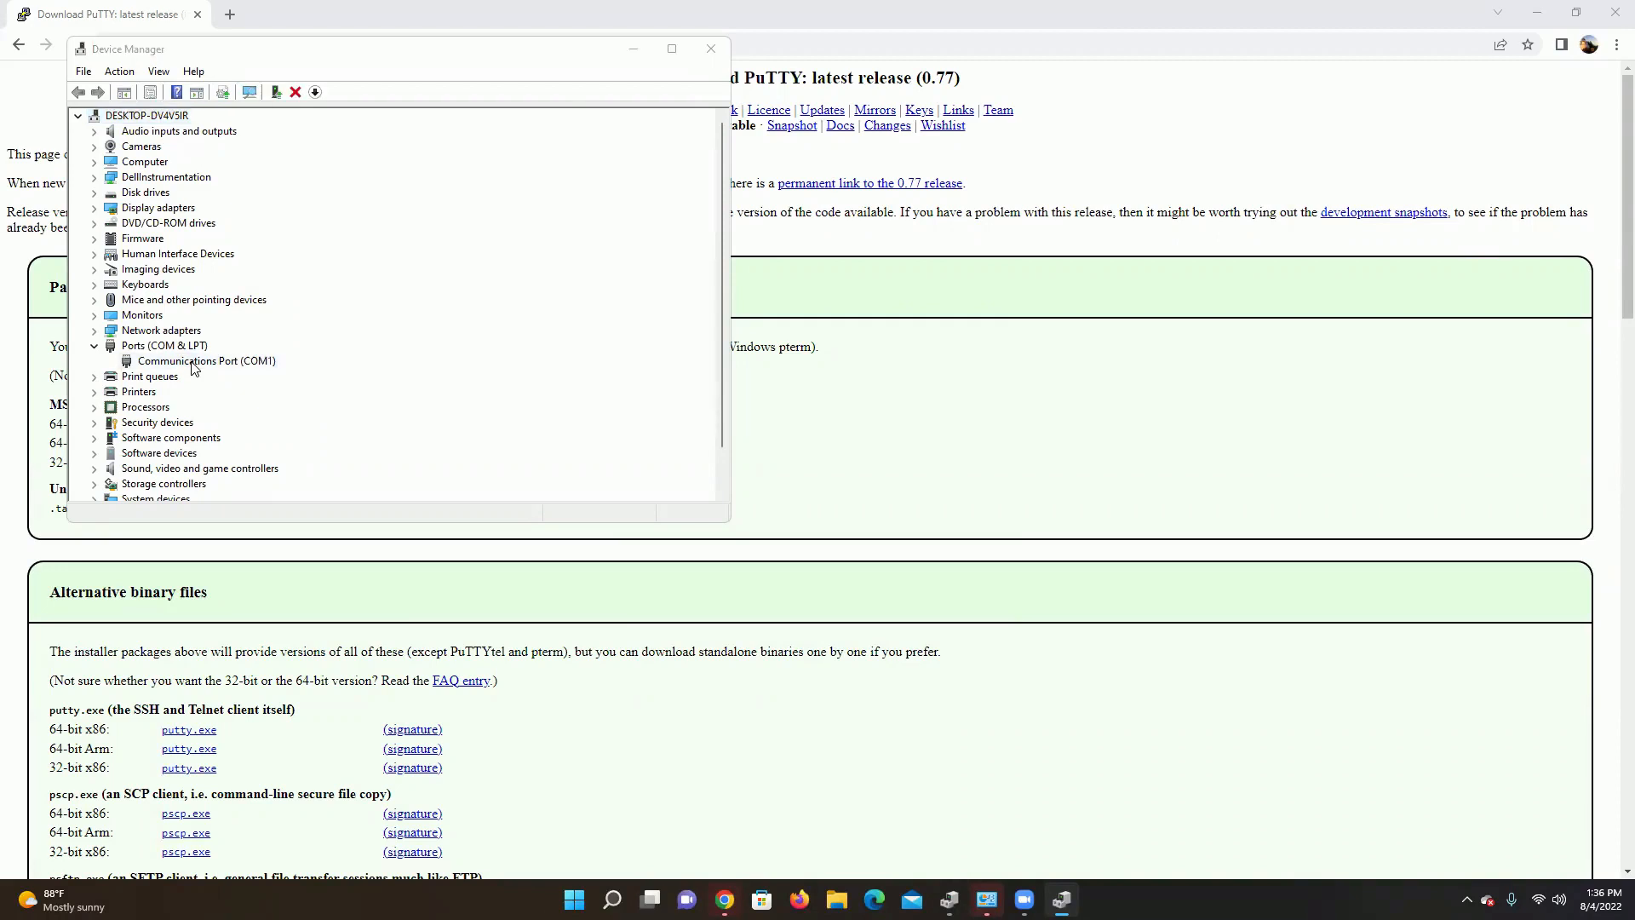
# - Review COM1's Port Settings (9600, 8 data bits, no parity, 1 stop bit), Driver and Resources pages
pyautogui.doubleClick(207, 361)
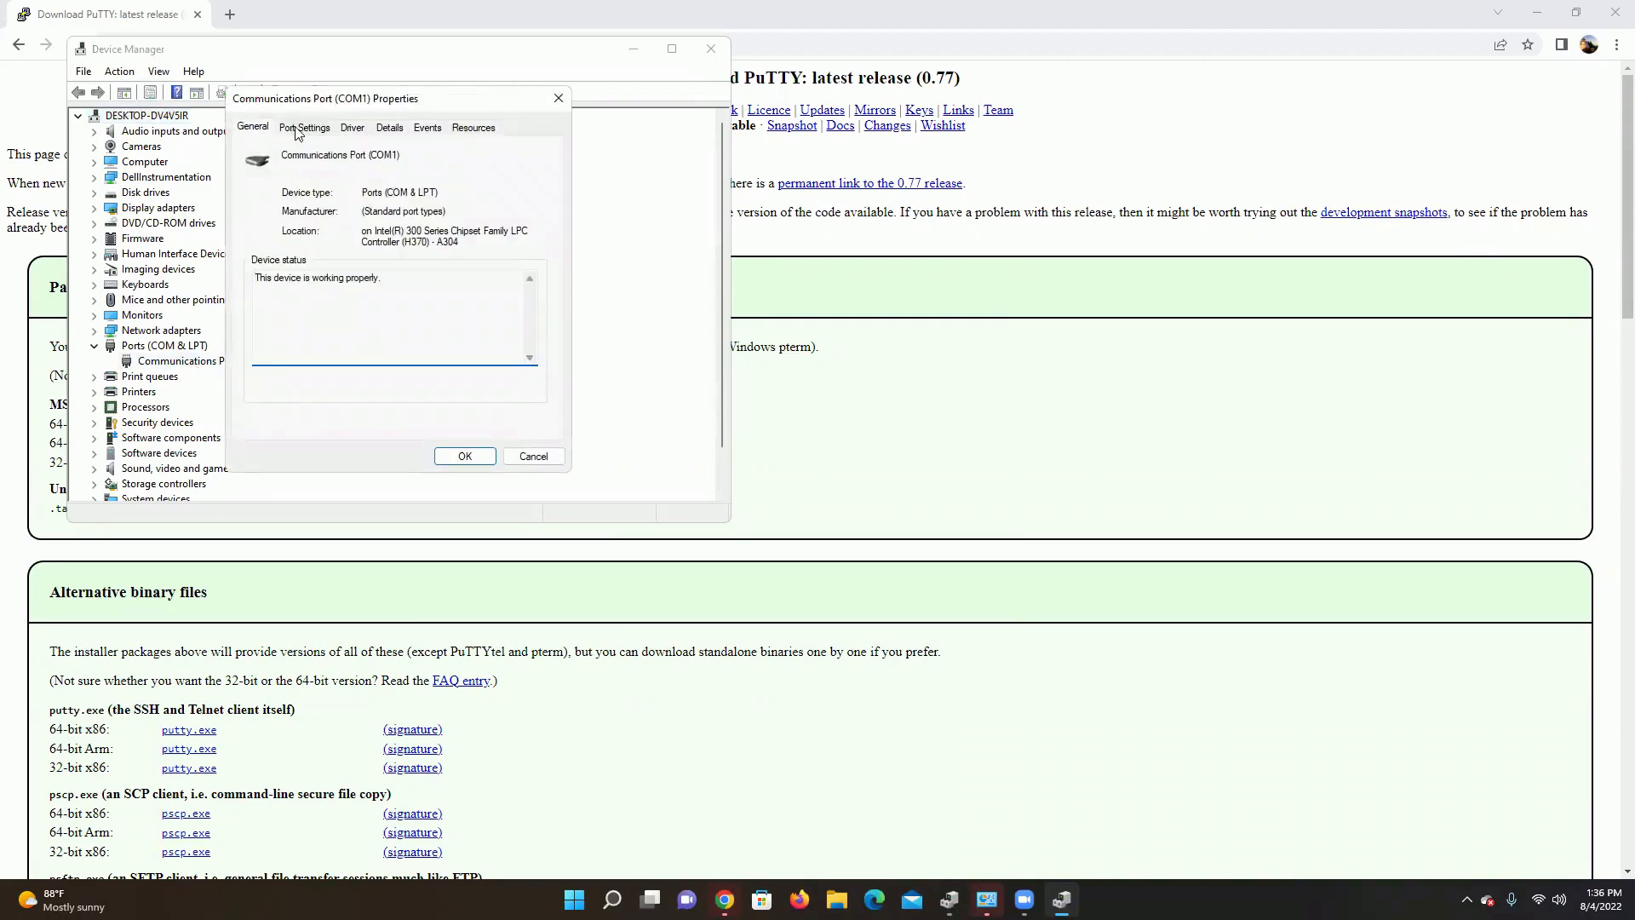
pyautogui.click(304, 128)
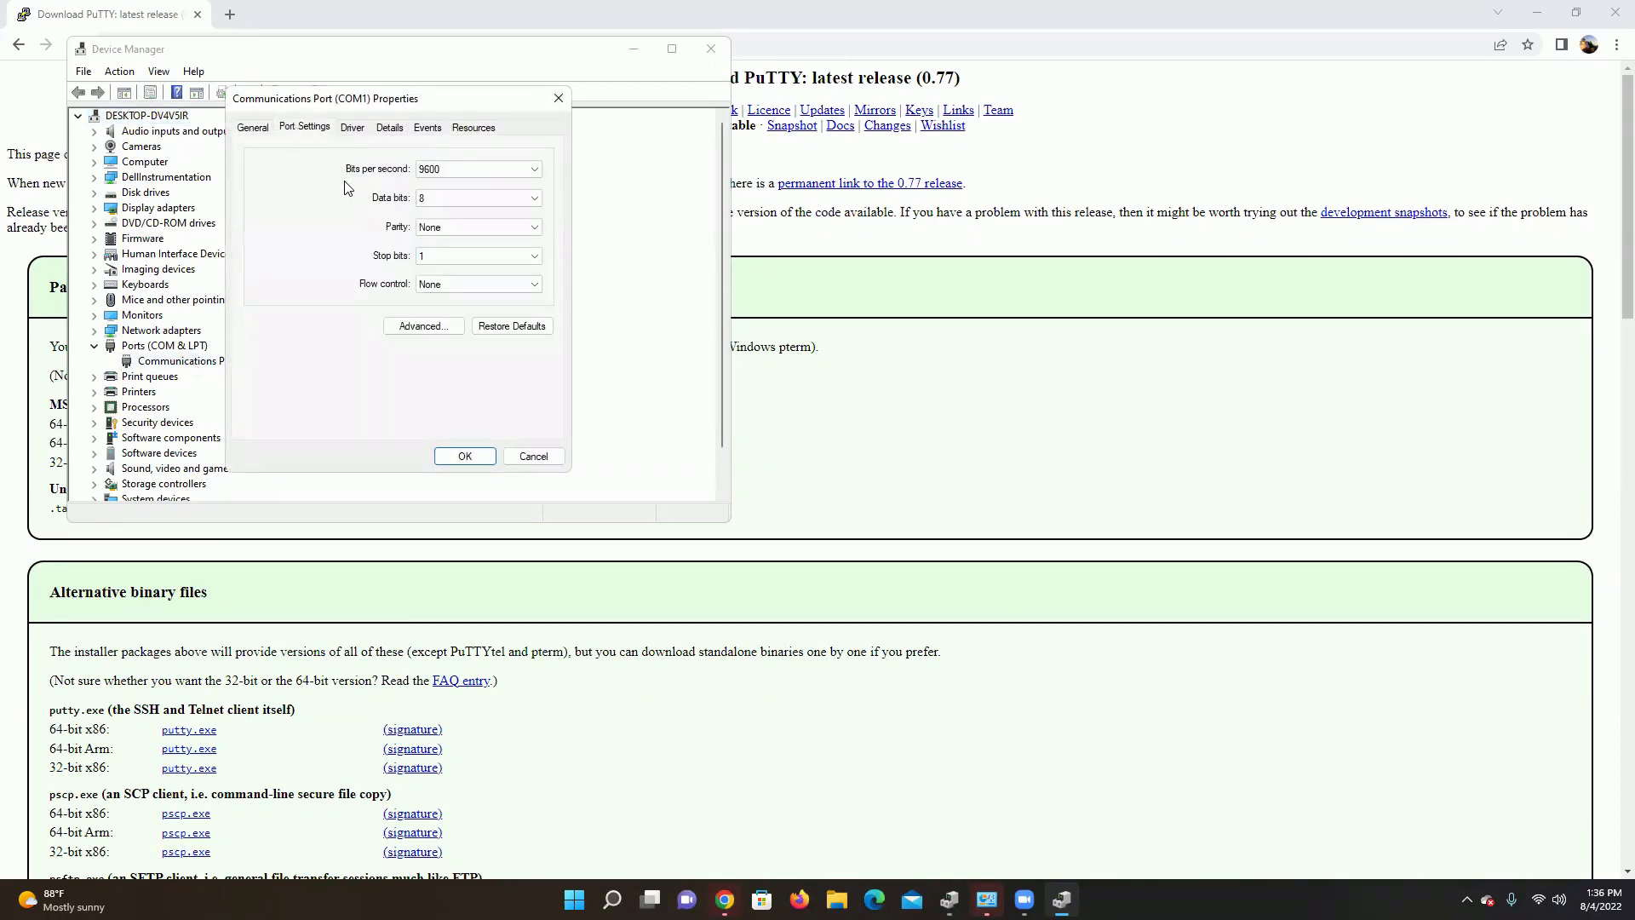
pyautogui.moveTo(369, 217)
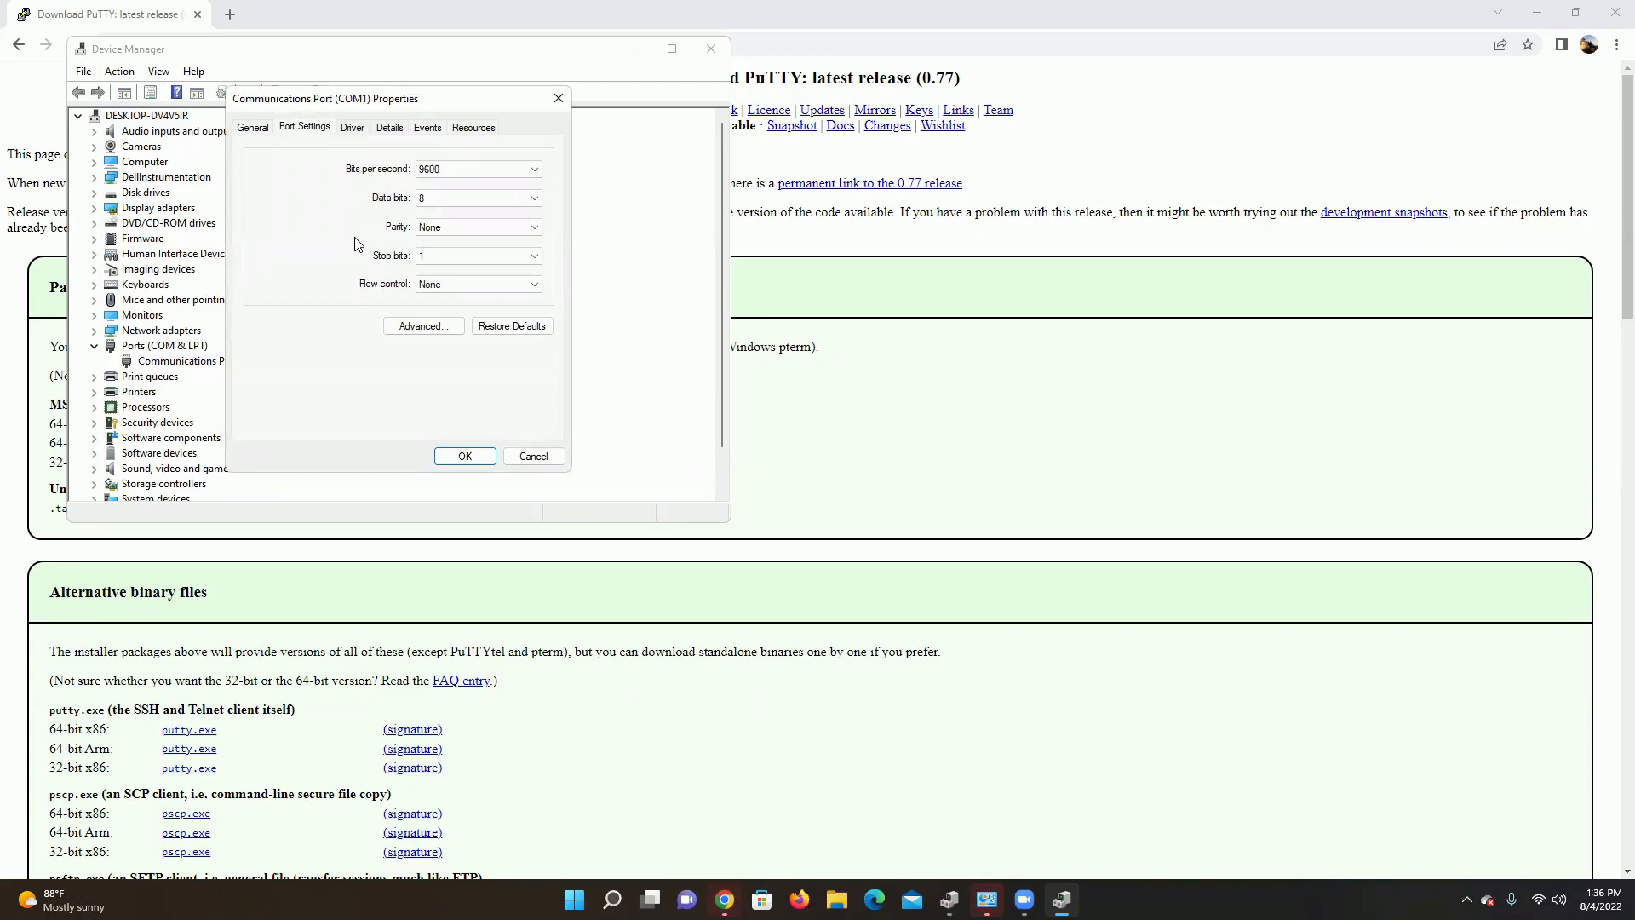
pyautogui.moveTo(269, 114)
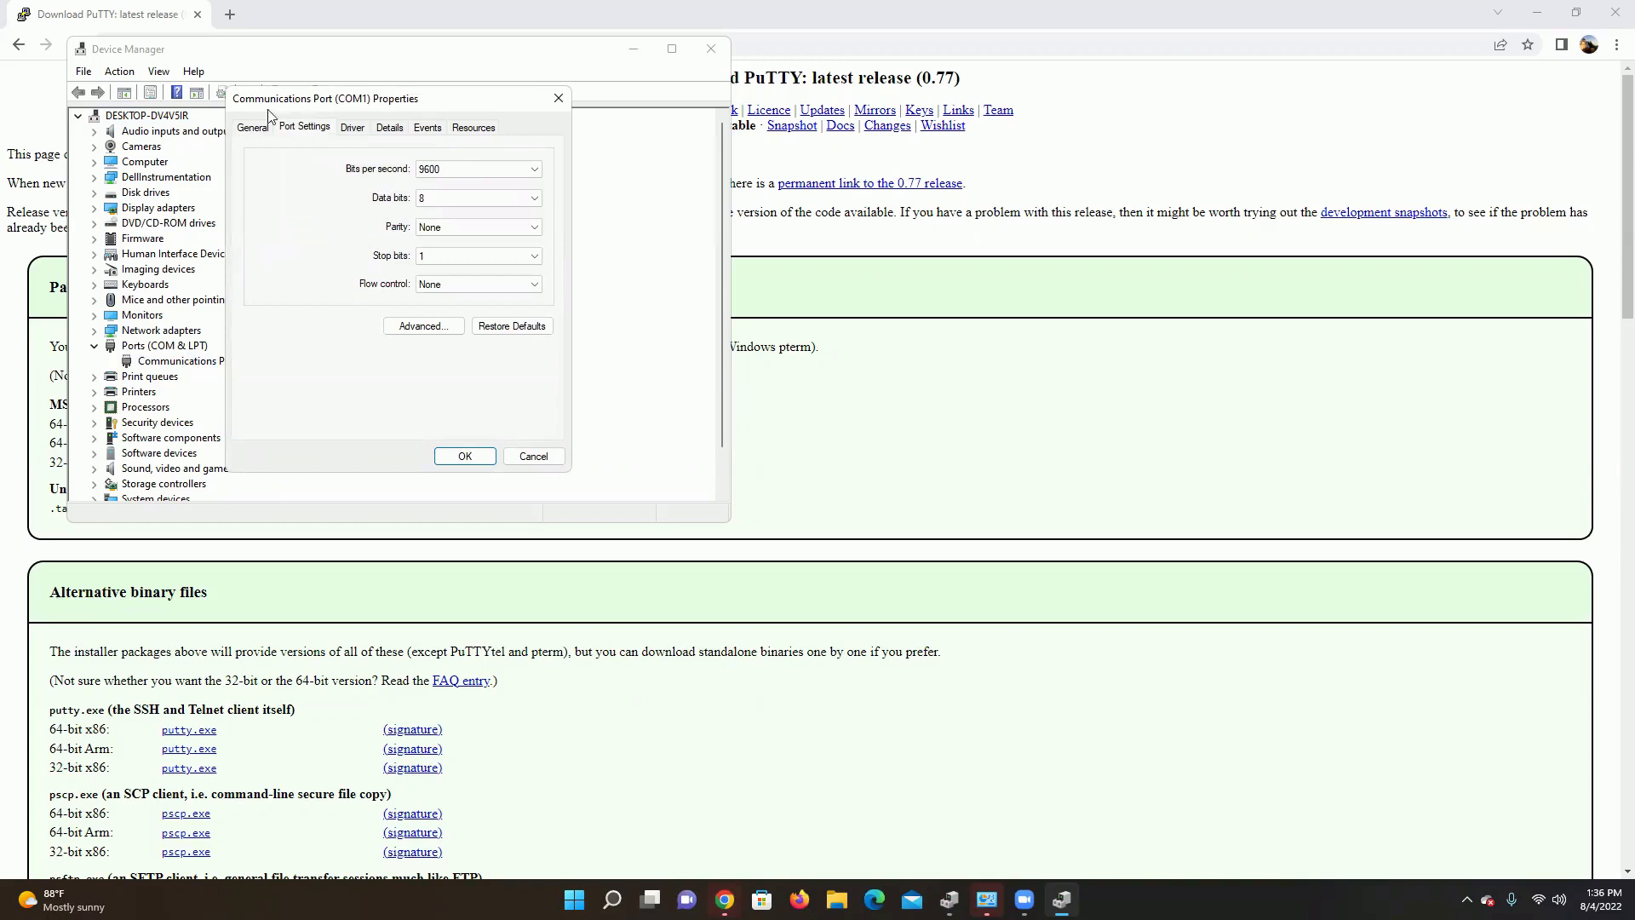
pyautogui.click(353, 126)
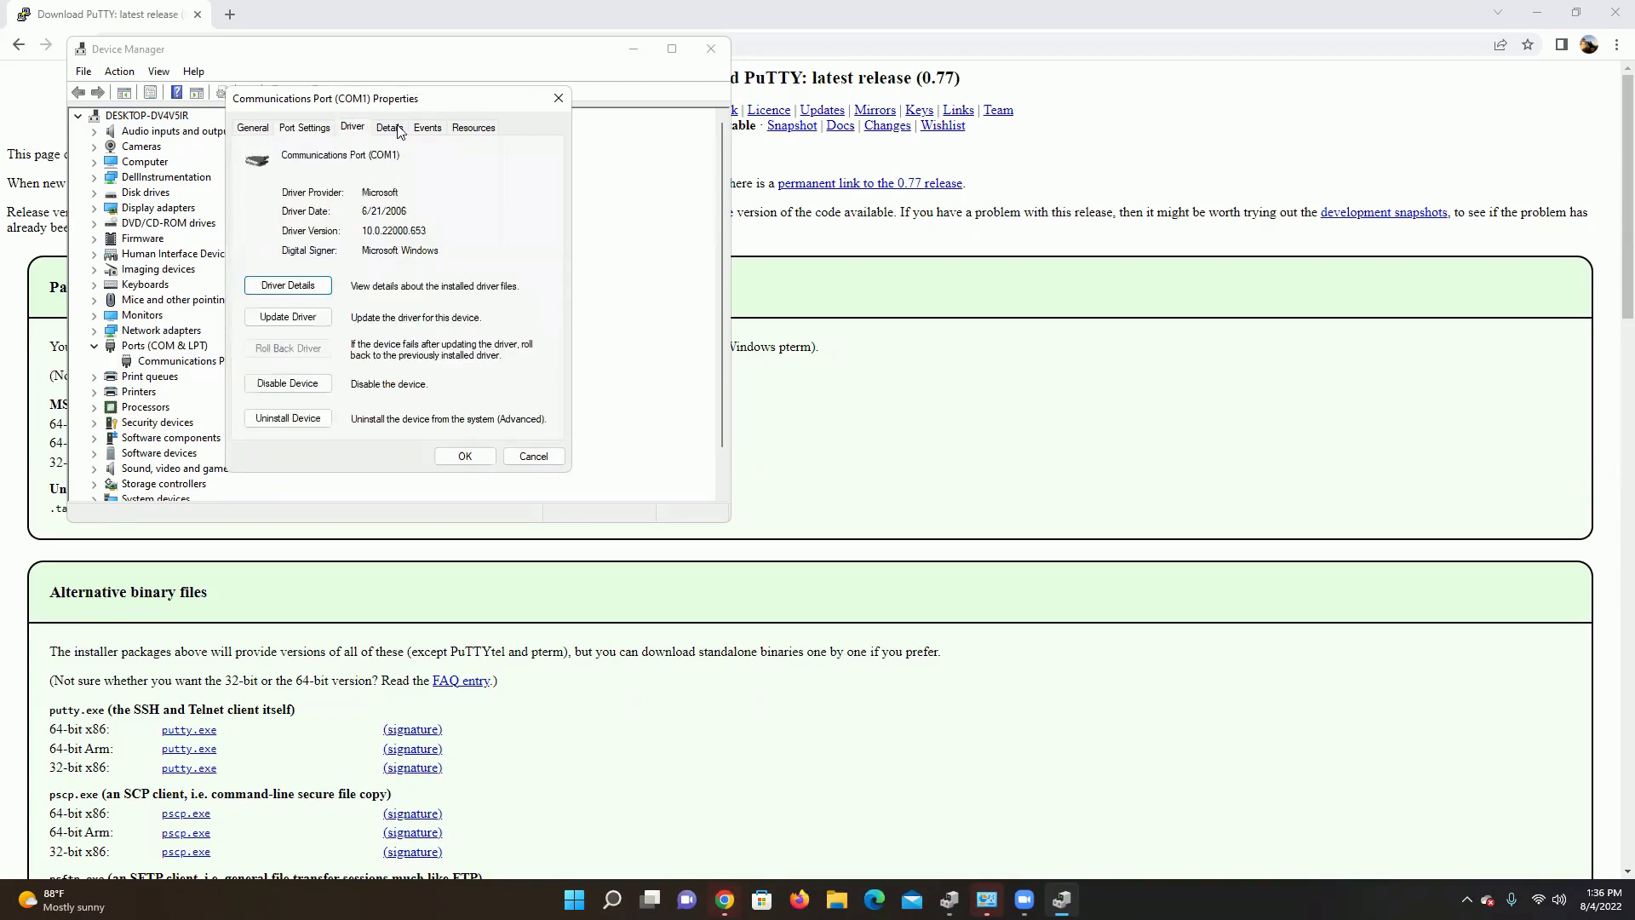
pyautogui.click(472, 127)
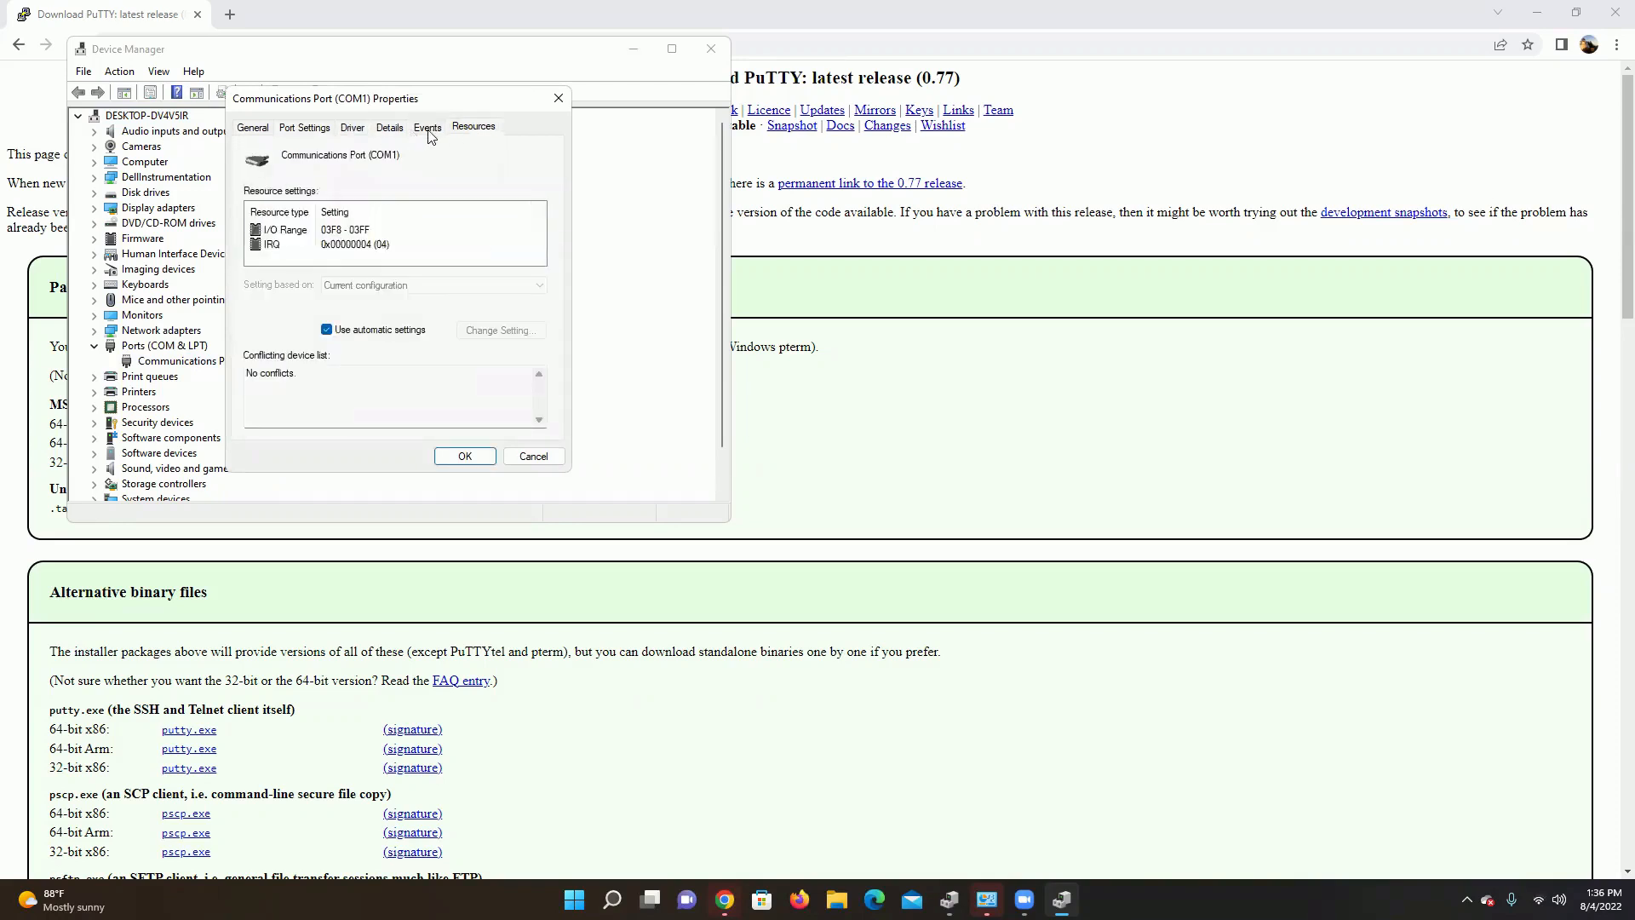
pyautogui.click(304, 127)
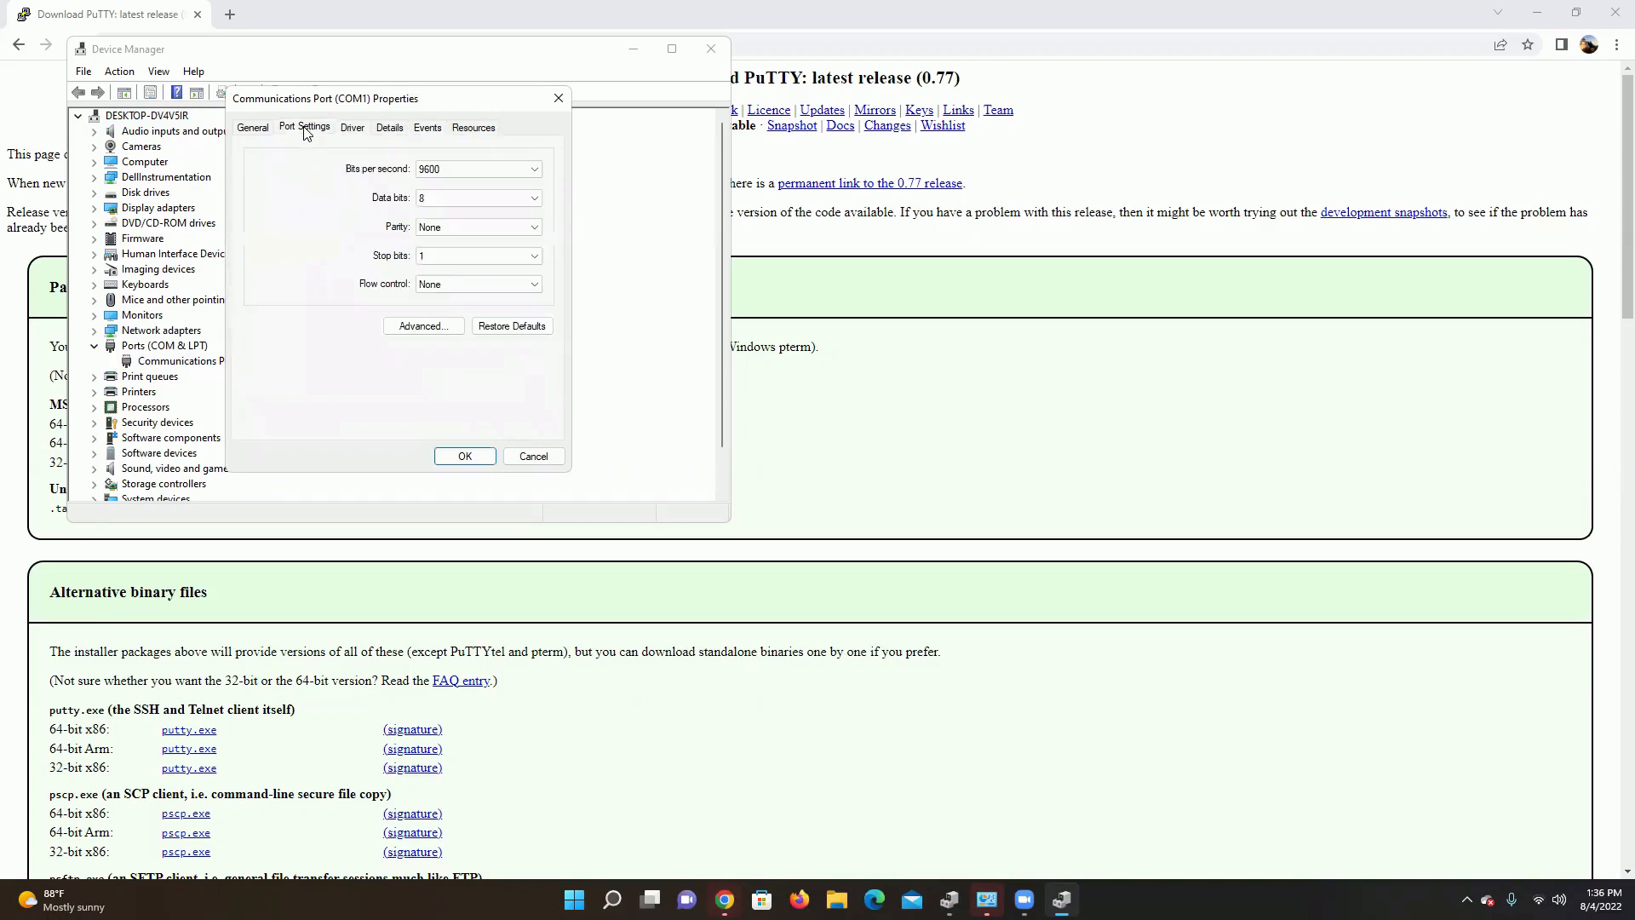
pyautogui.moveTo(266, 136)
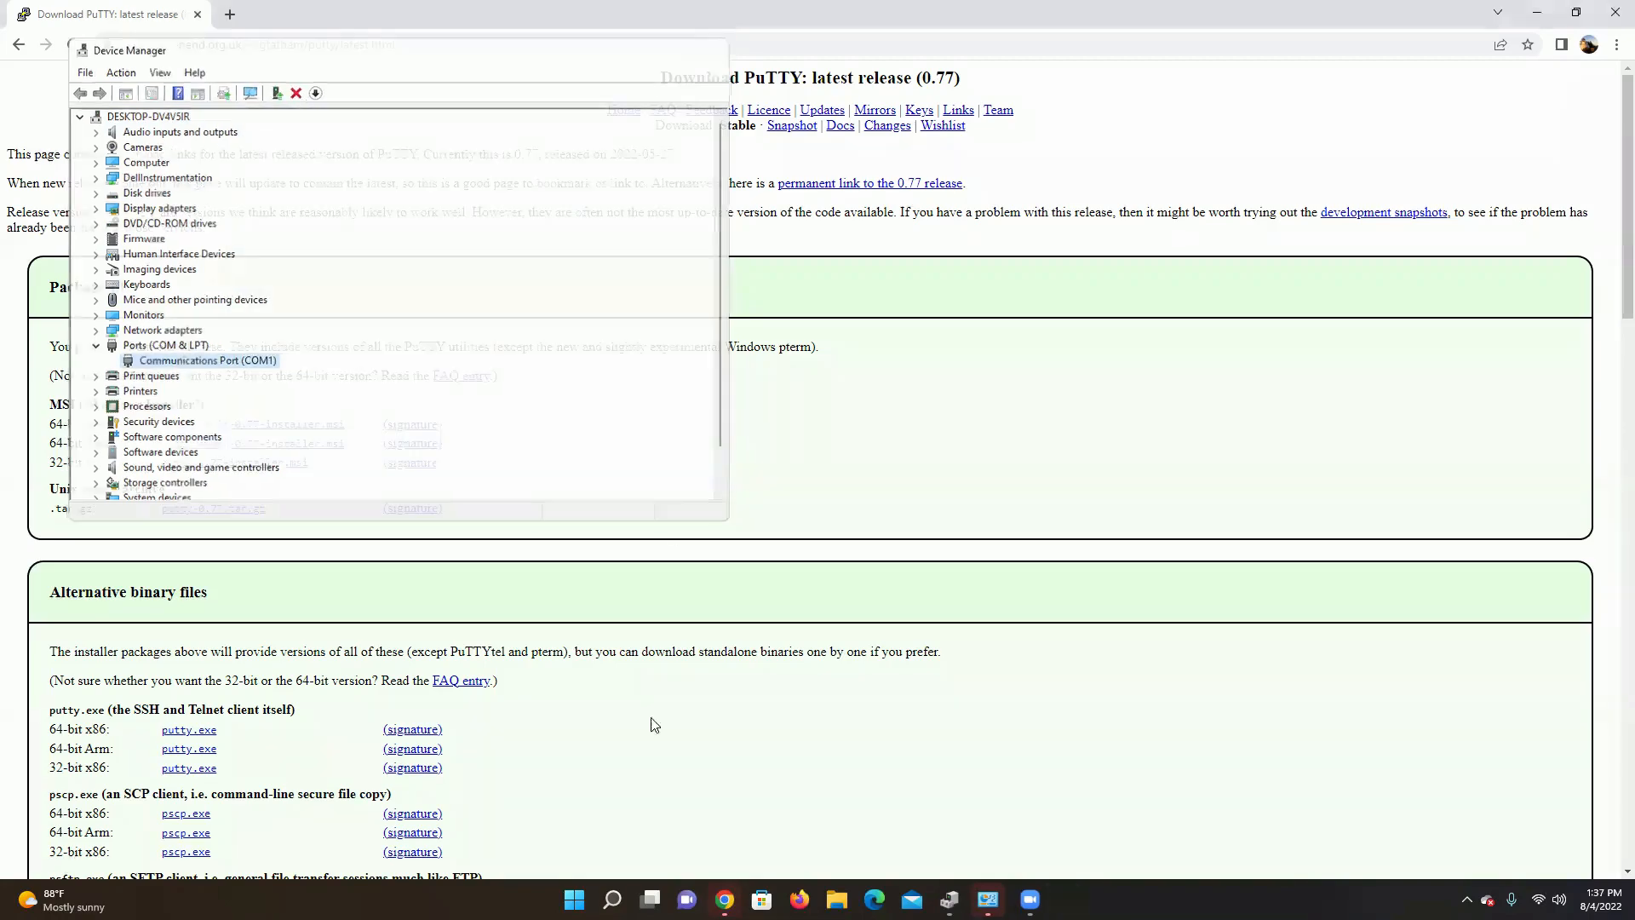
# - Relaunch PuTTY from the Start menu's recent searches after reopening the search box
pyautogui.click(572, 900)
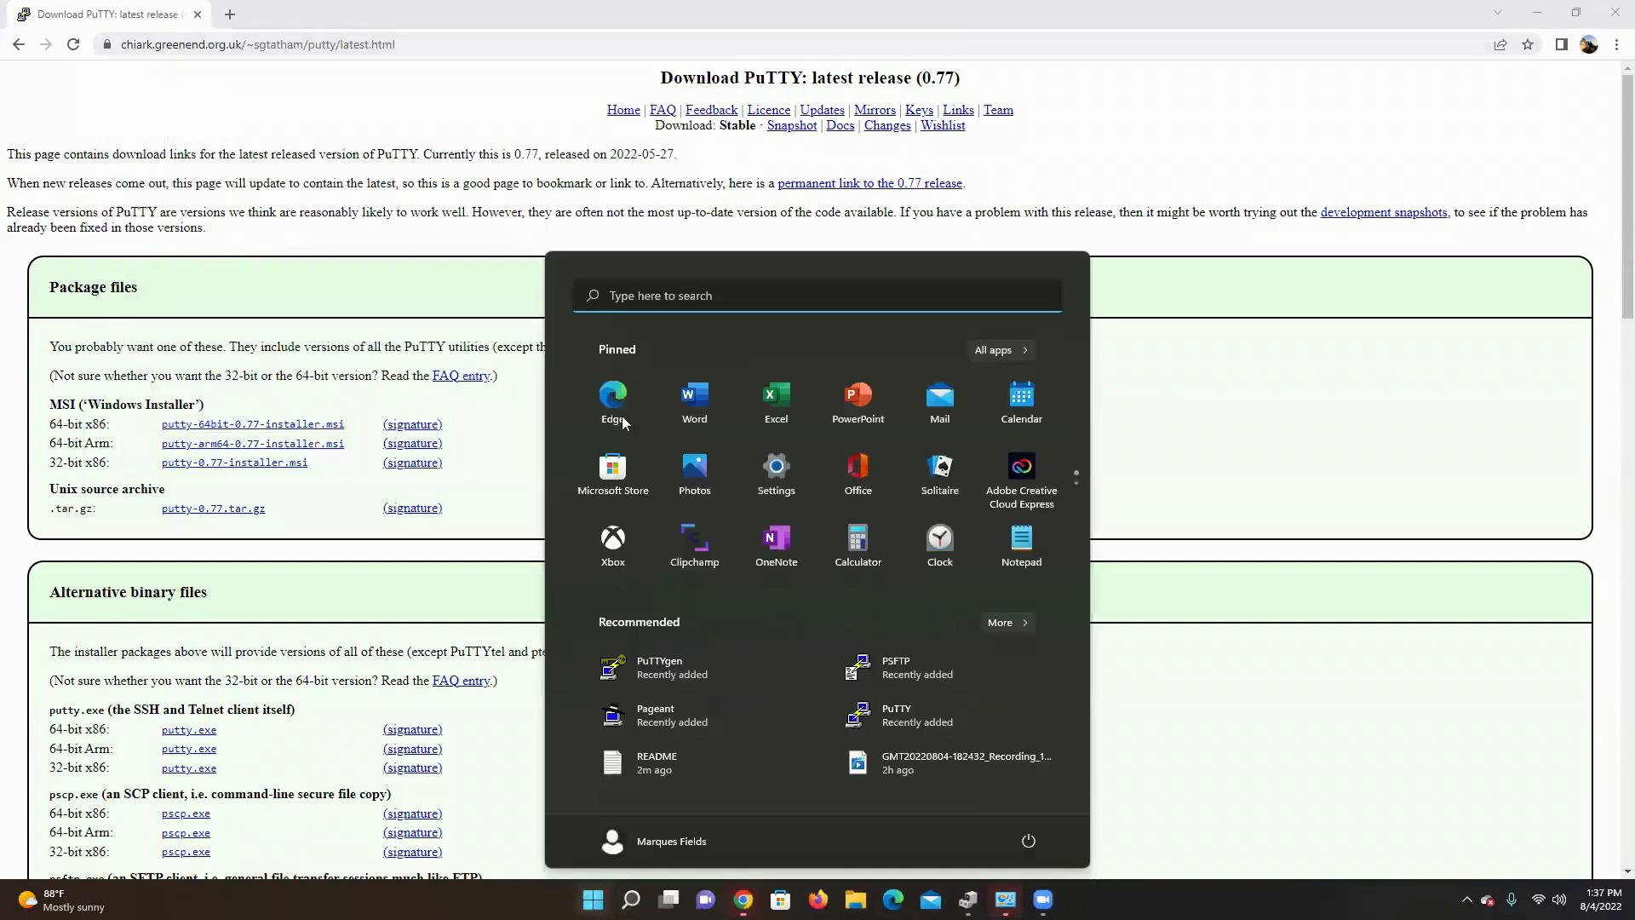
pyautogui.click(630, 900)
pyautogui.write('pu')
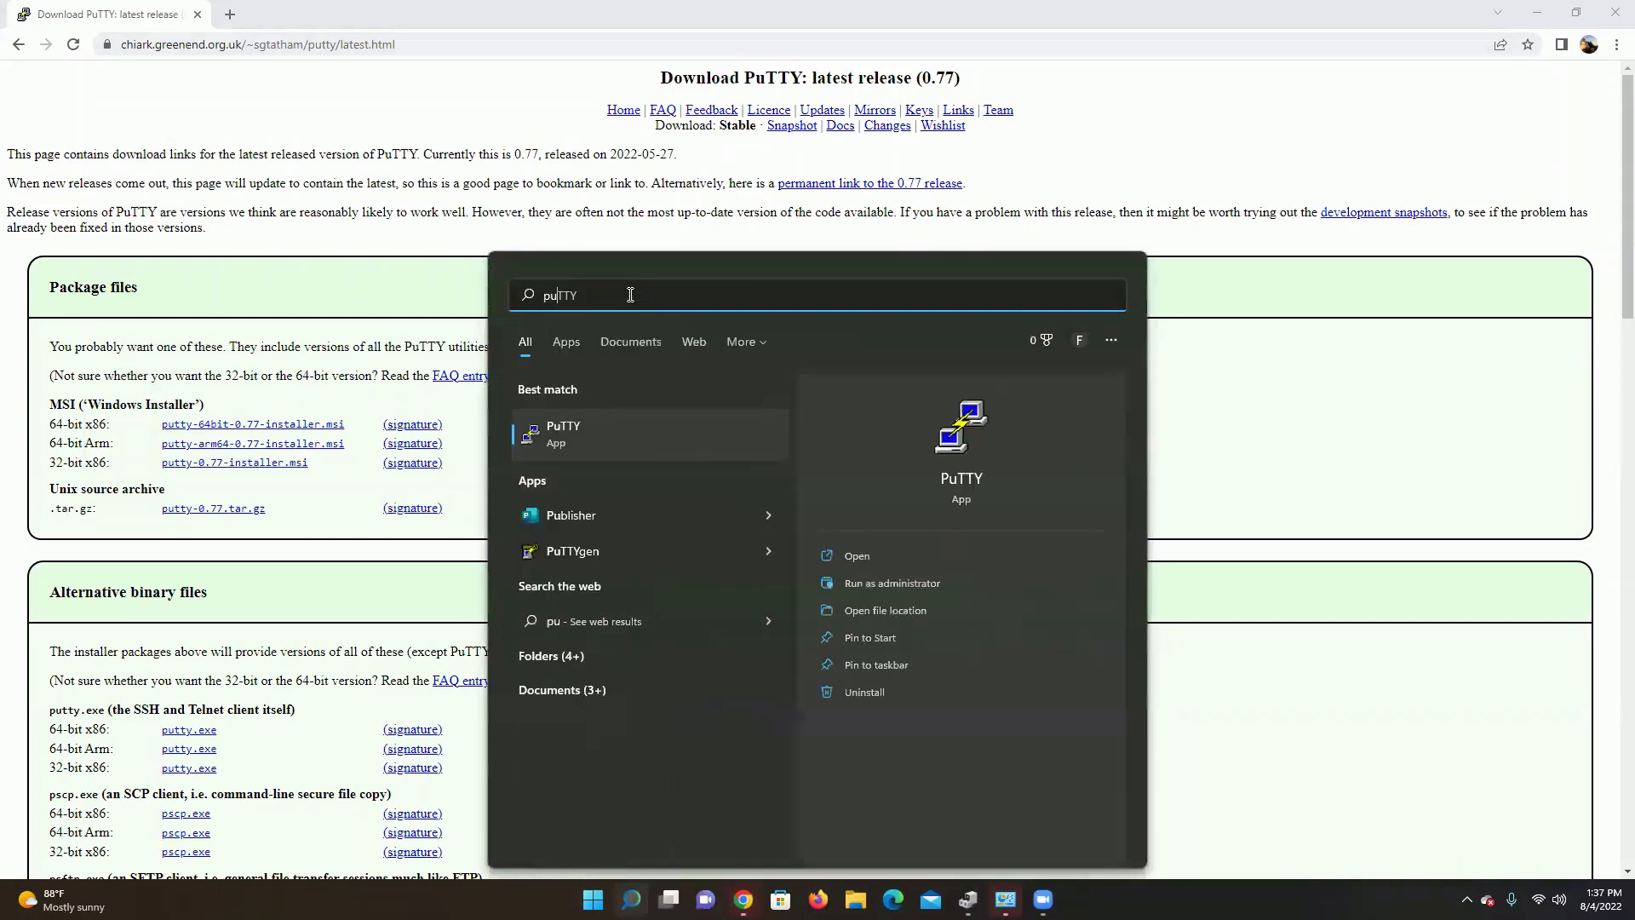
pyautogui.moveTo(579, 438)
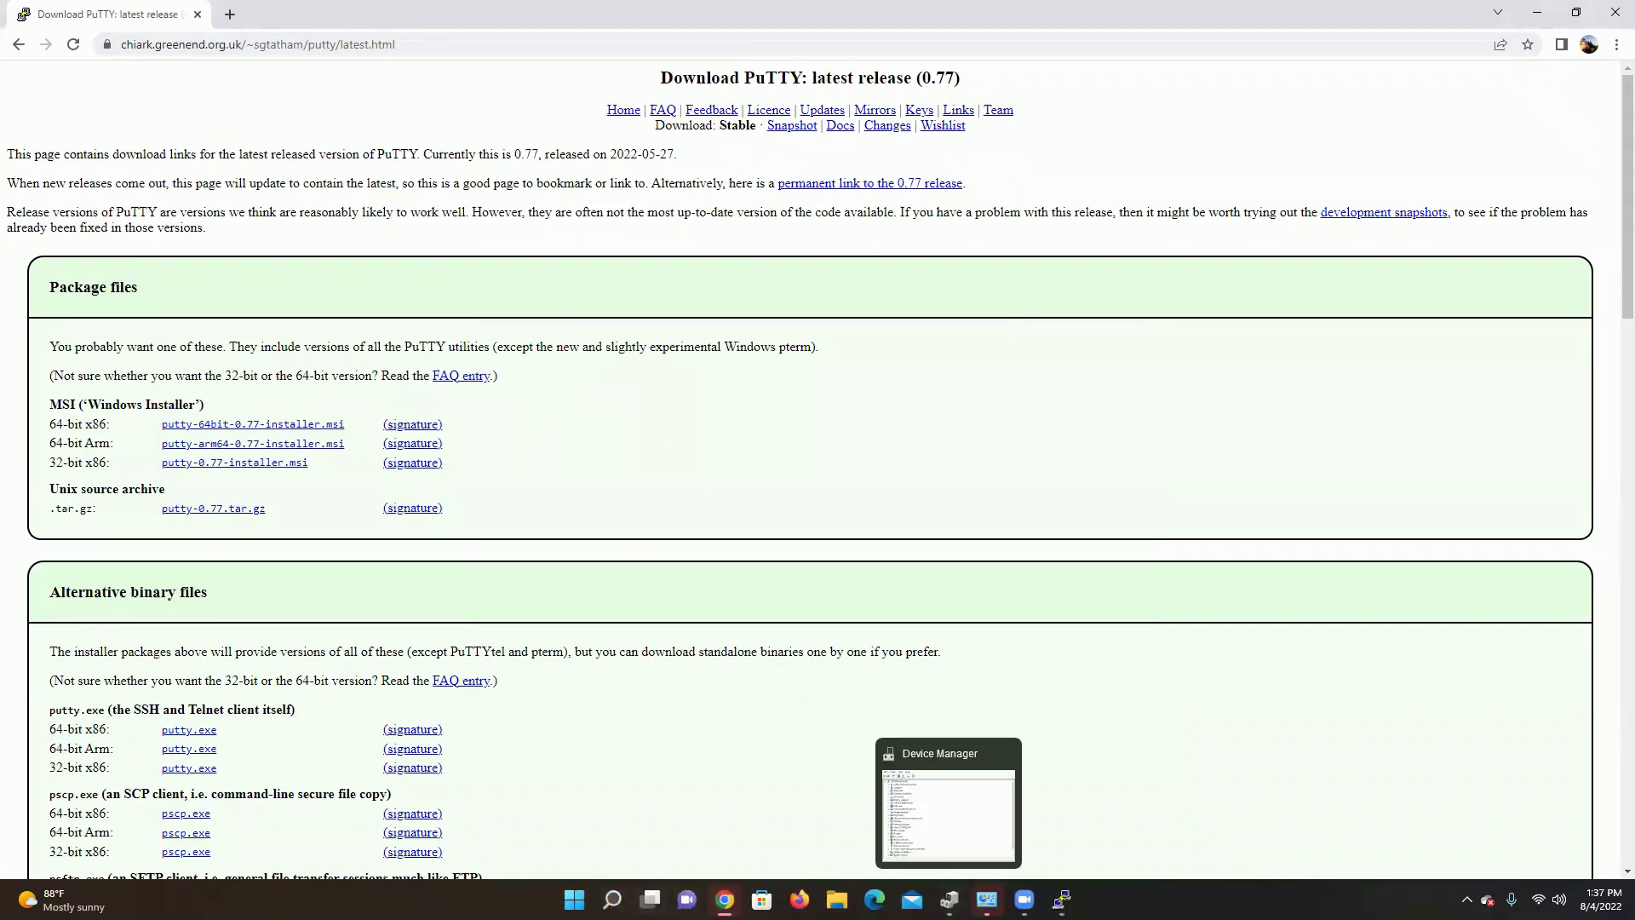
pyautogui.click(574, 898)
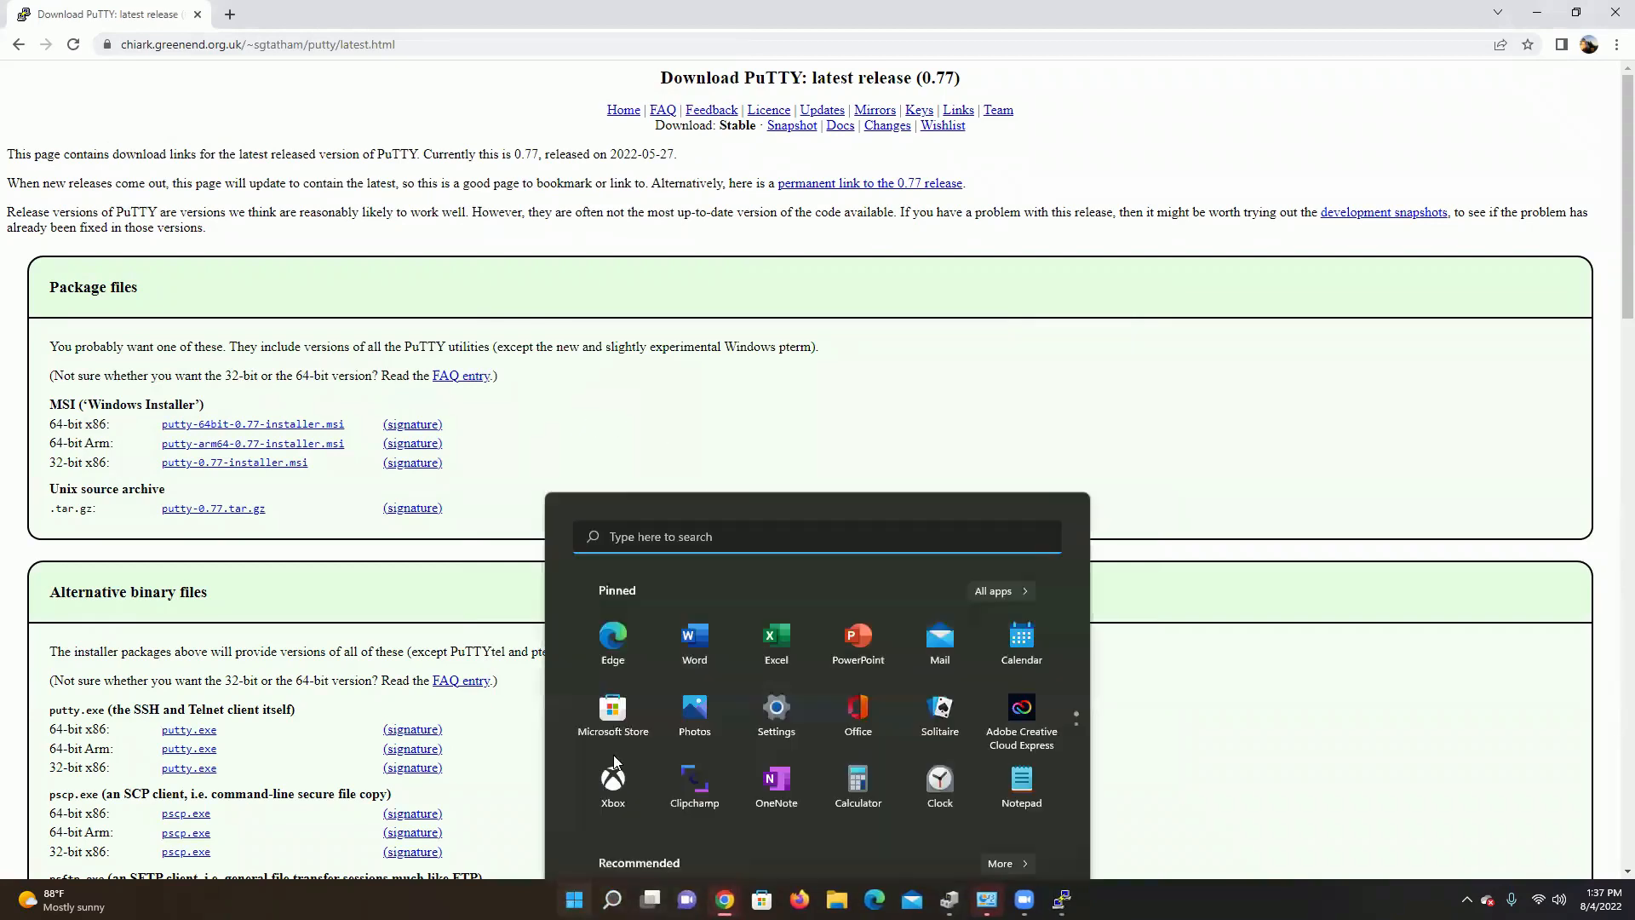
pyautogui.click(612, 898)
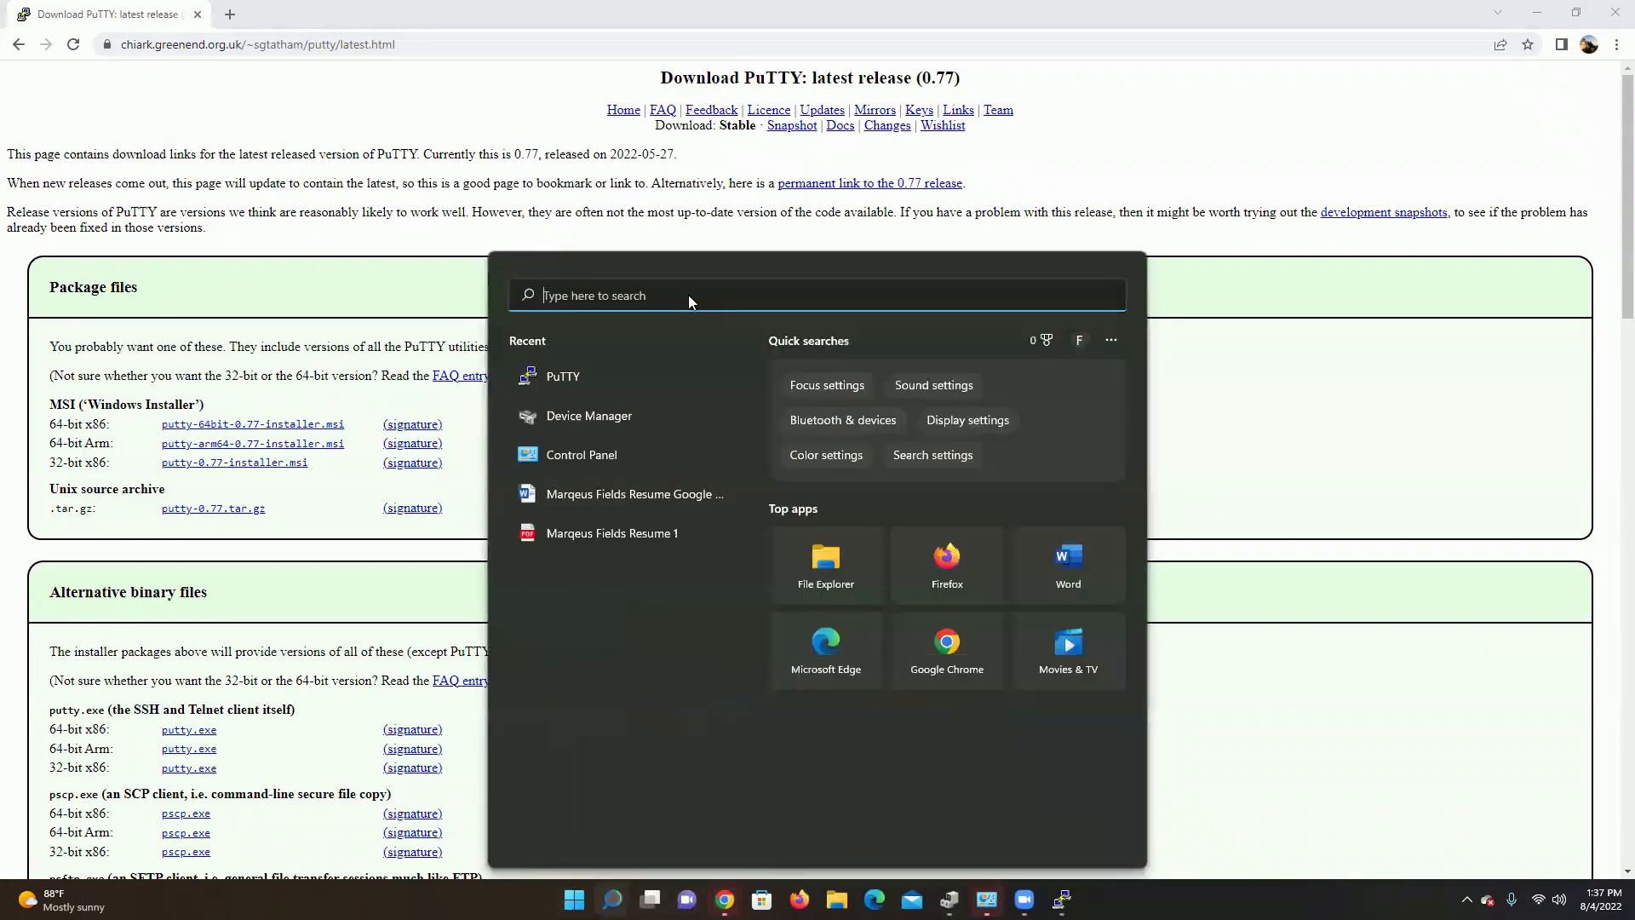
pyautogui.click(563, 376)
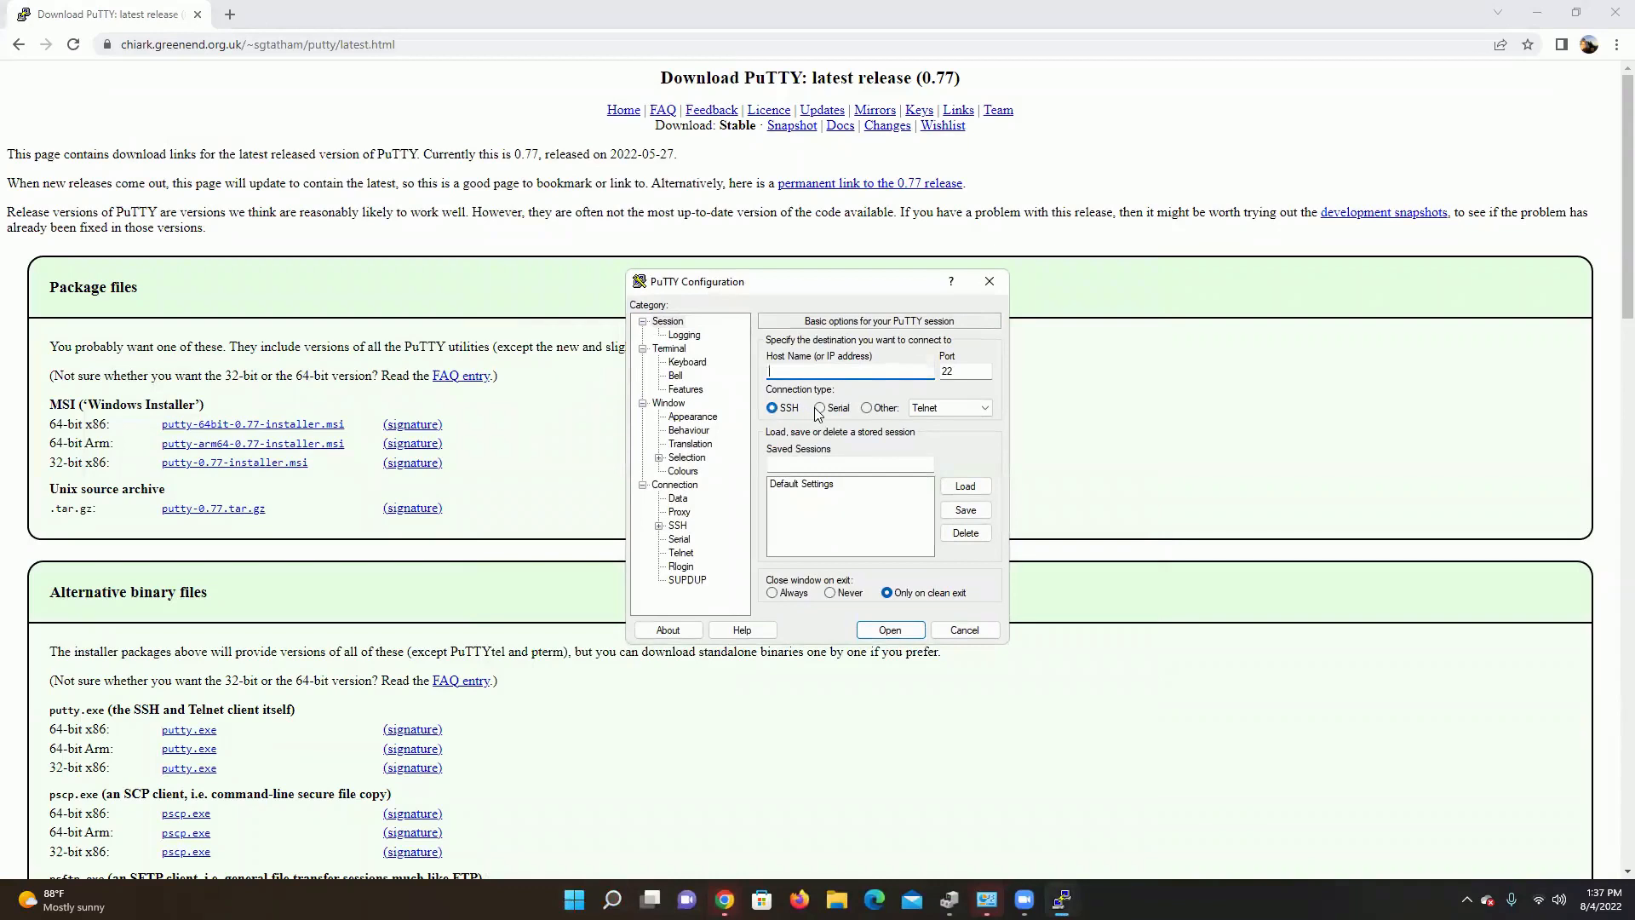
# - Choose the Serial connection type, keeping Serial line COM1 and Speed 9600
pyautogui.click(819, 408)
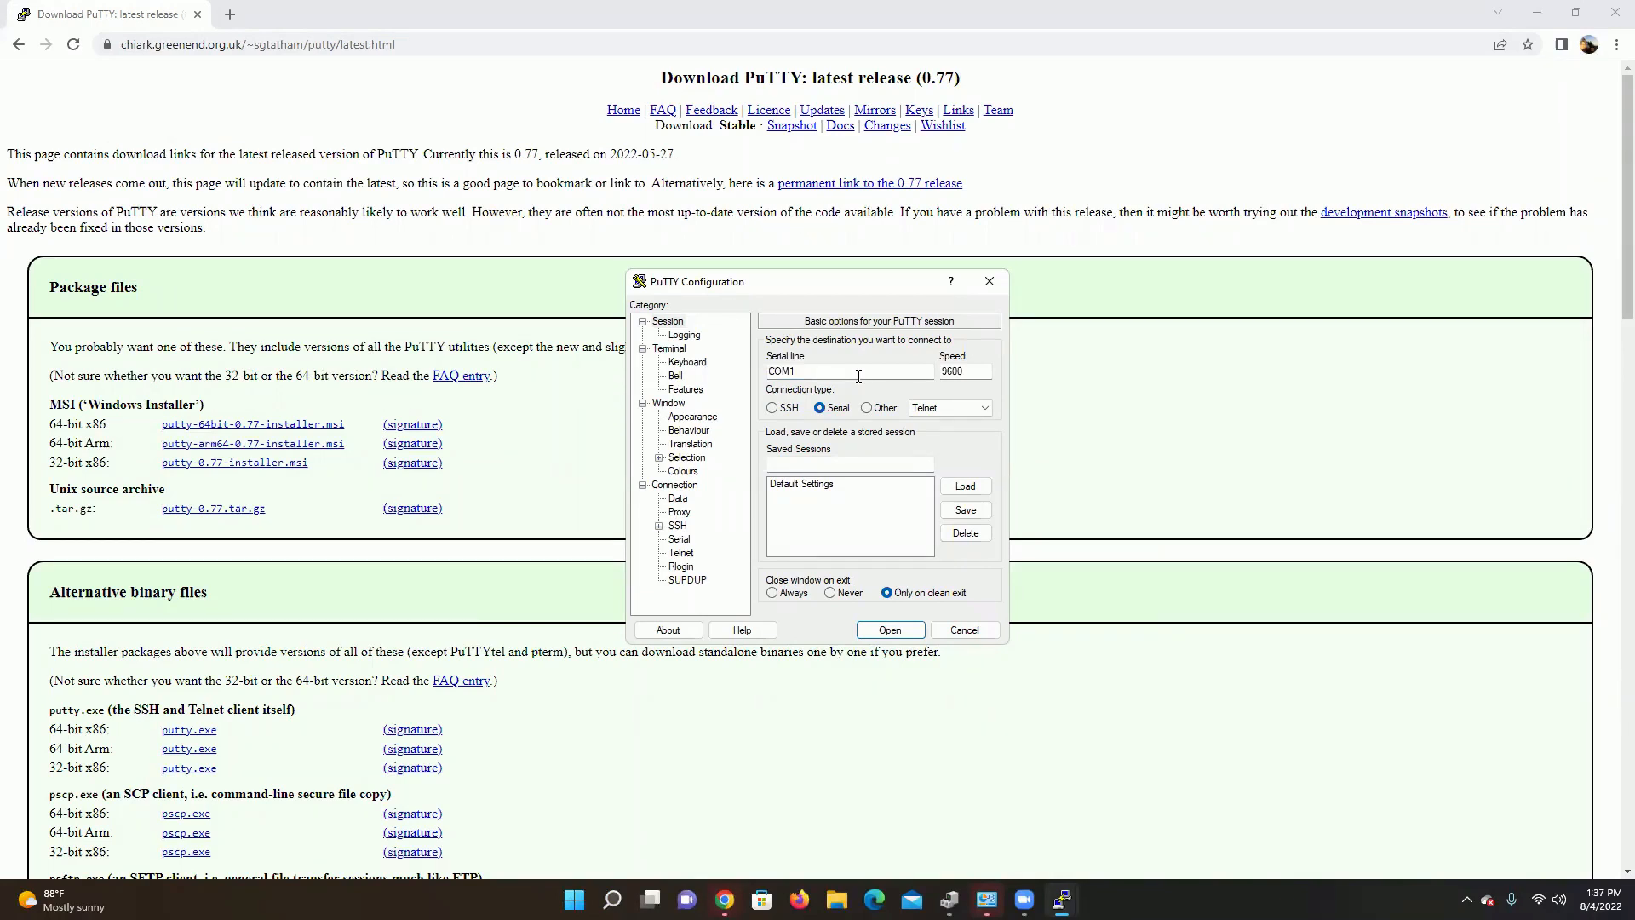
pyautogui.moveTo(1035, 166)
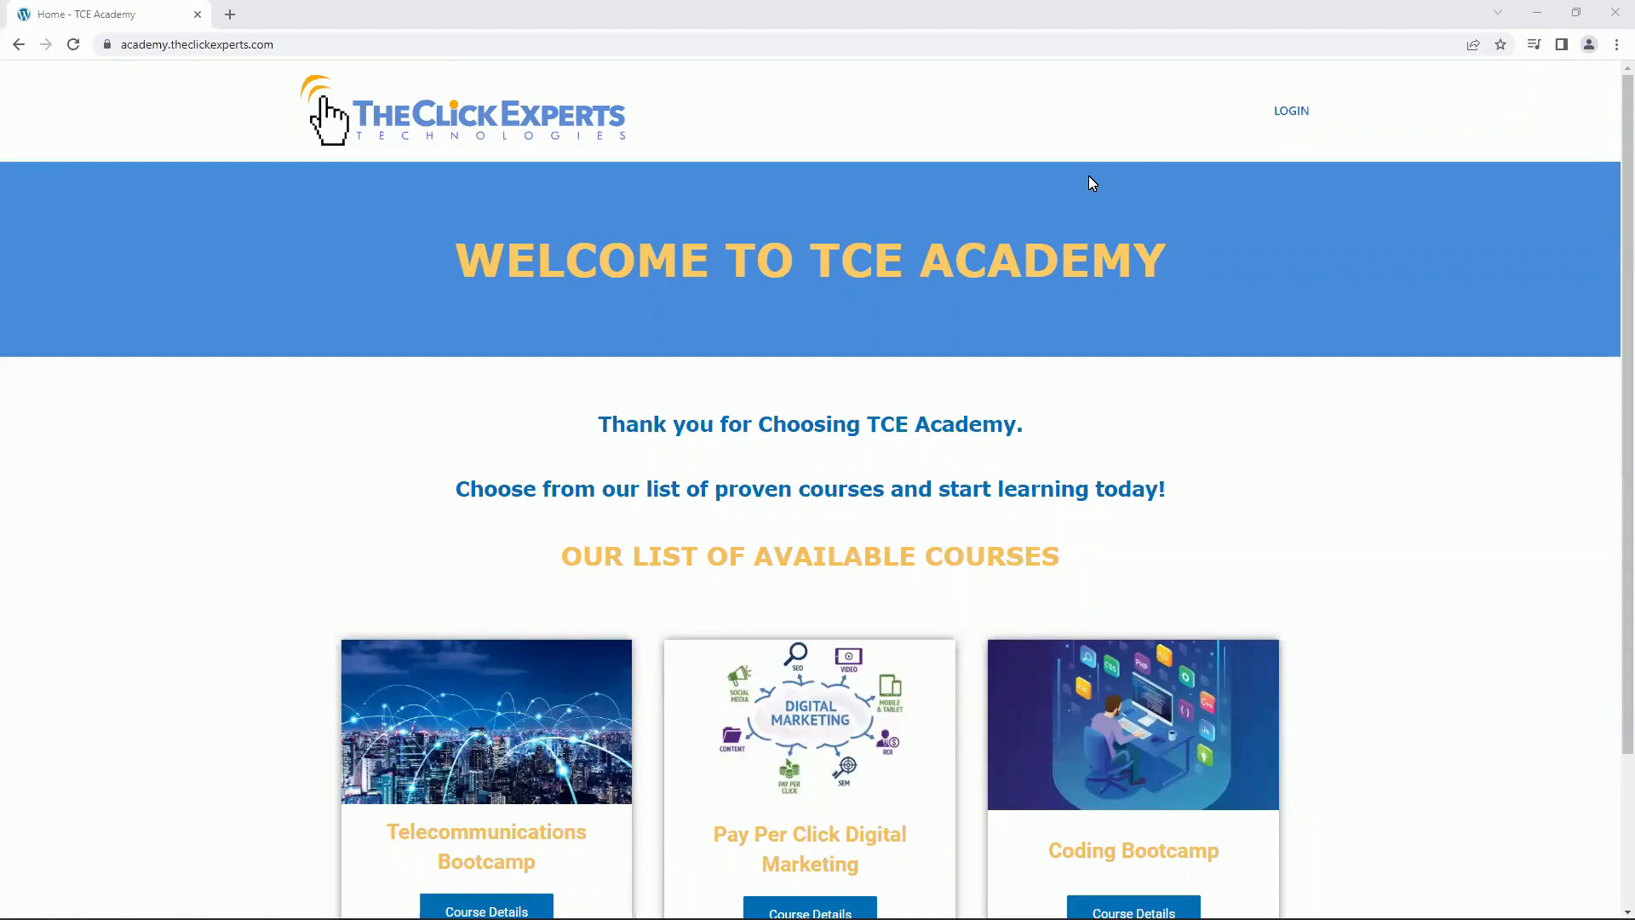
pyautogui.moveTo(1083, 190)
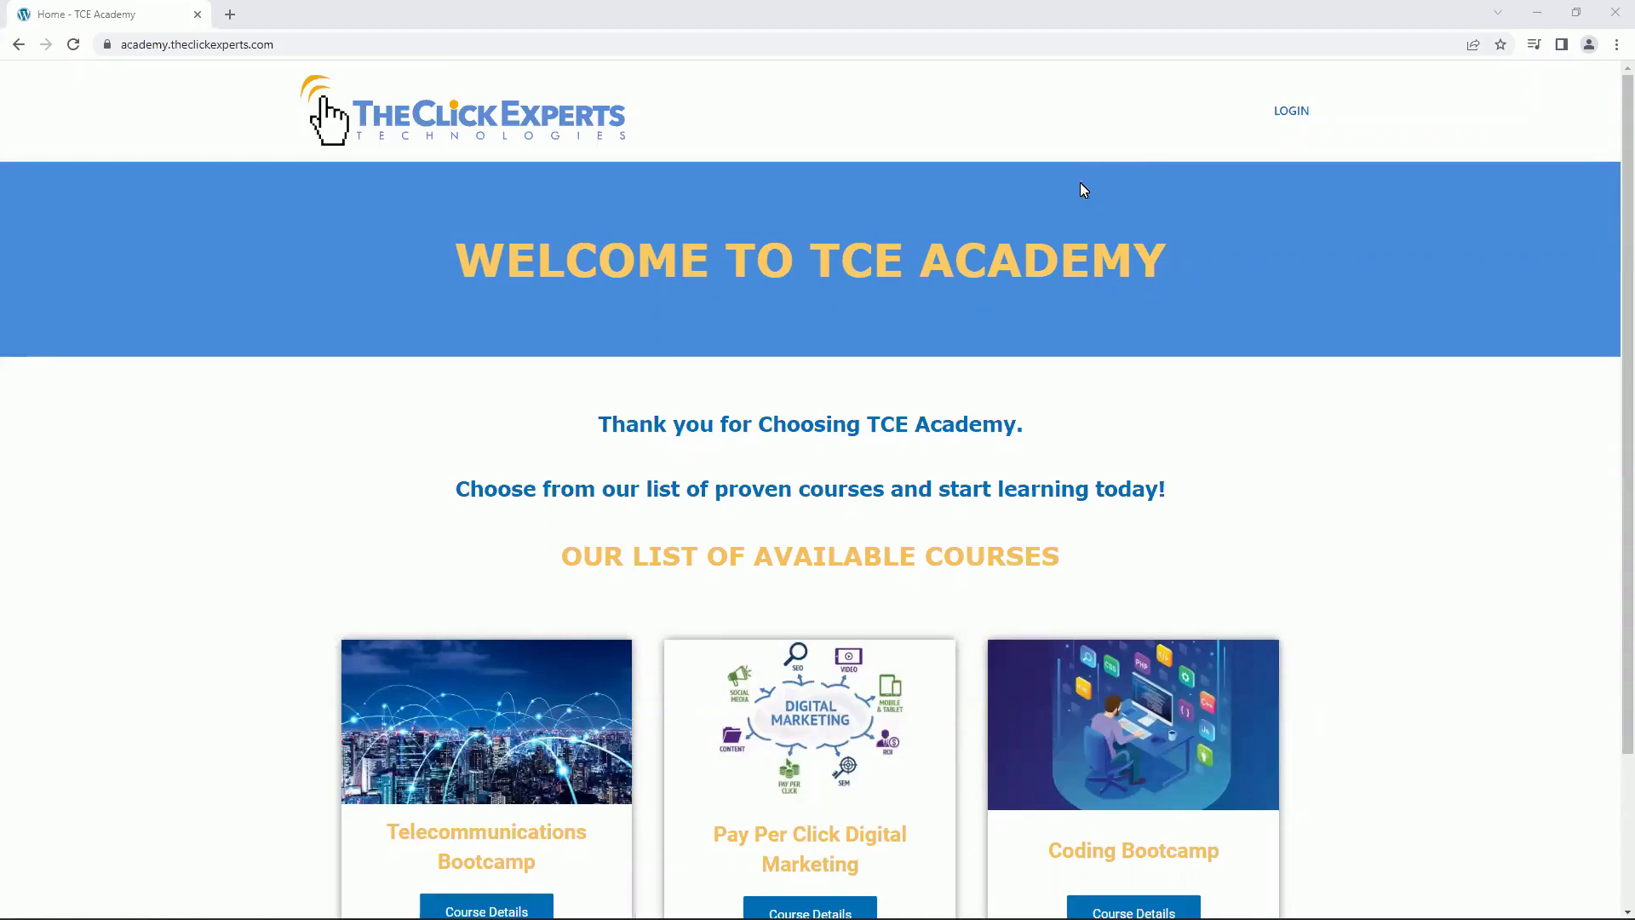
pyautogui.scroll(-3)
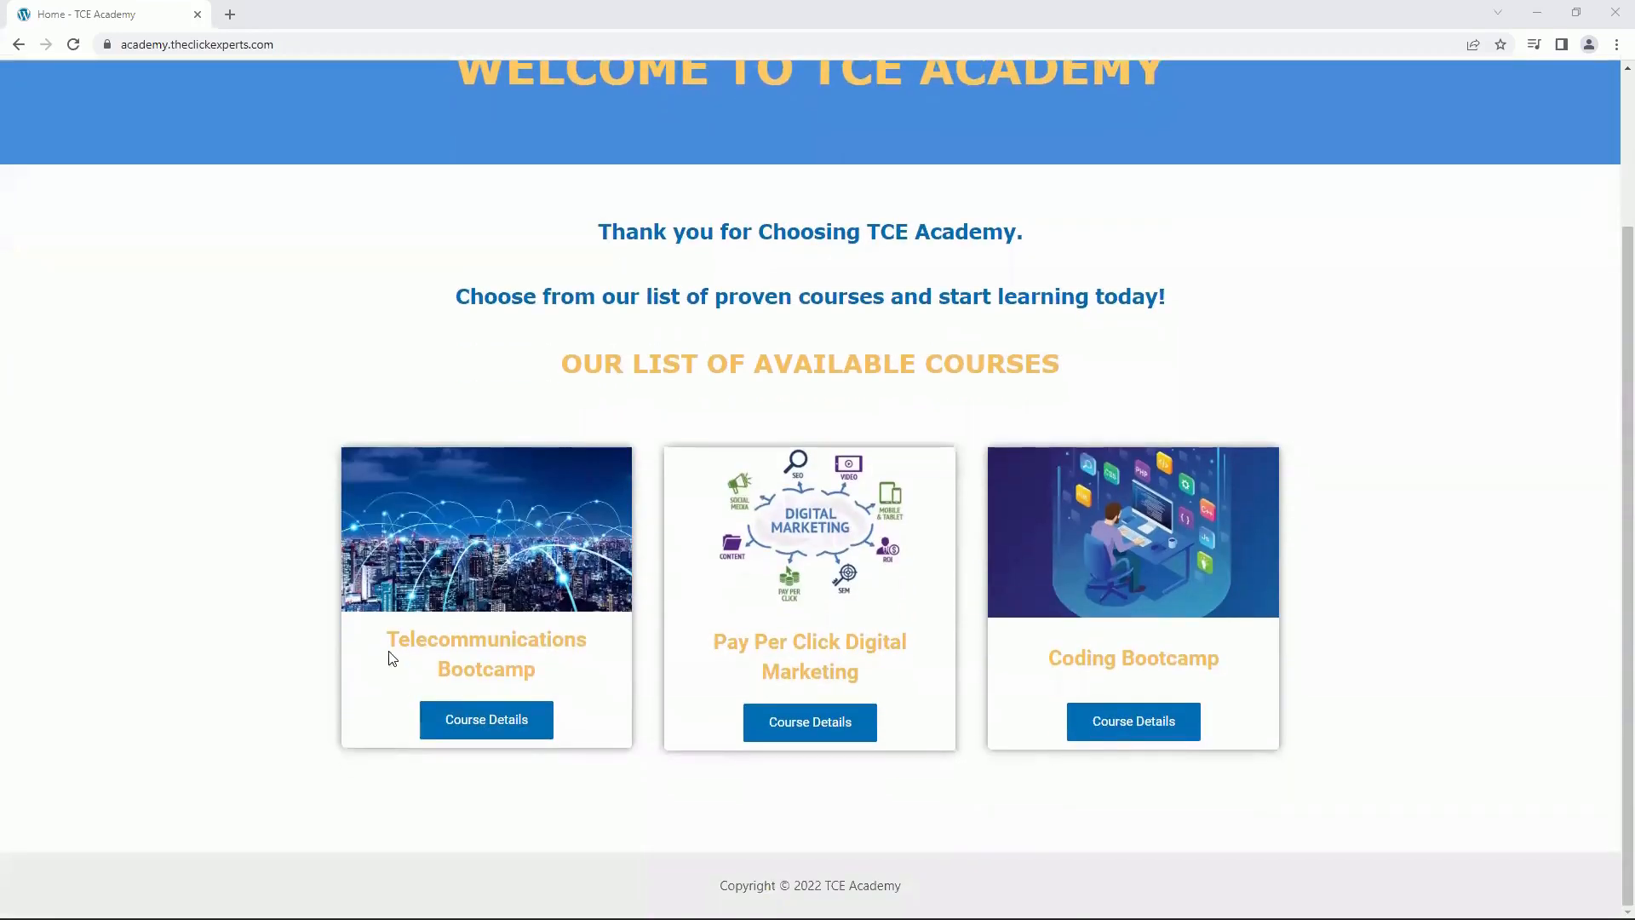
pyautogui.moveTo(637, 686)
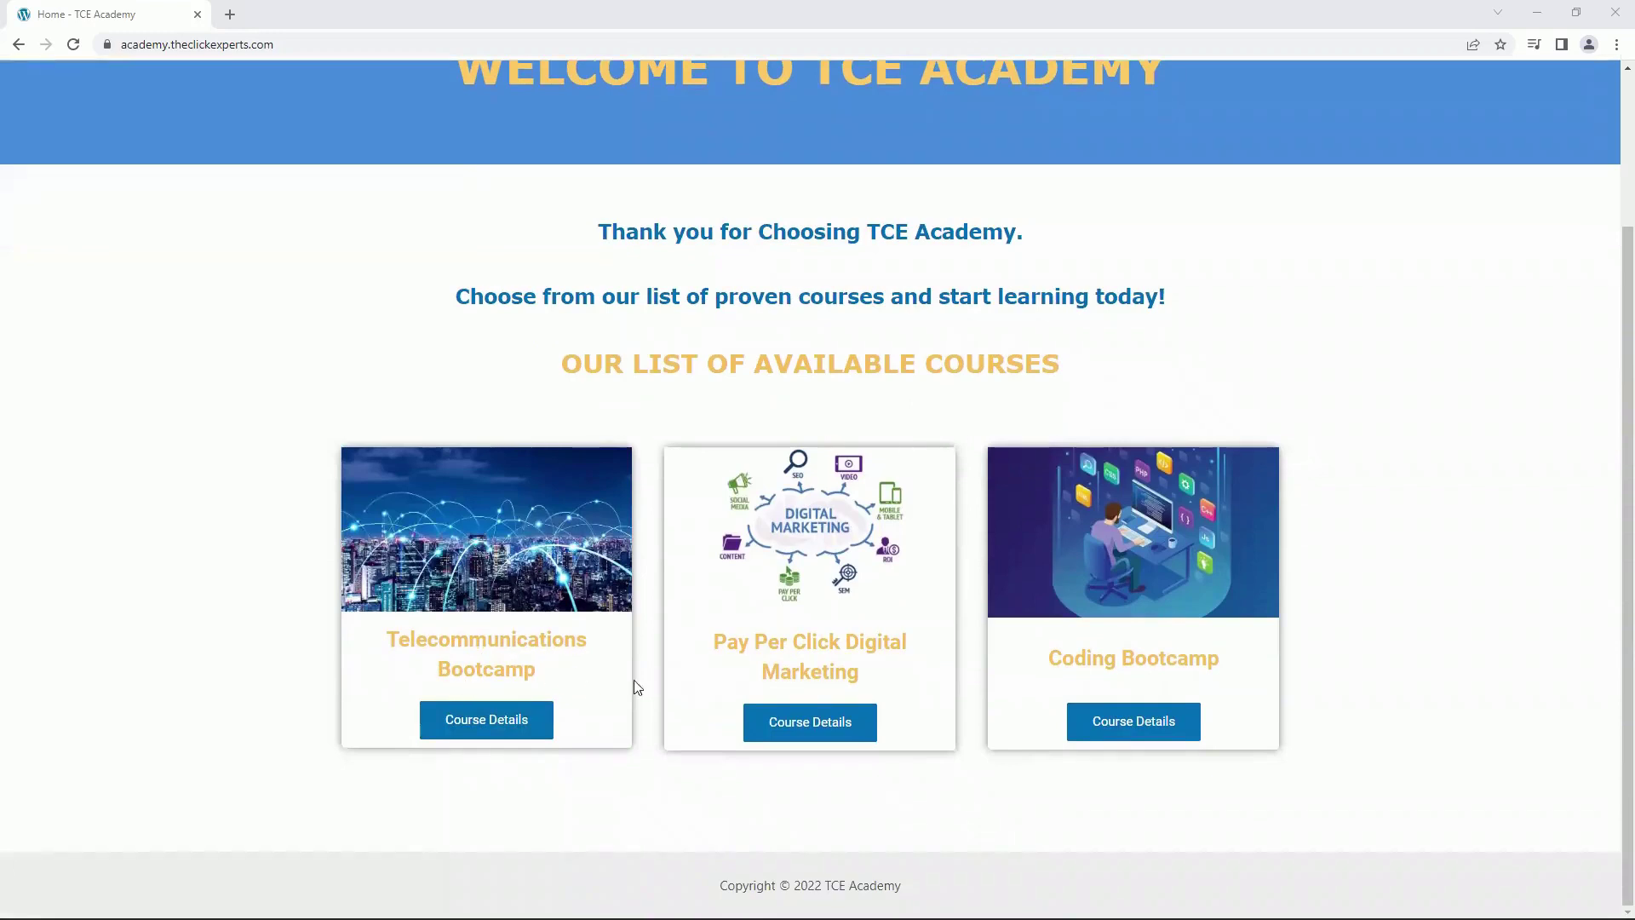
pyautogui.moveTo(835, 695)
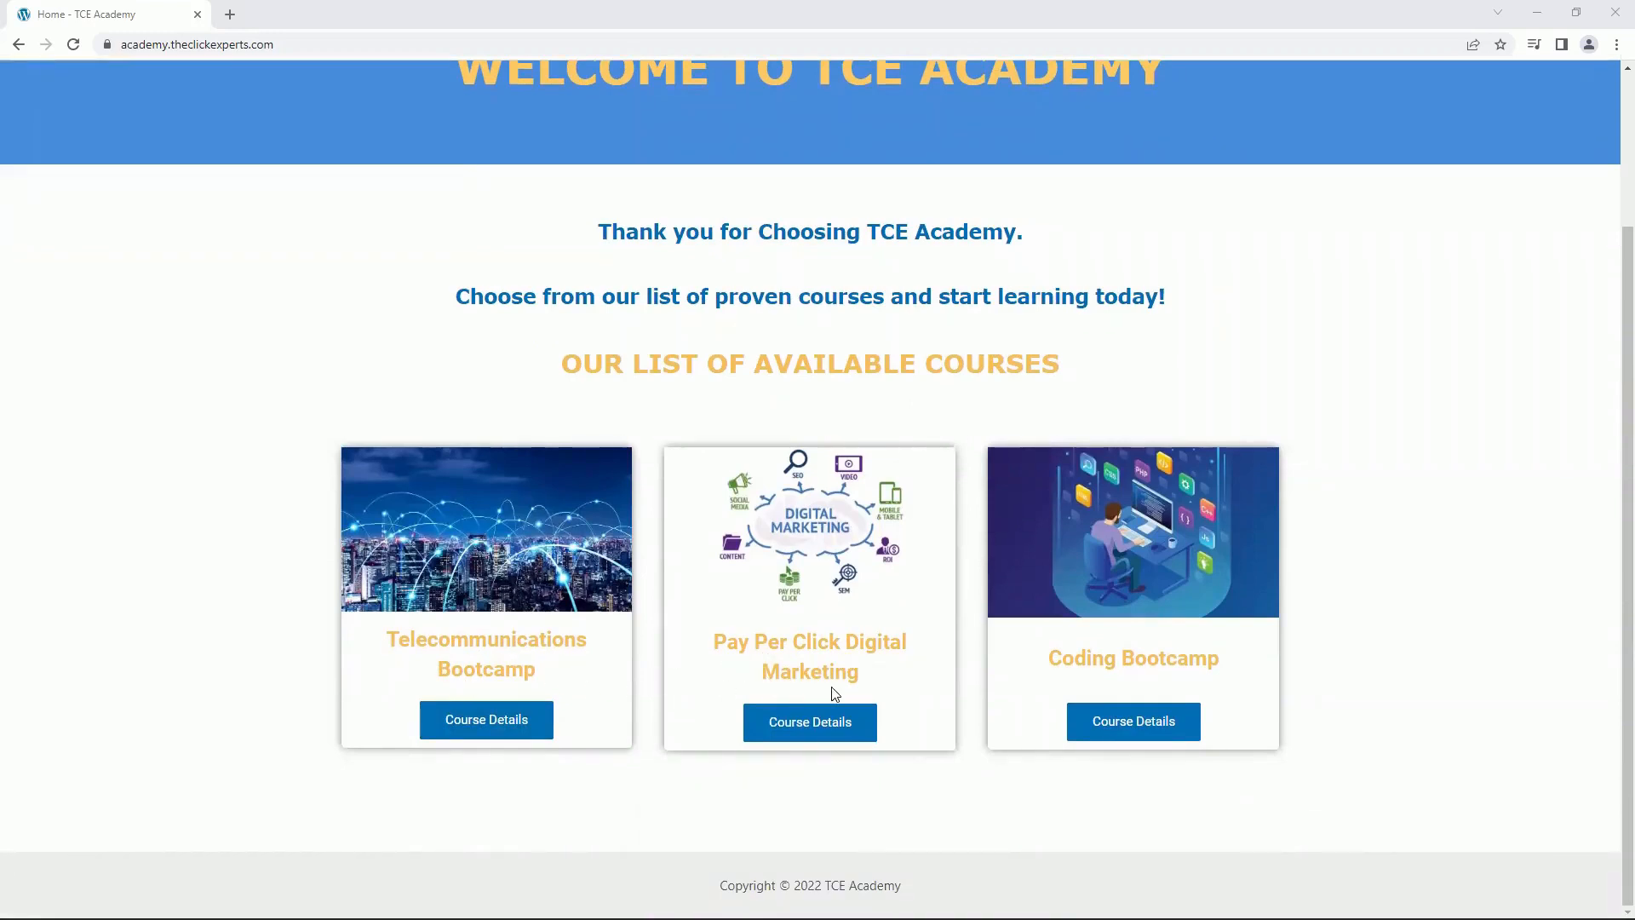
pyautogui.moveTo(1186, 676)
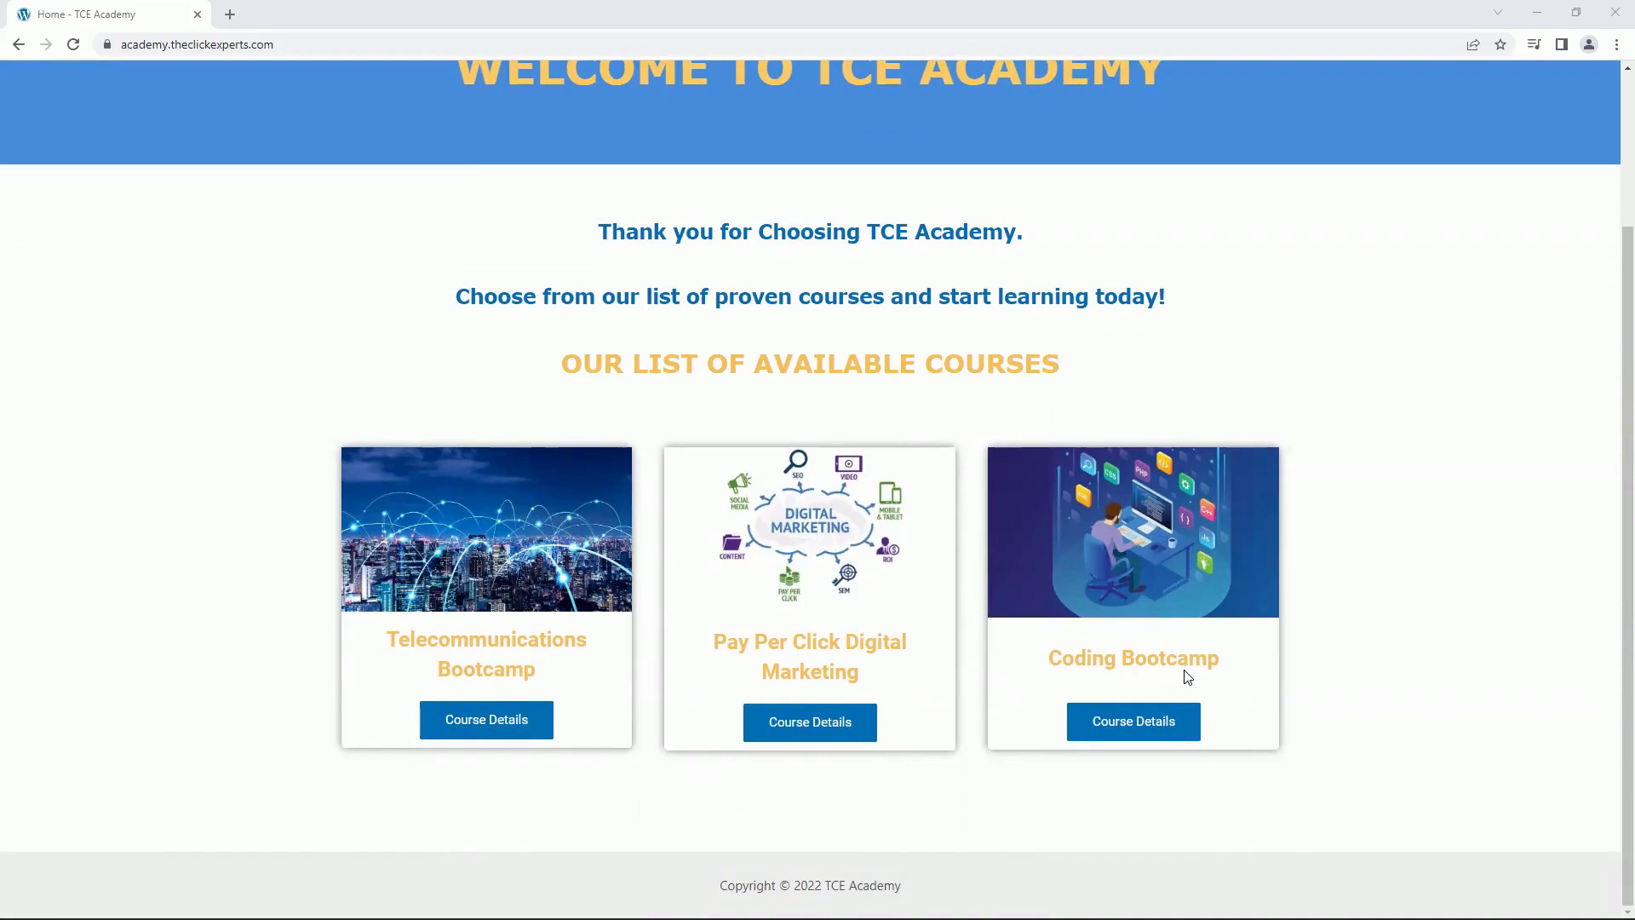
pyautogui.moveTo(746, 654)
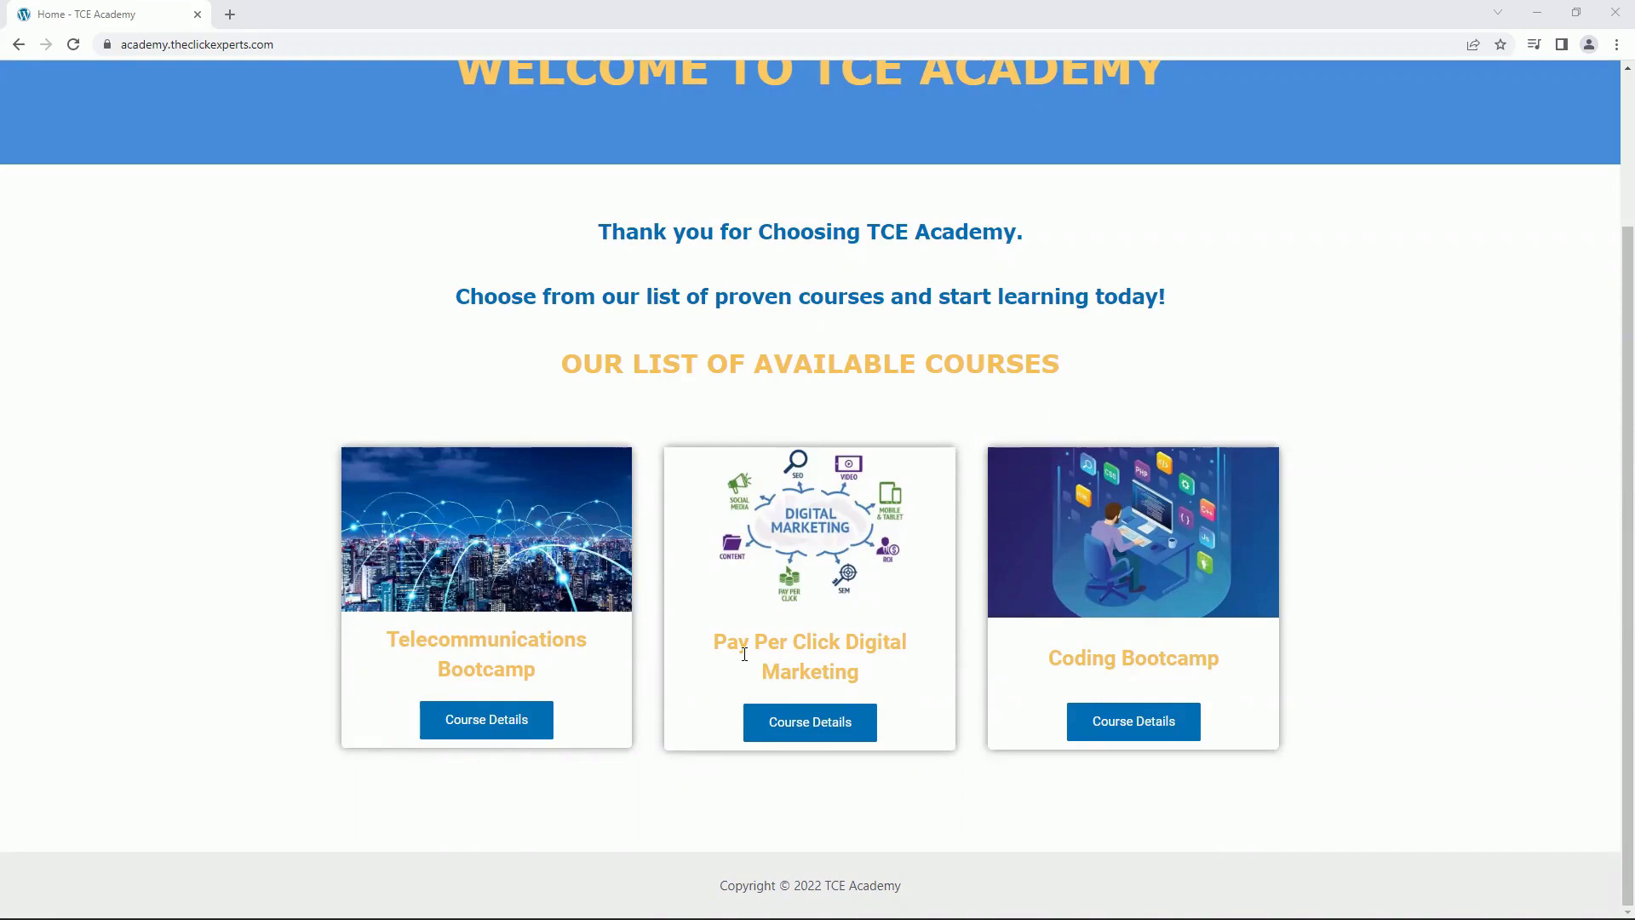
pyautogui.scroll(3)
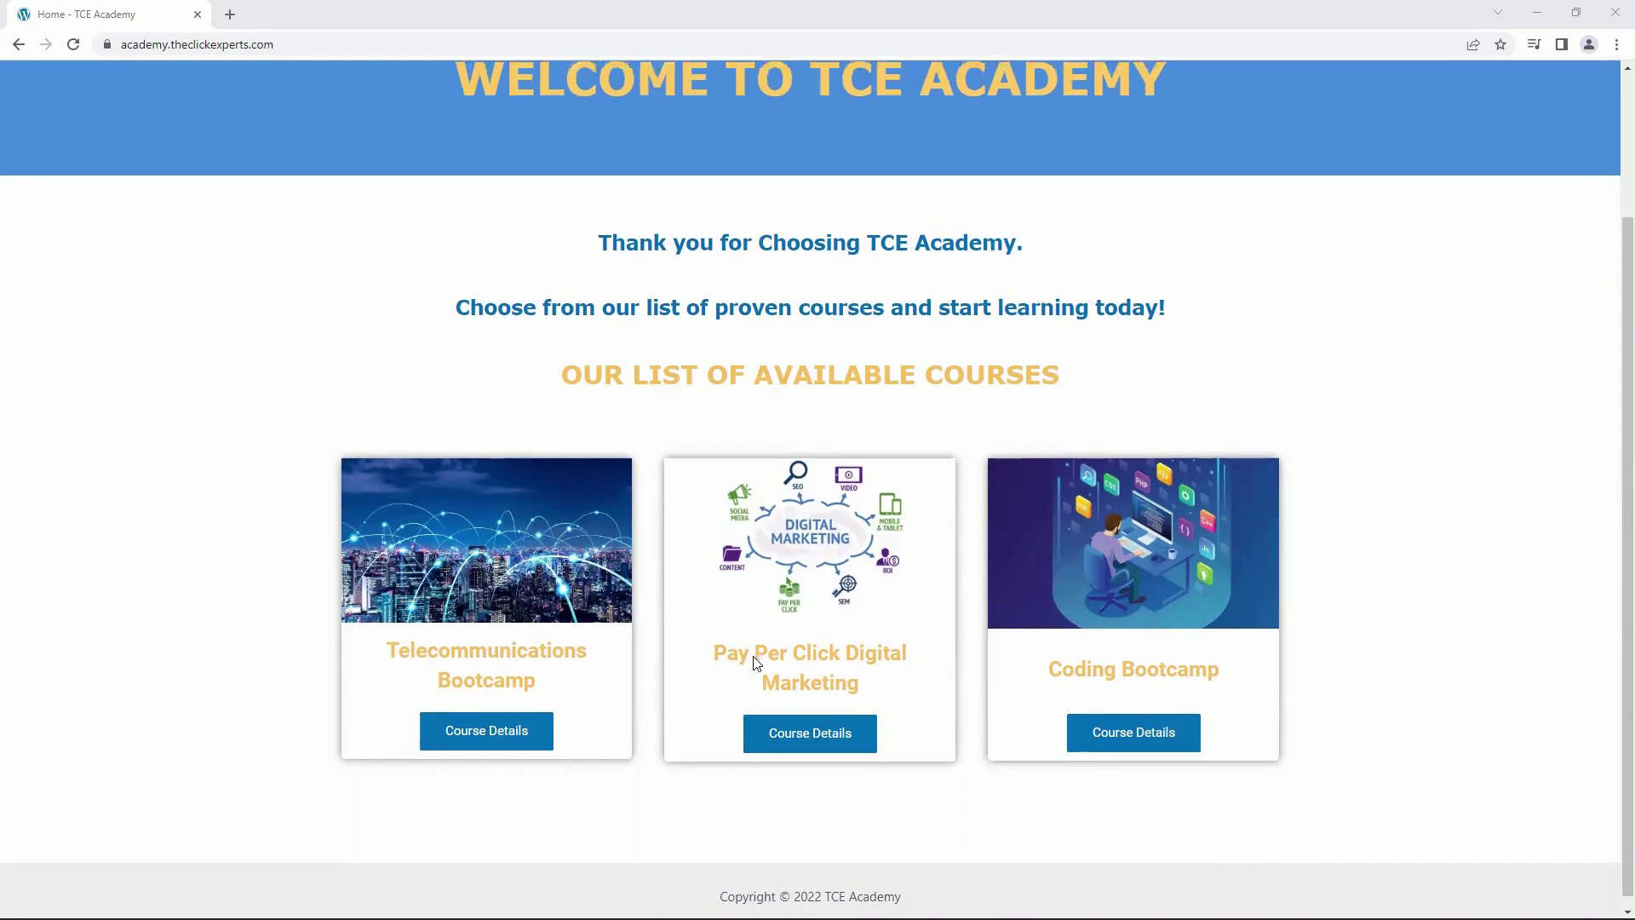
pyautogui.scroll(3)
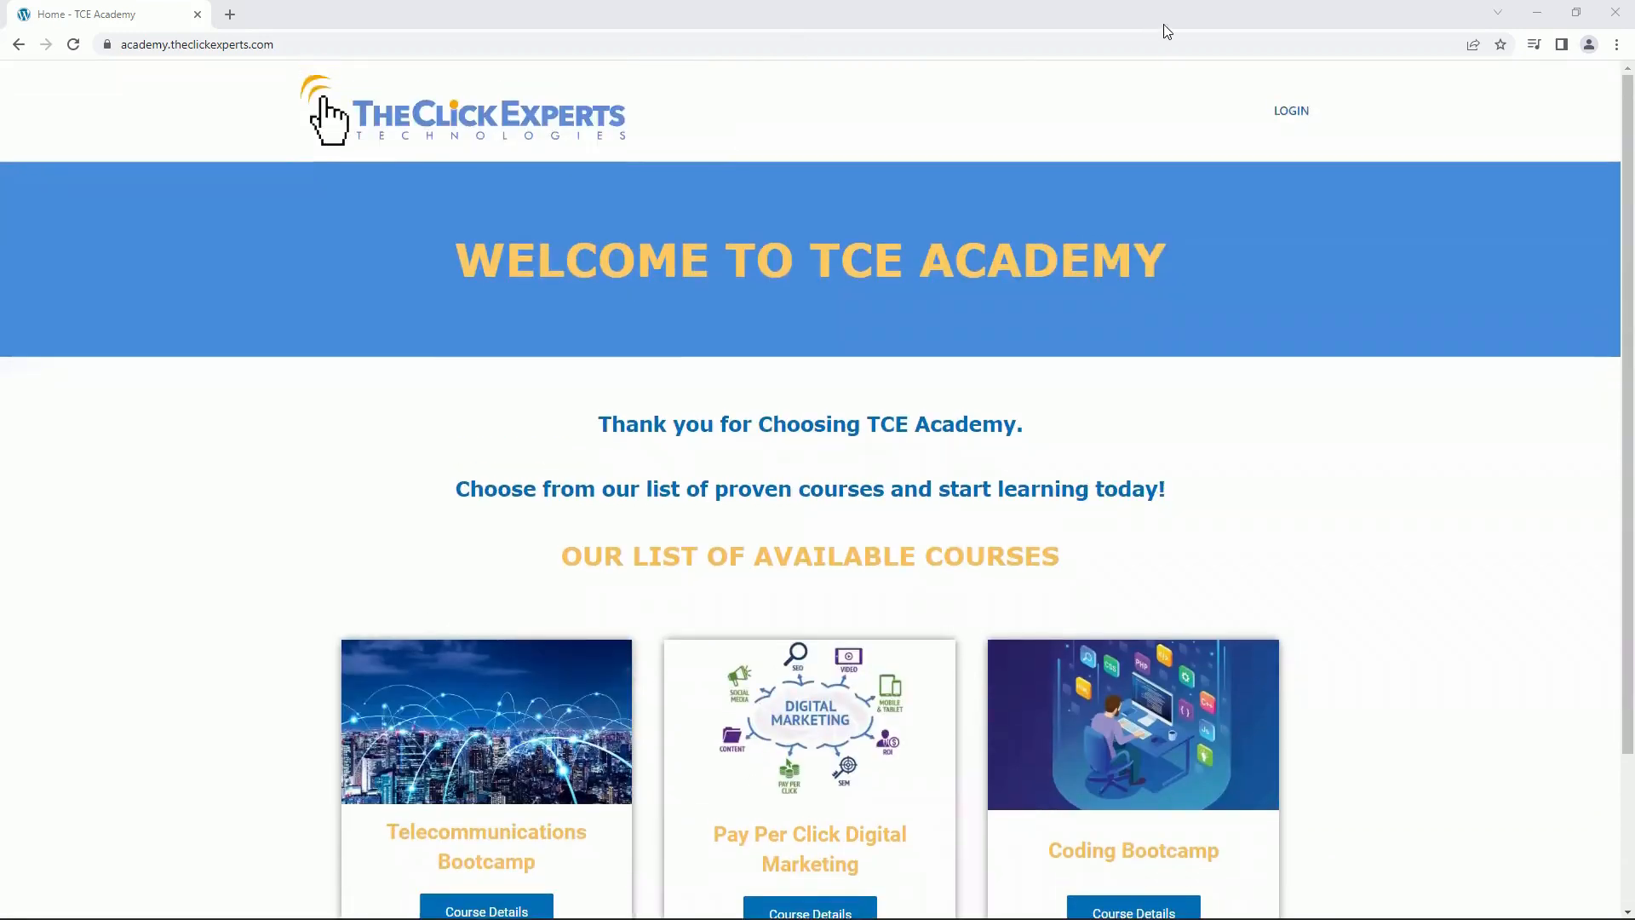